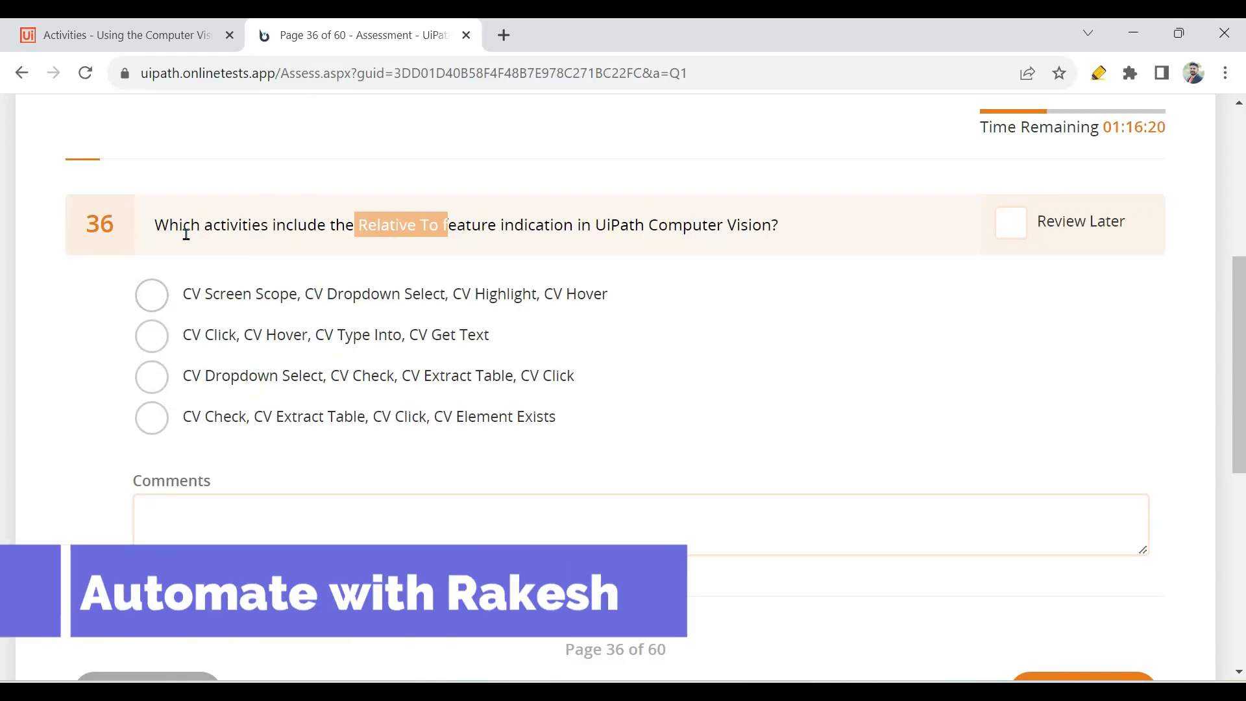
Scroll to question 36 and highlight the phrase 'Relative To' in its wording
scroll("up", 3)
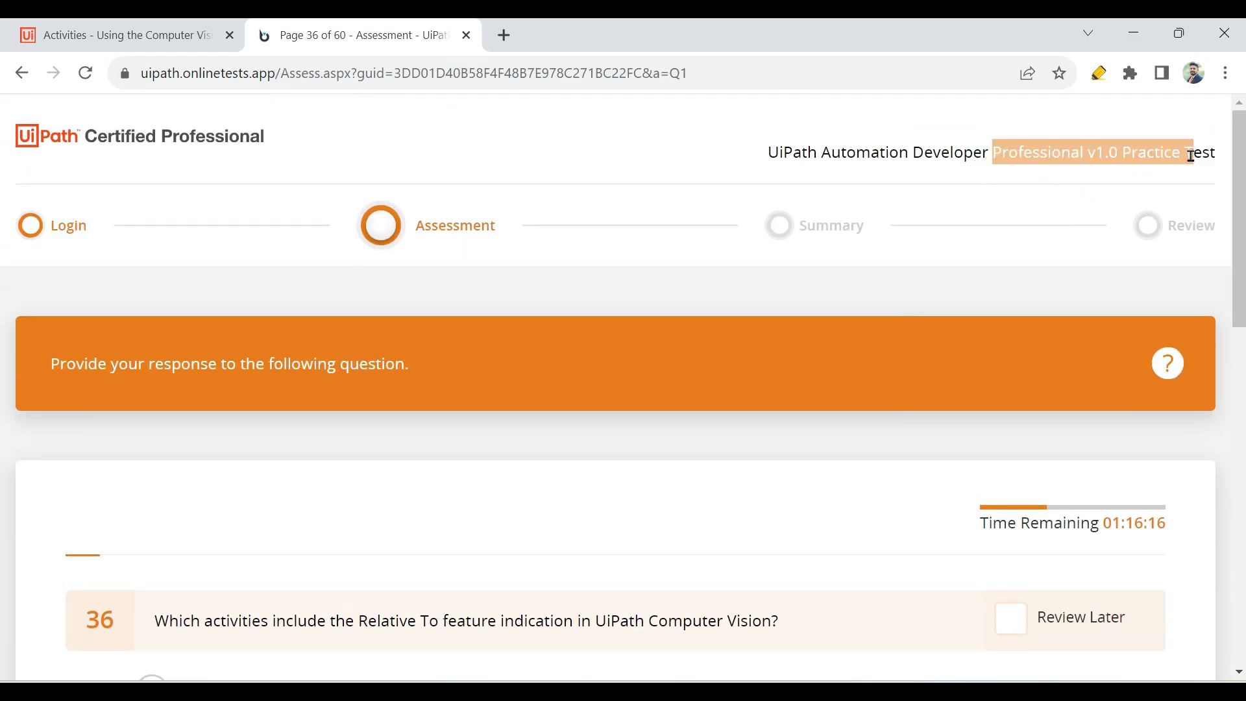
scroll("down", 3)
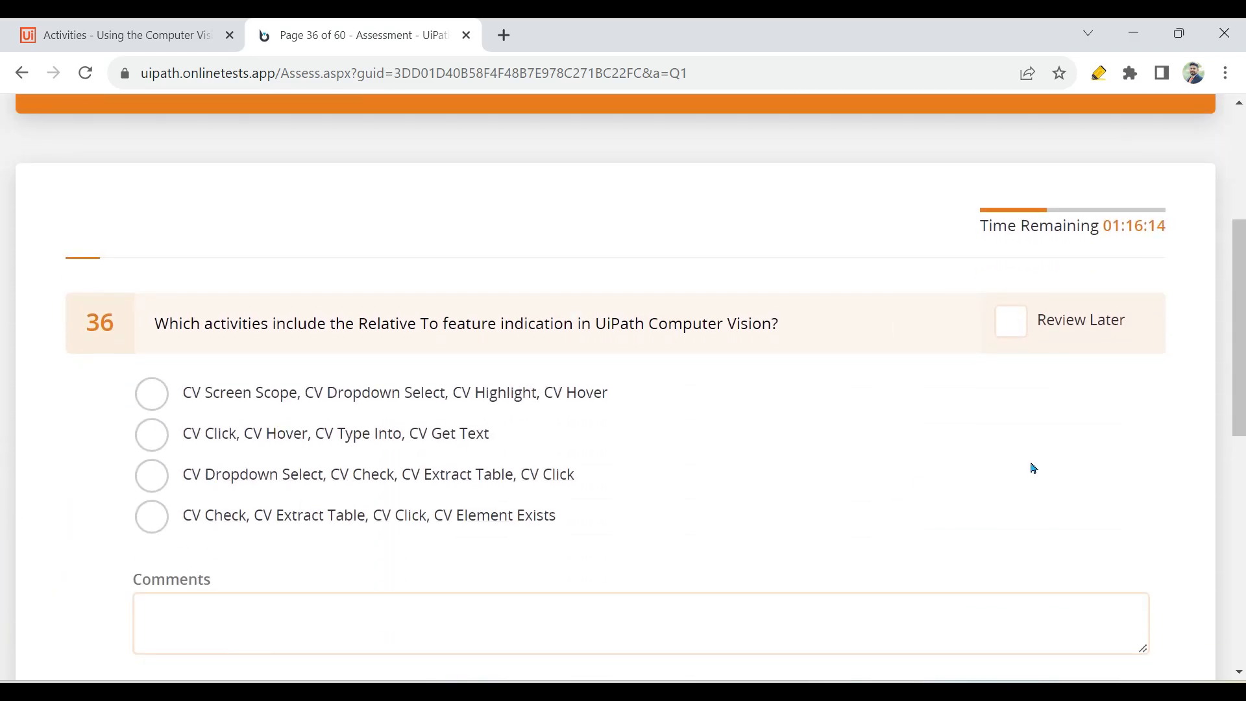
scroll("down", 3)
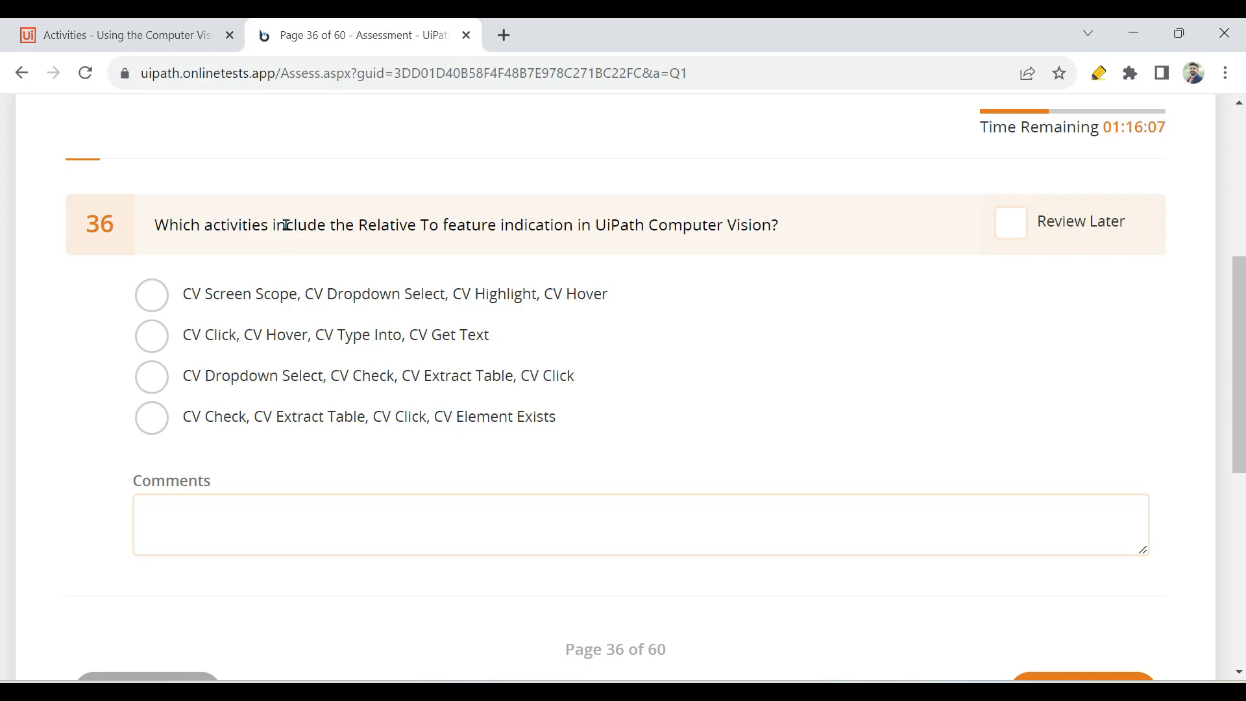
left_click_drag(284, 224, 494, 225)
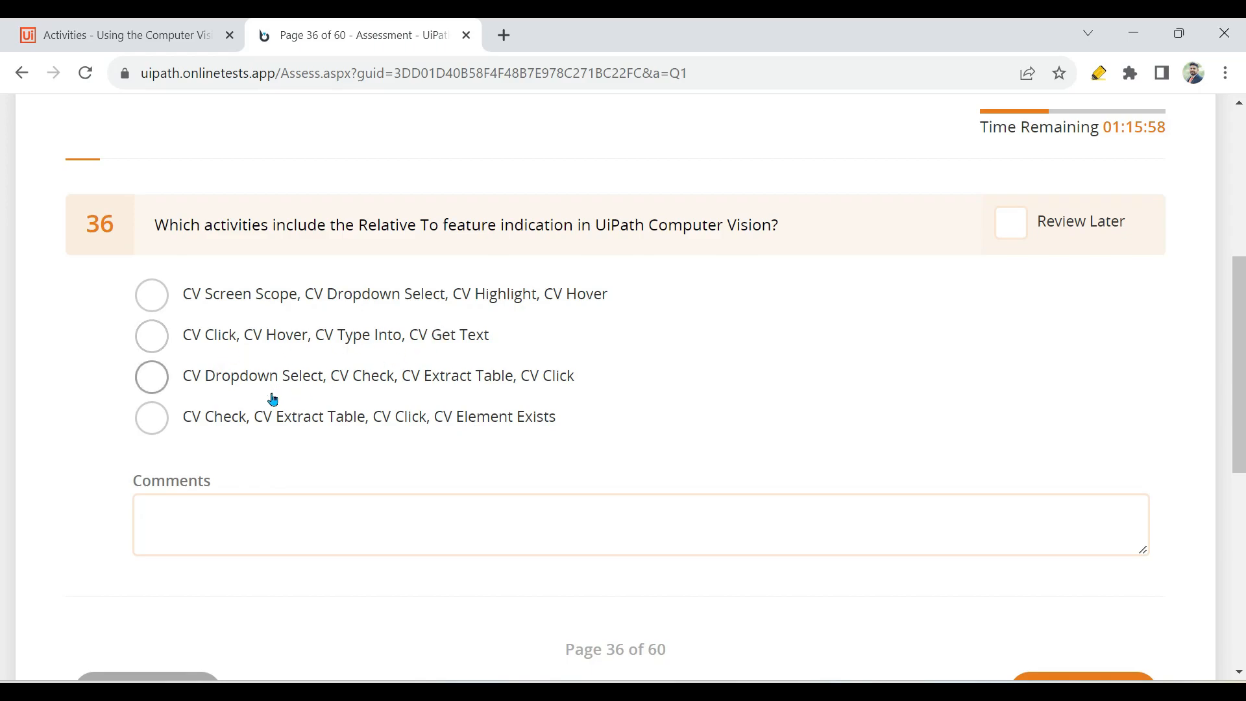
mouse_move(542, 308)
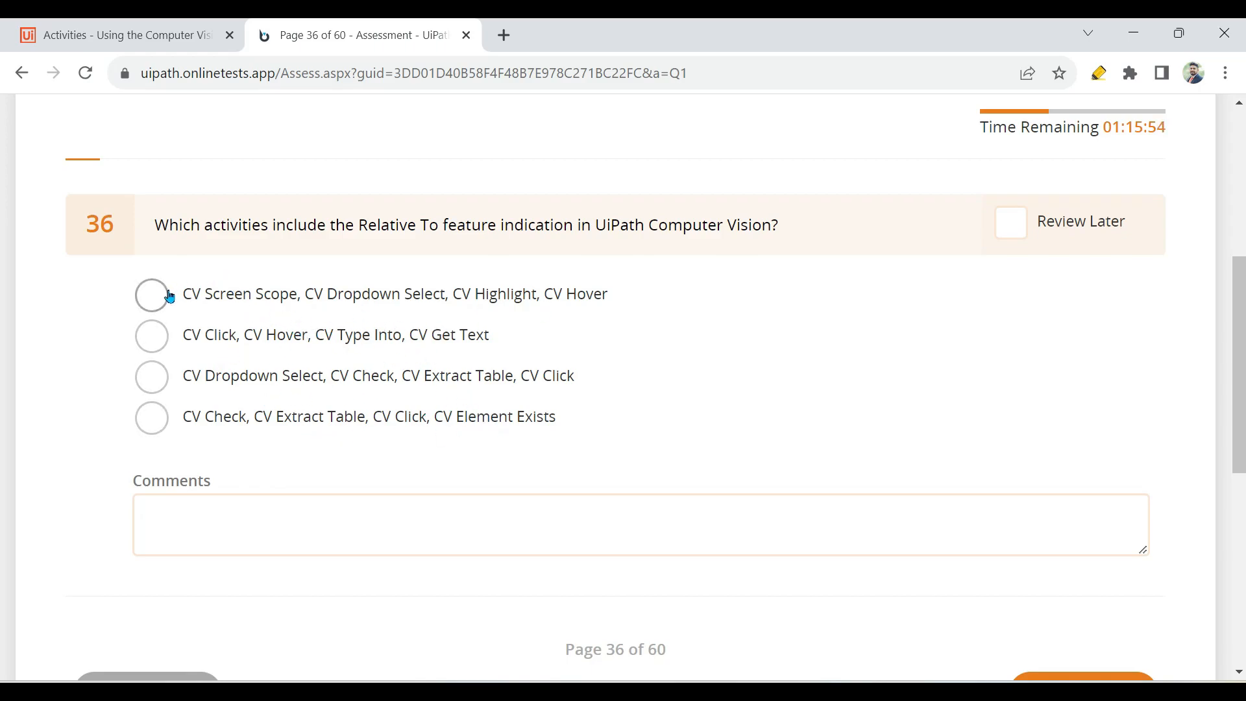
mouse_move(349, 225)
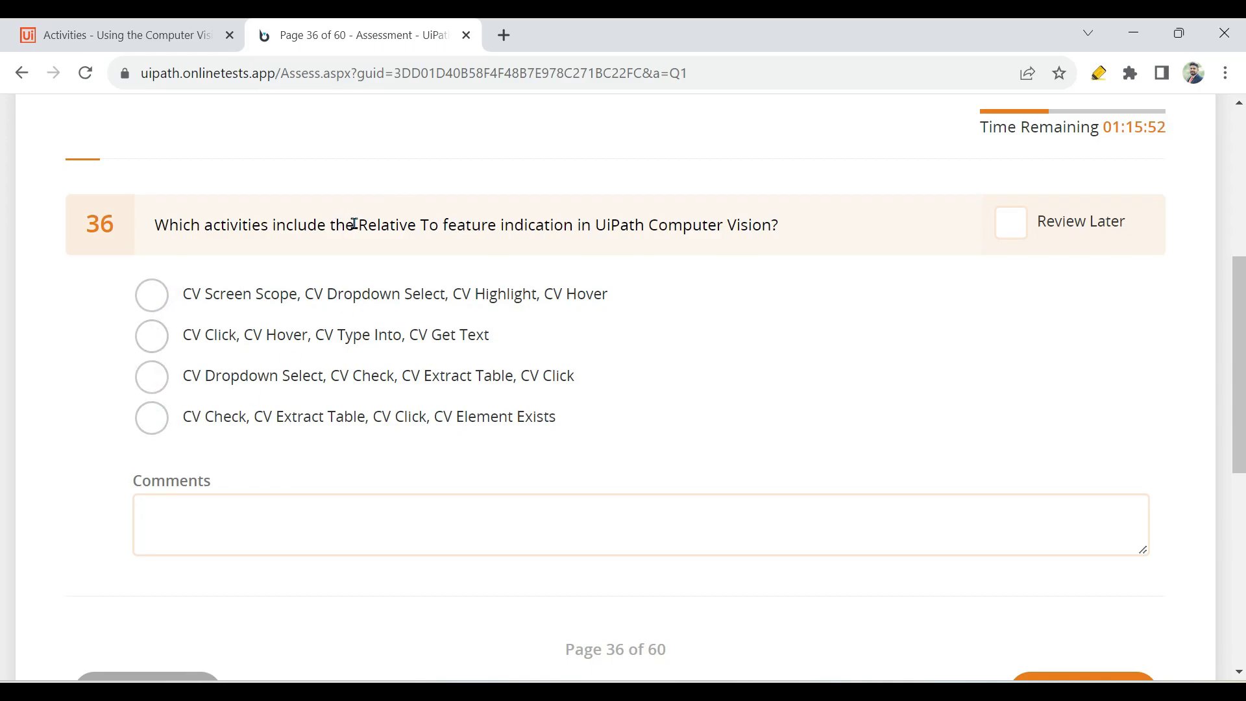
double_click(387, 224)
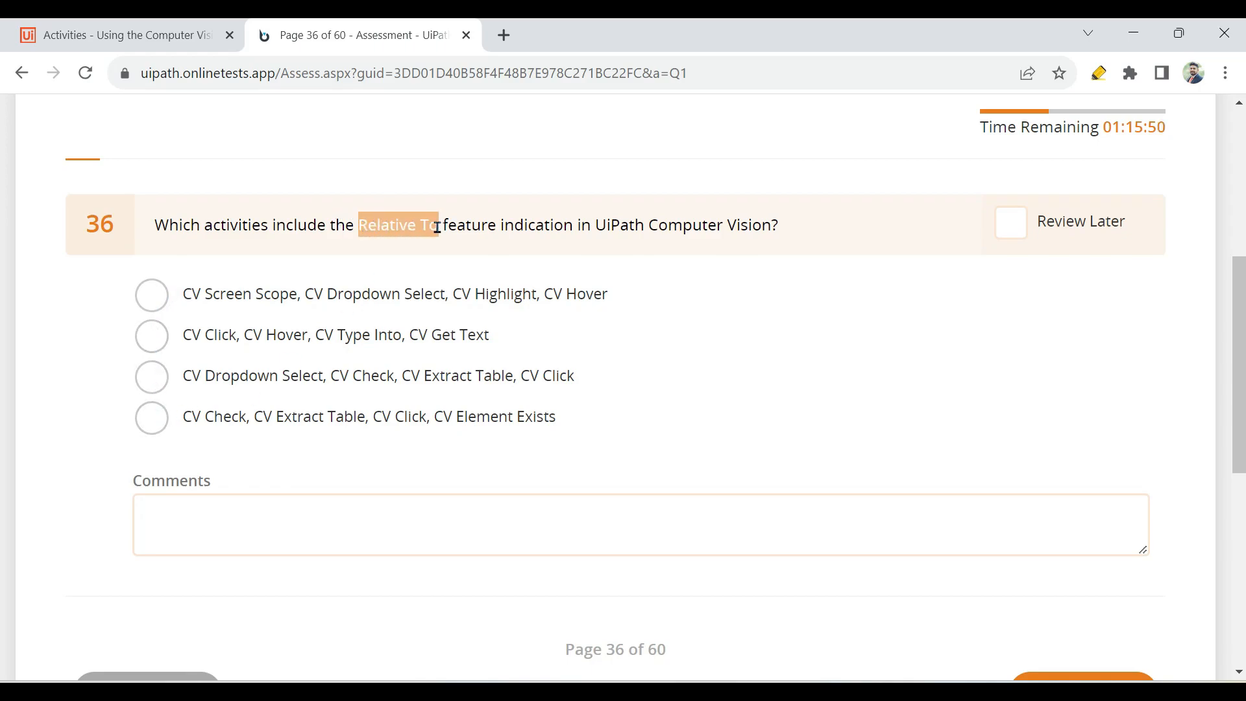
mouse_move(755, 381)
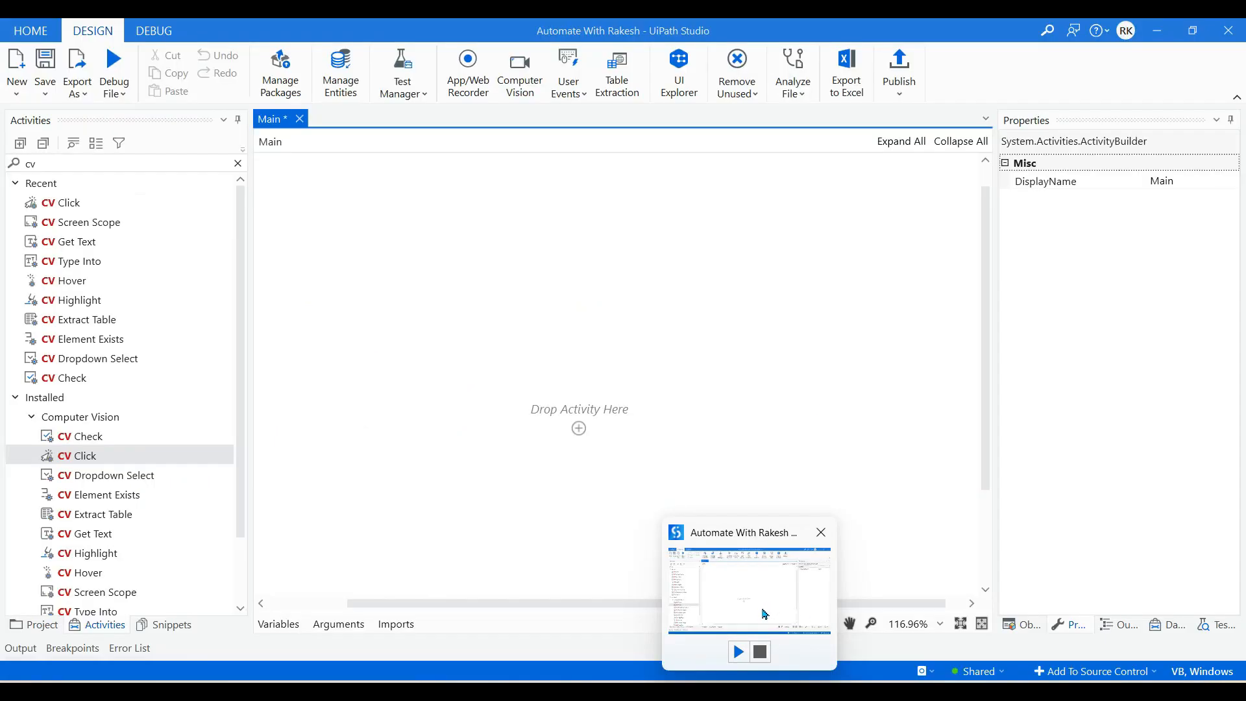
left_click(747, 587)
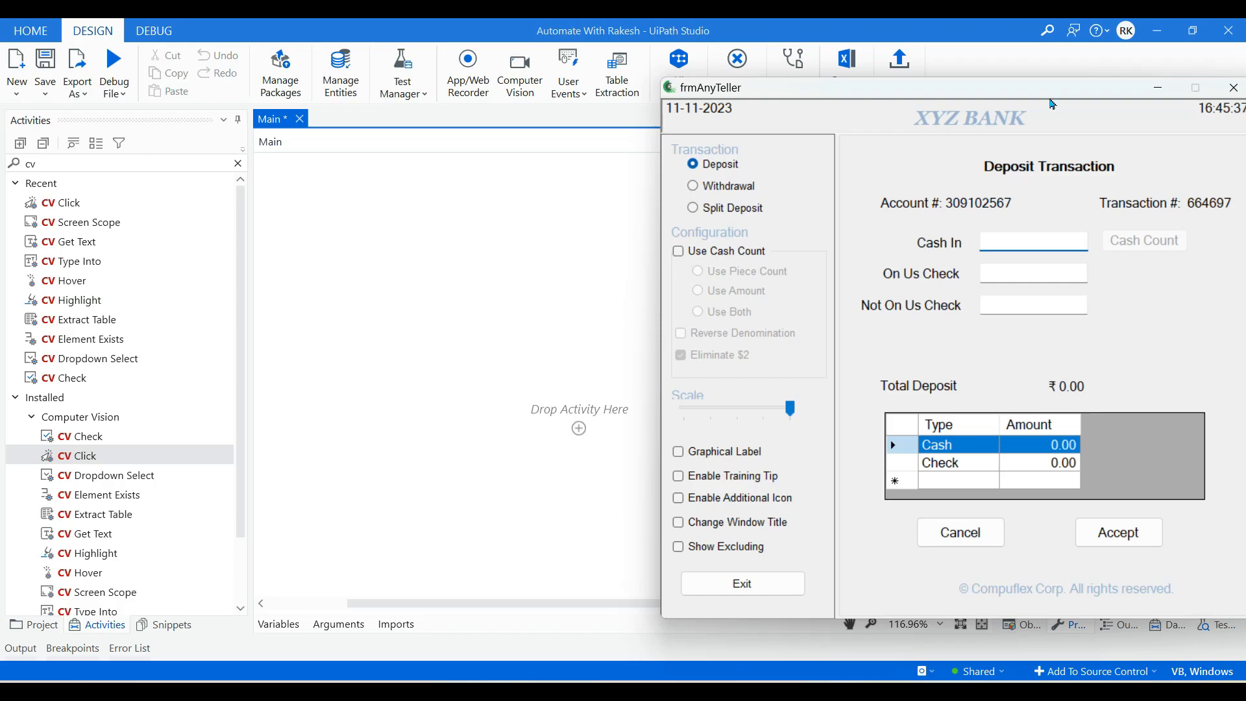
mouse_move(755, 100)
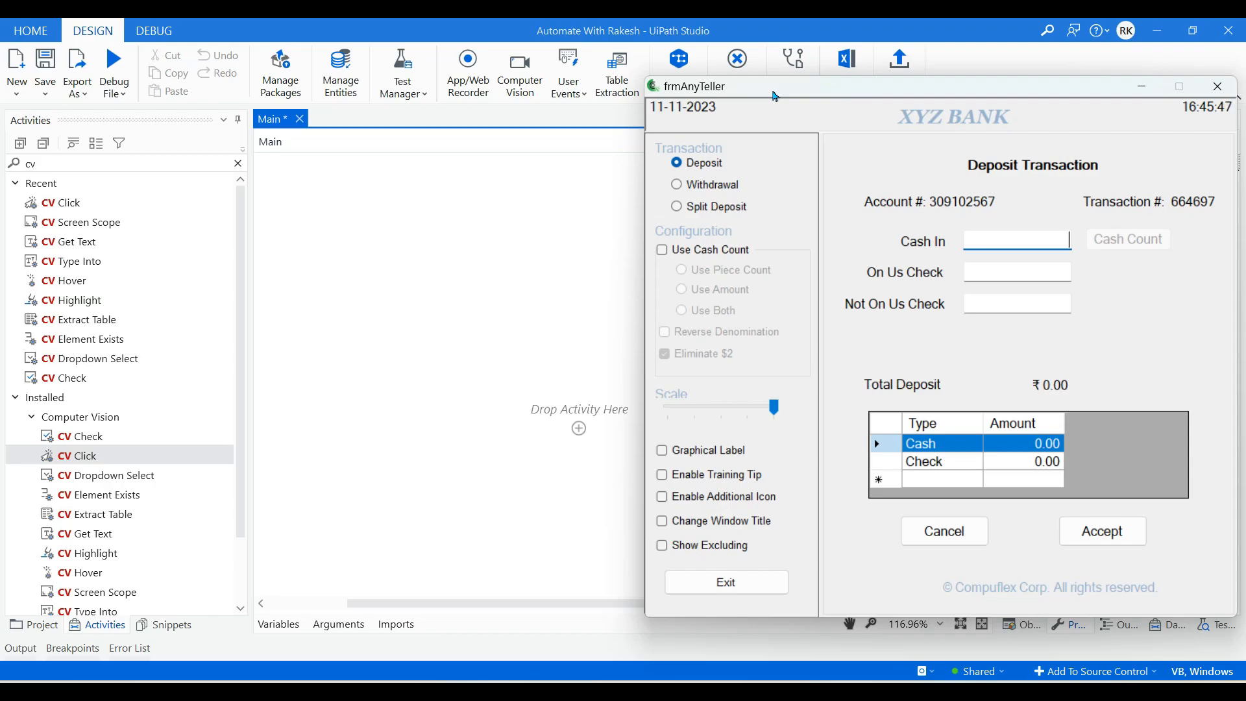
mouse_move(790, 104)
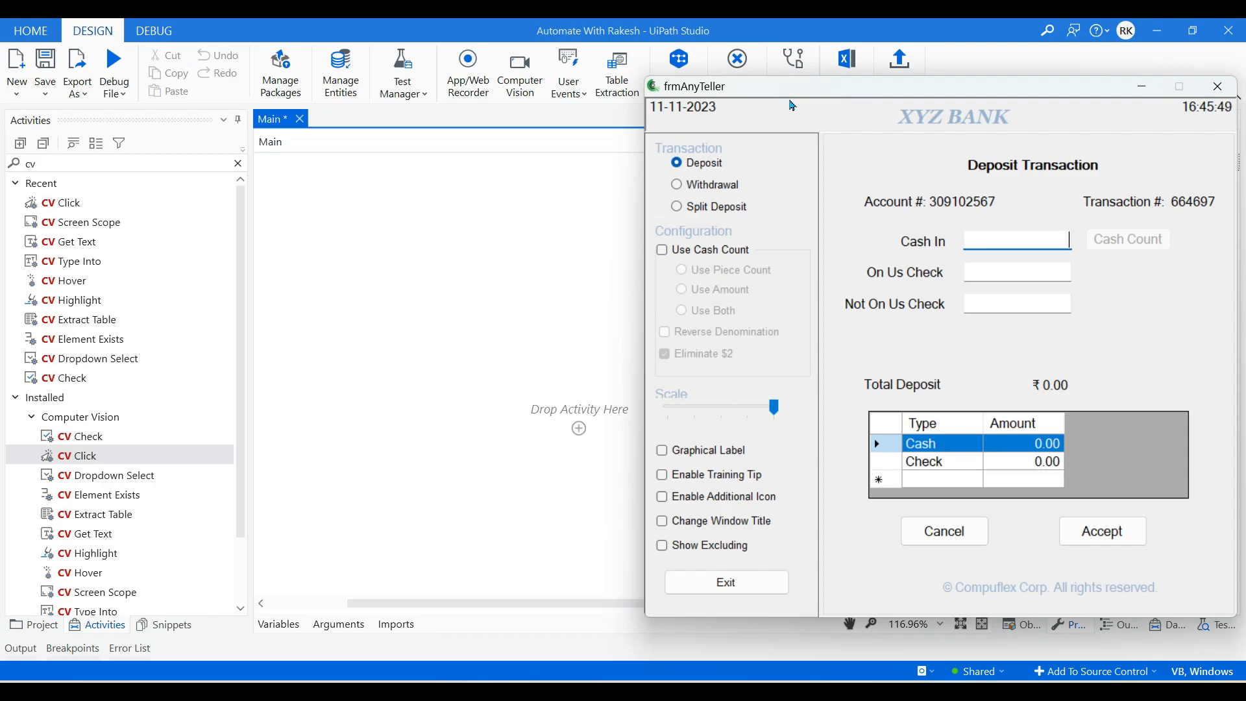
left_click(1216, 86)
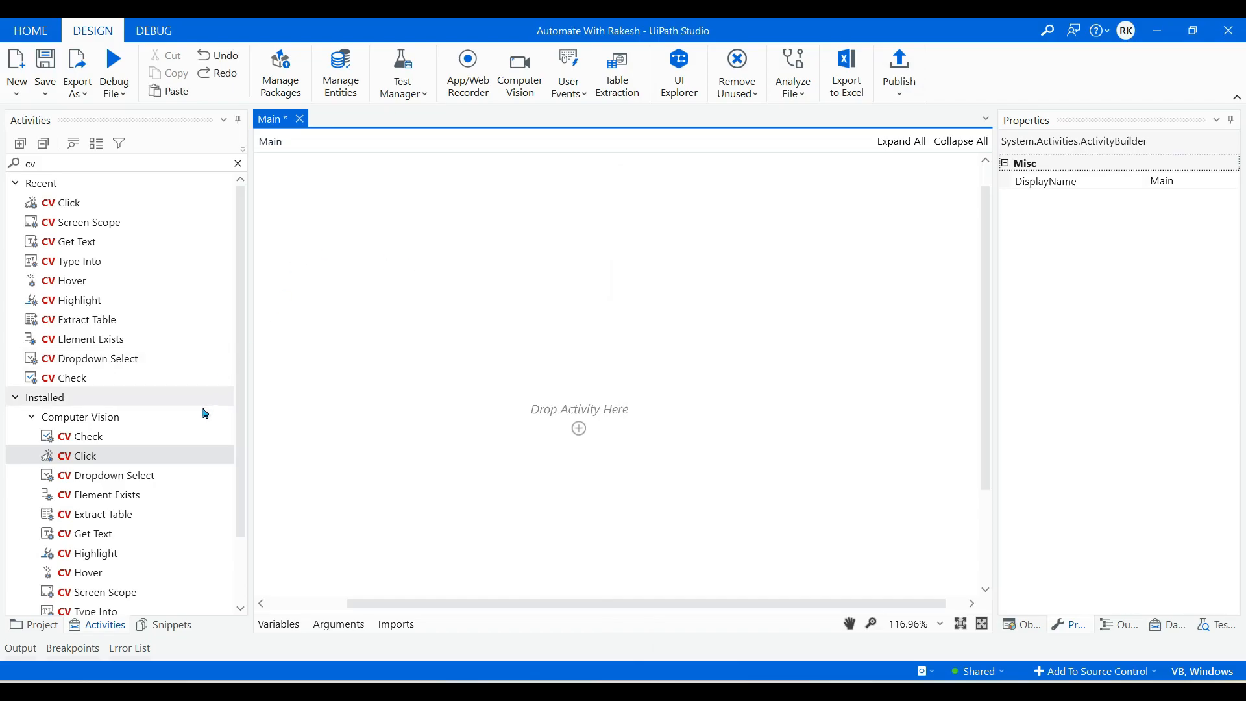
Indicate the frmAnyTeller bank teller window as the CV Screen Scope's screen
scroll("down", 3)
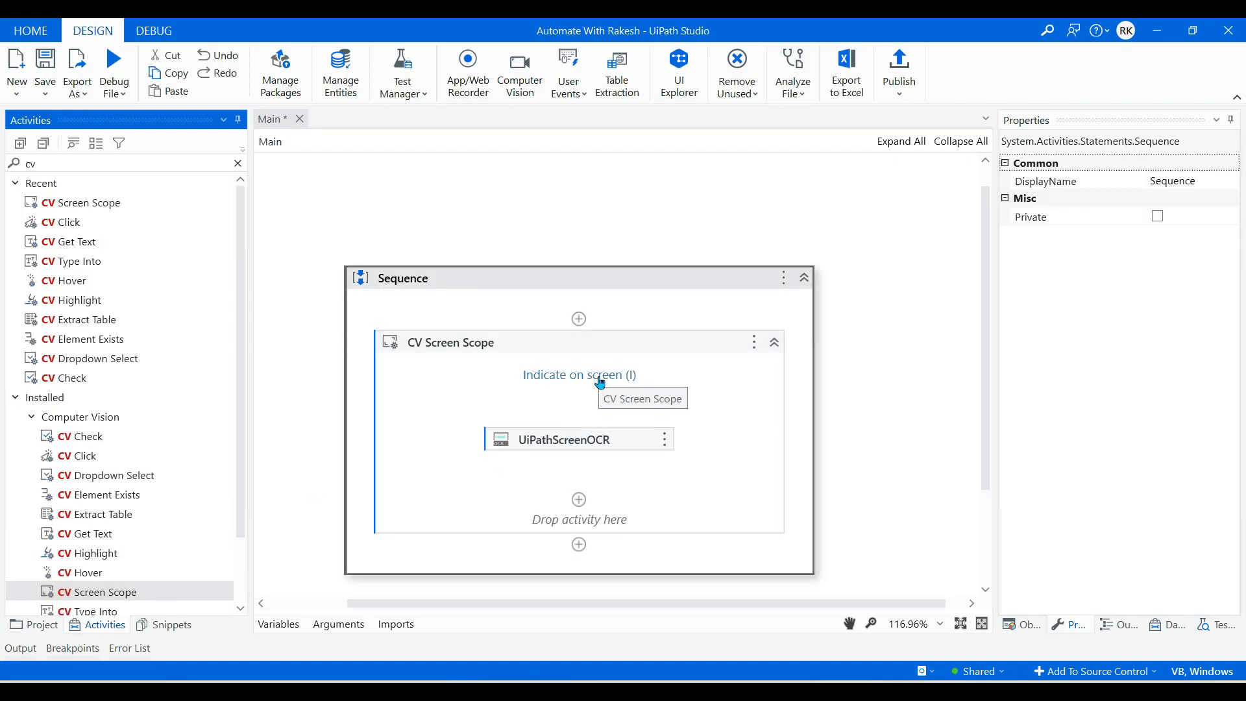
left_click(579, 374)
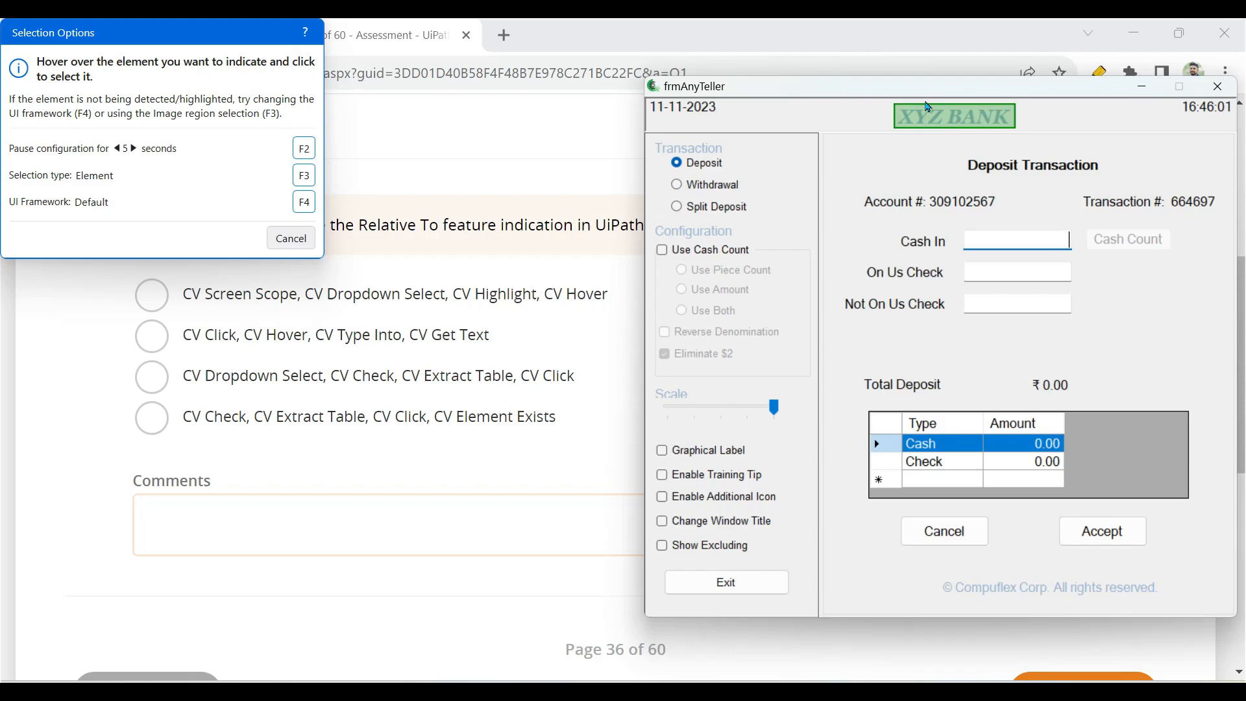
left_click(290, 239)
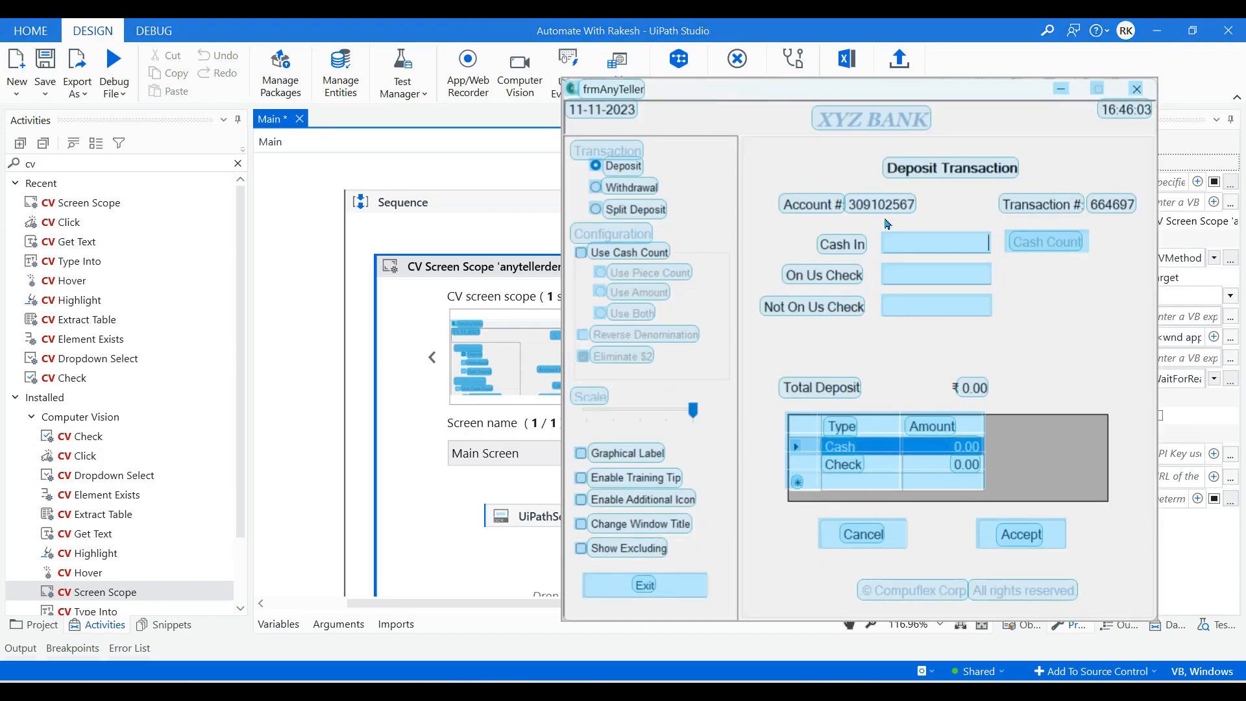
mouse_move(1017, 163)
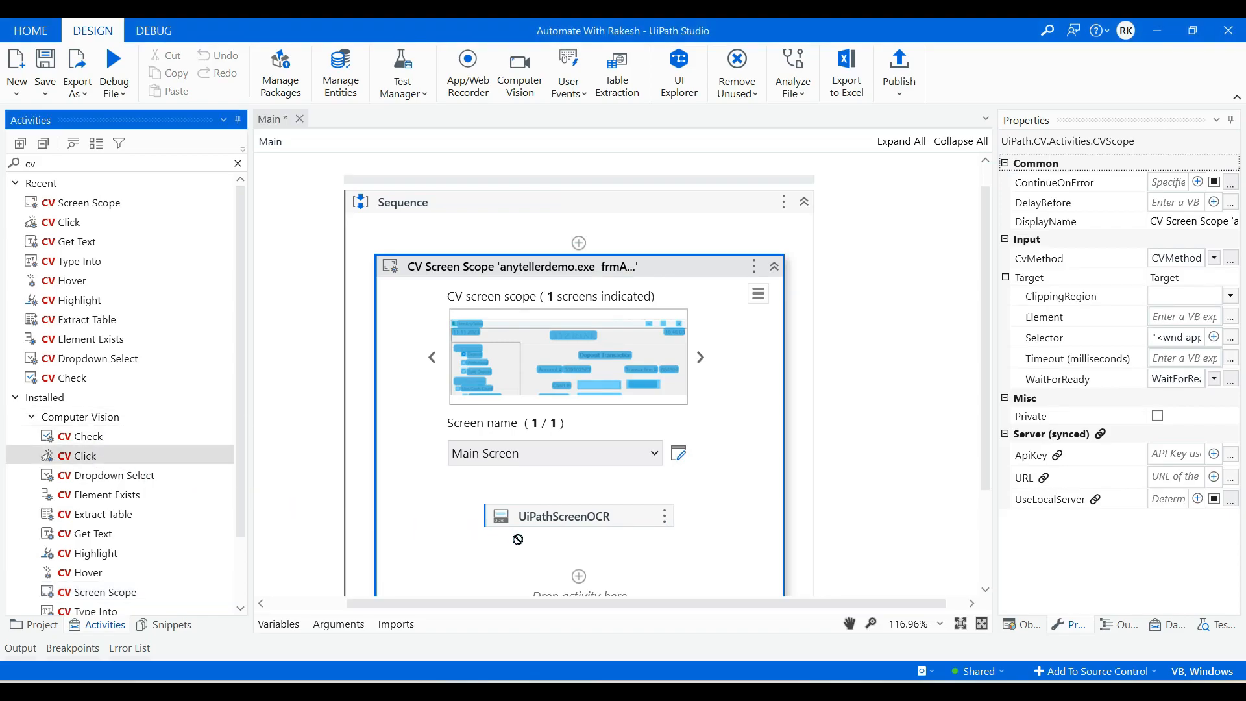
Reveal the elements detected on the teller screen in the CV Click indicate wizard
scroll("down", 3)
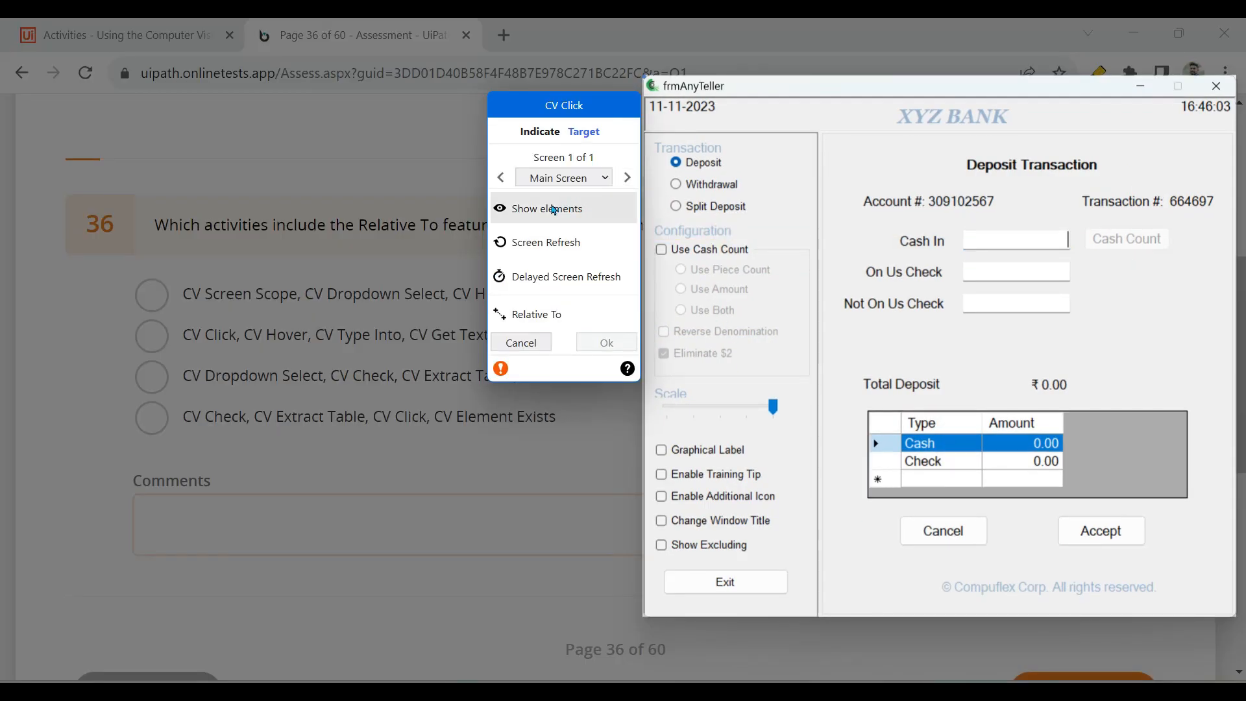
left_click(546, 208)
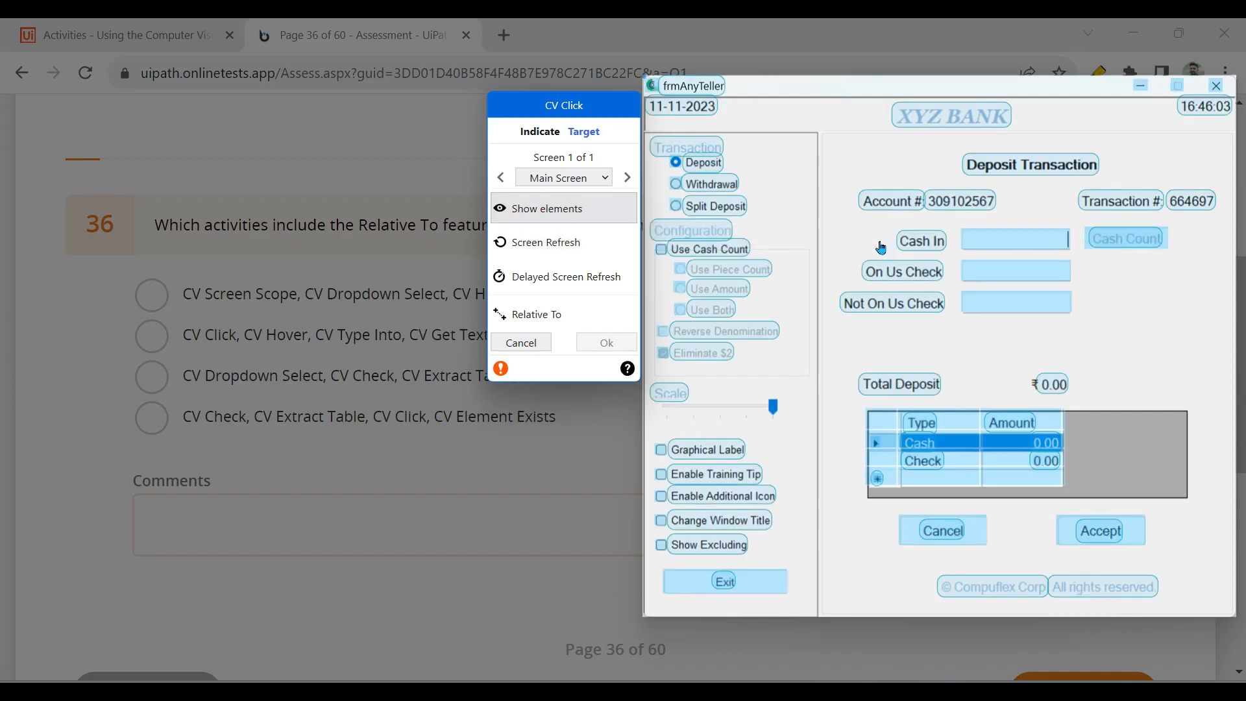
mouse_move(1011, 539)
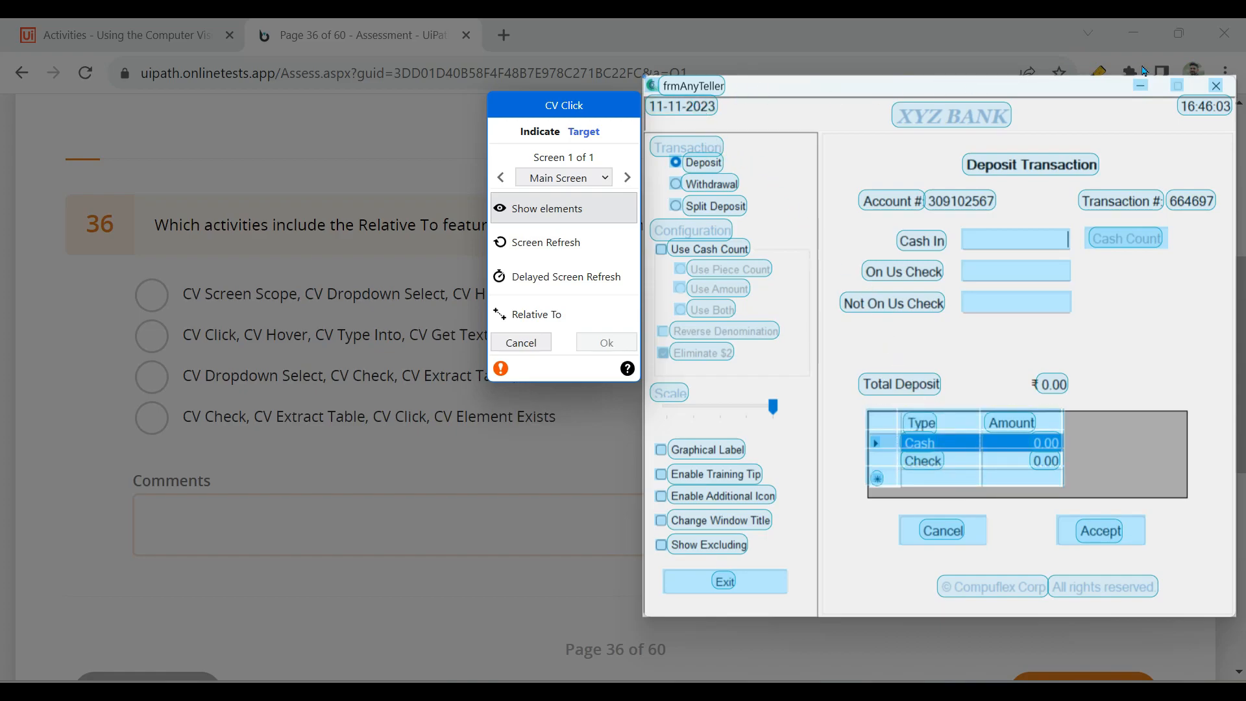
mouse_move(977, 585)
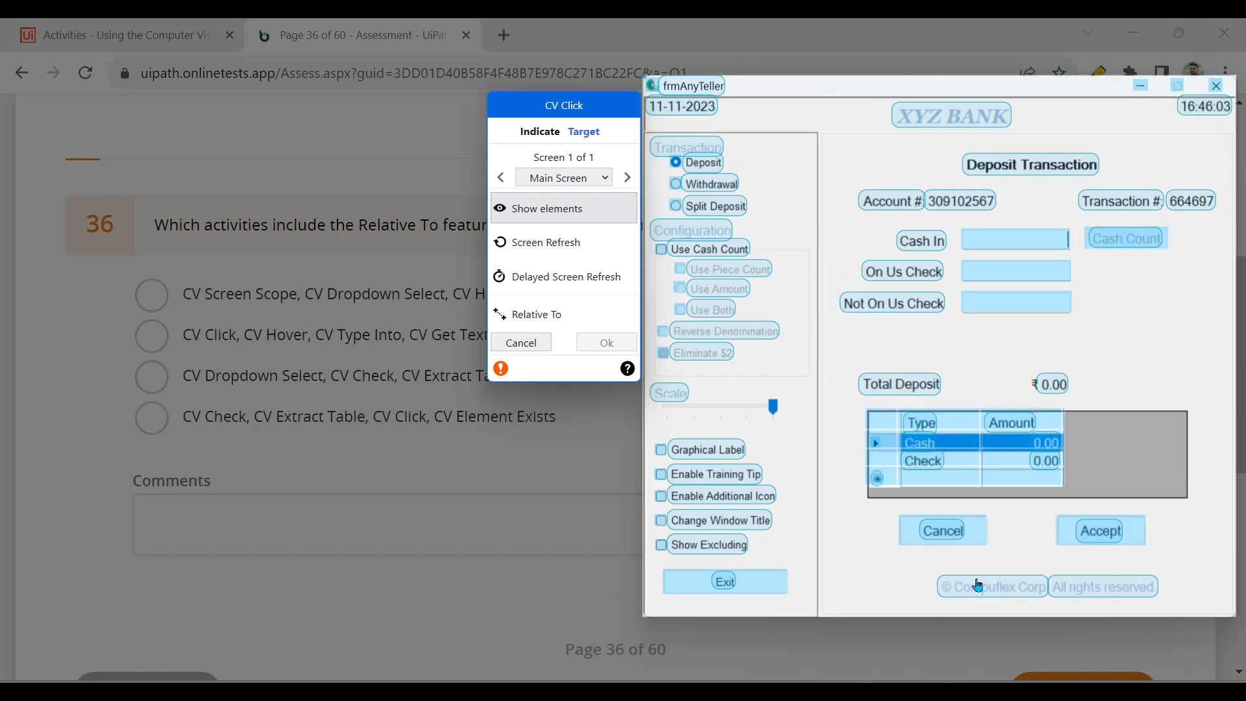
mouse_move(768, 453)
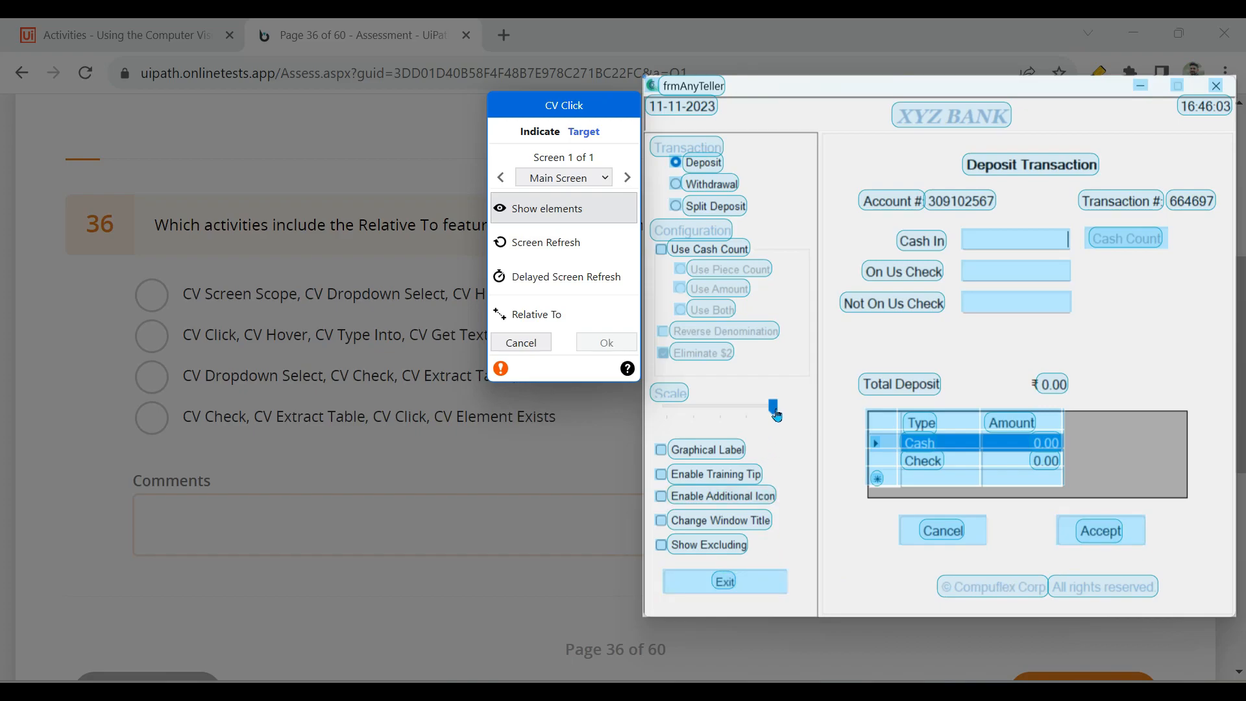
mouse_move(1228, 261)
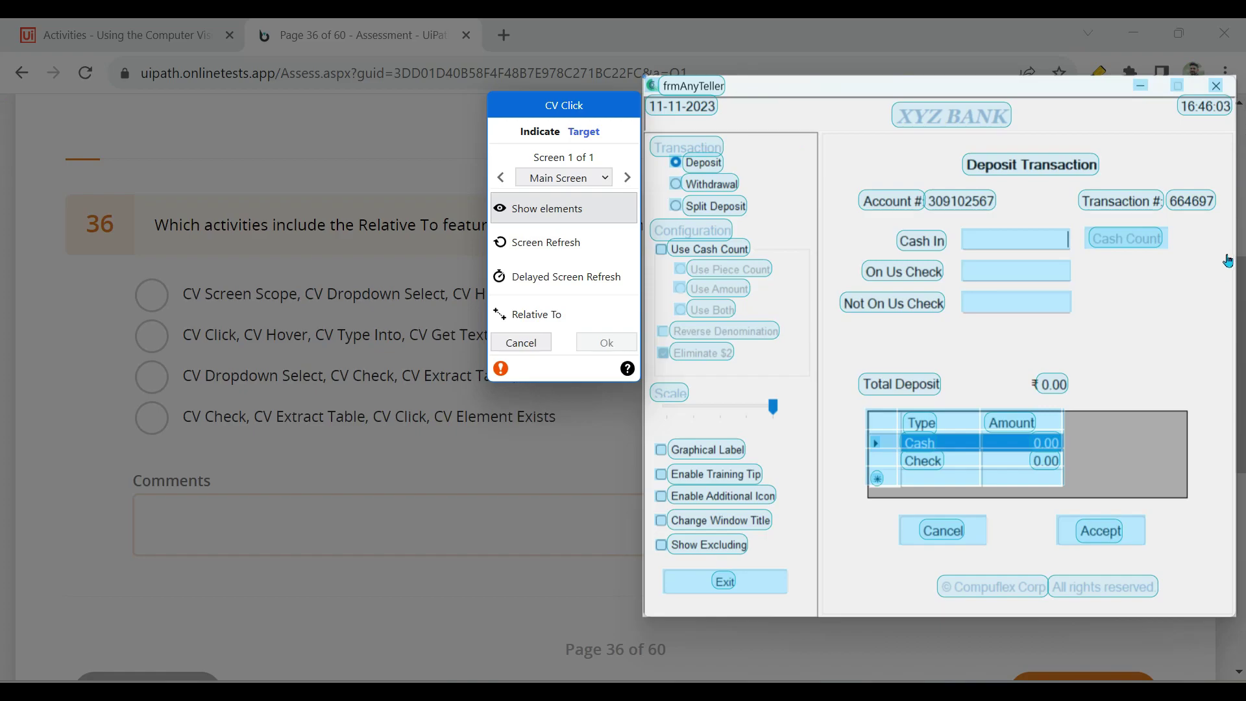
mouse_move(1226, 267)
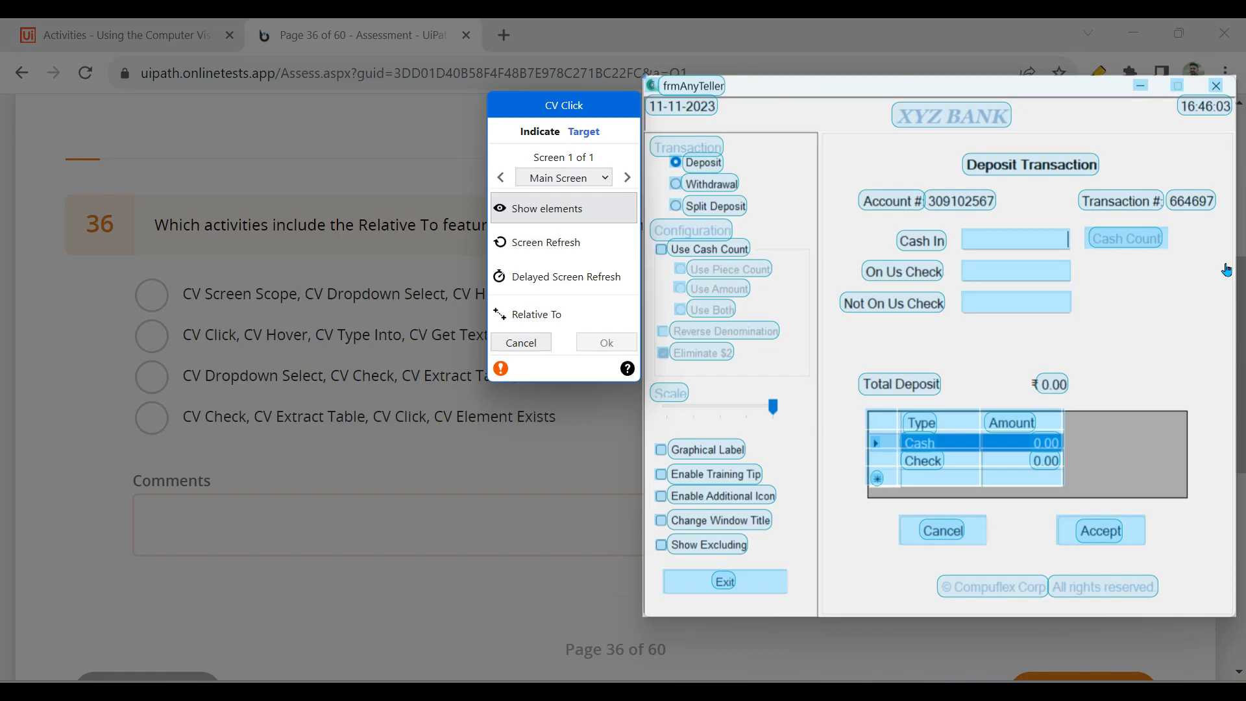
mouse_move(860, 382)
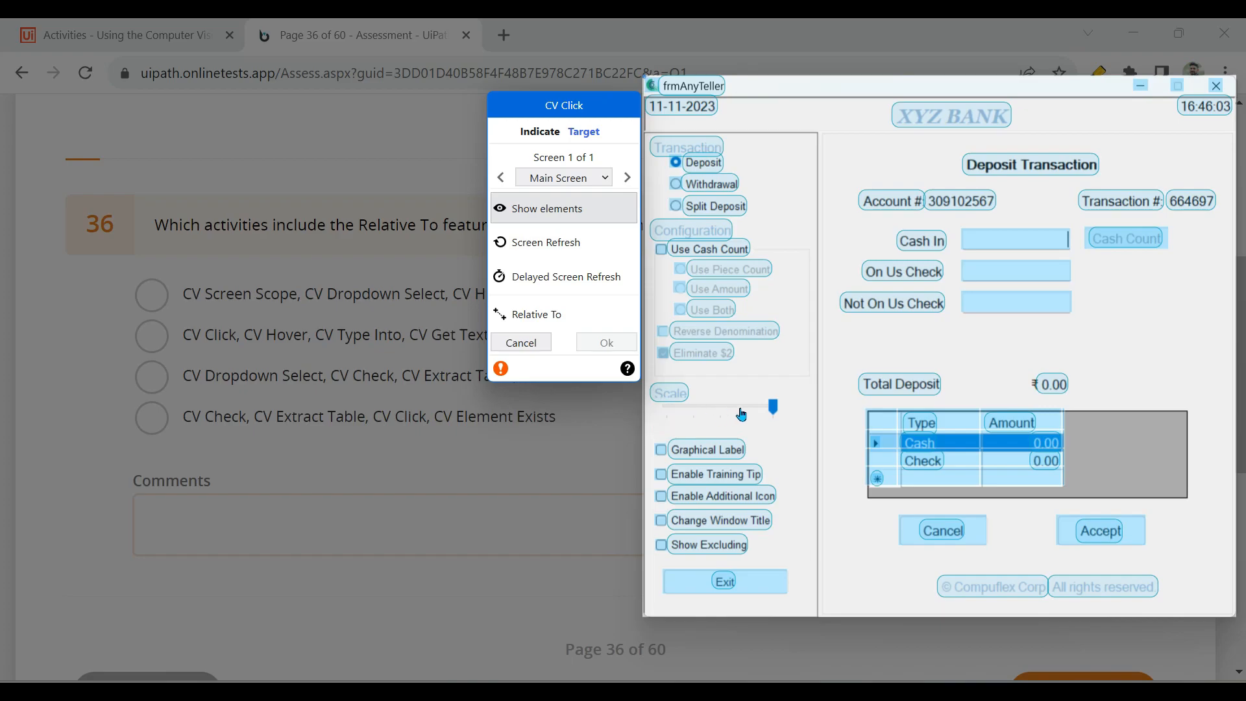
mouse_move(671, 405)
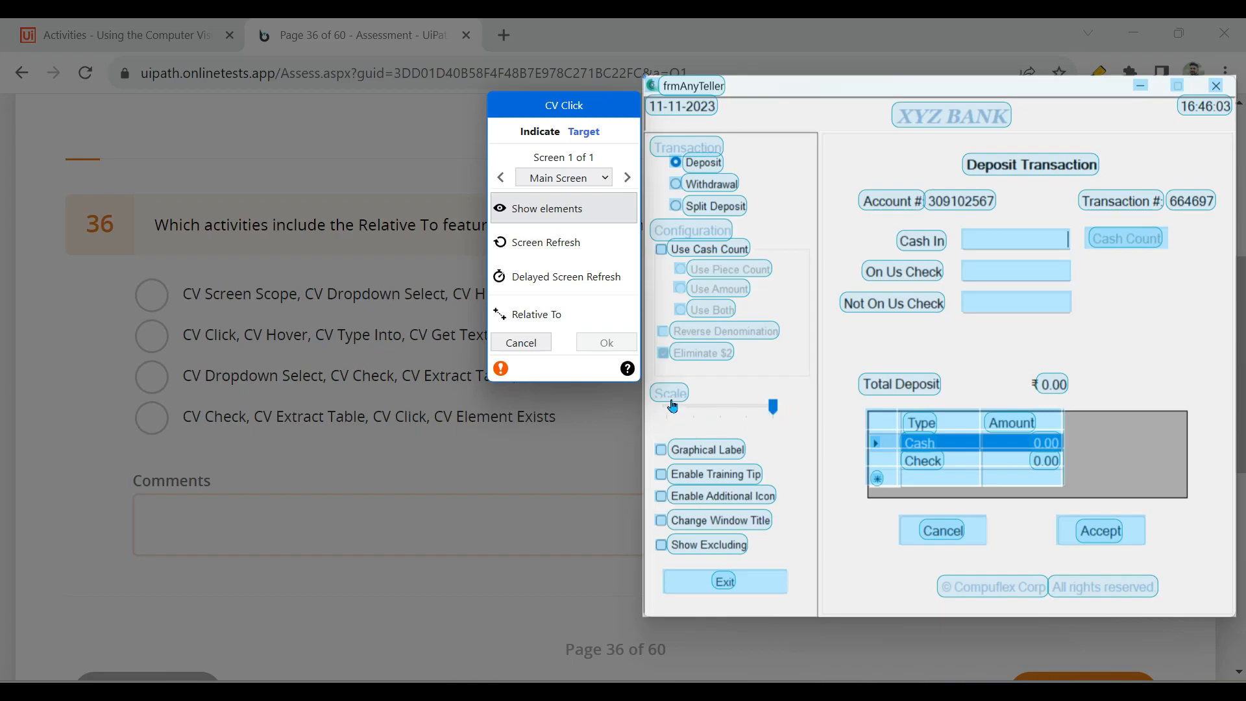
mouse_move(771, 413)
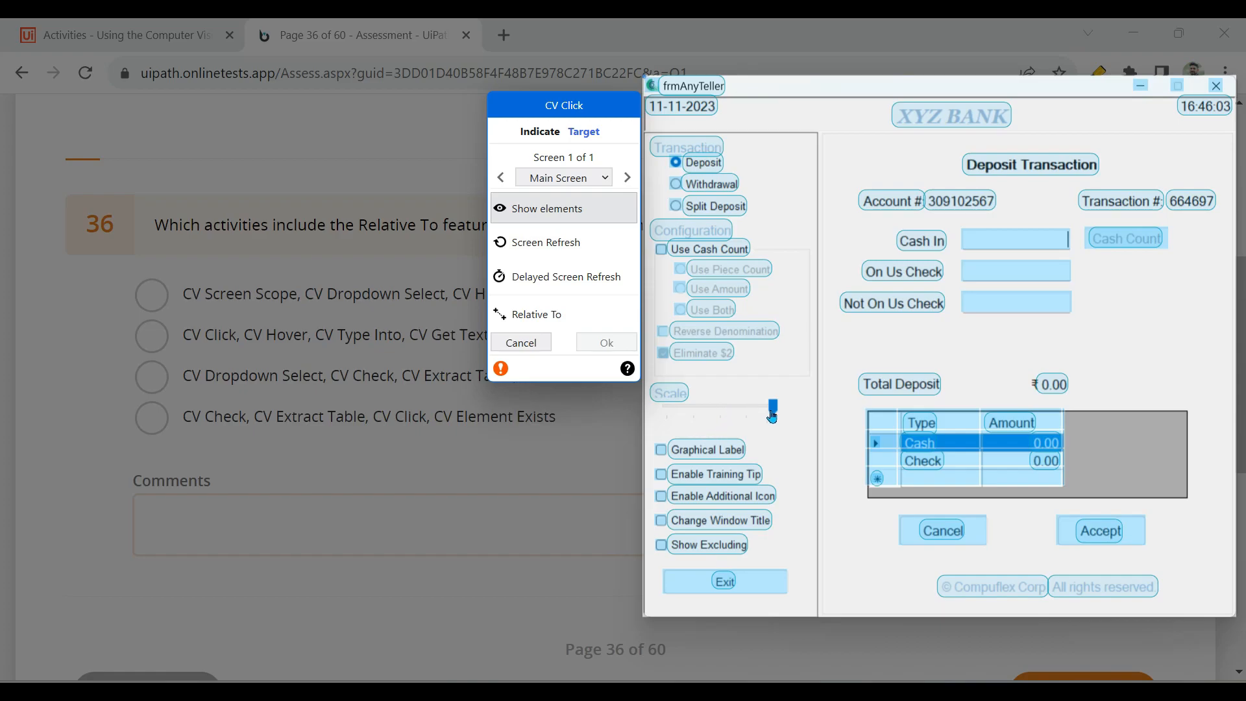
mouse_move(546, 305)
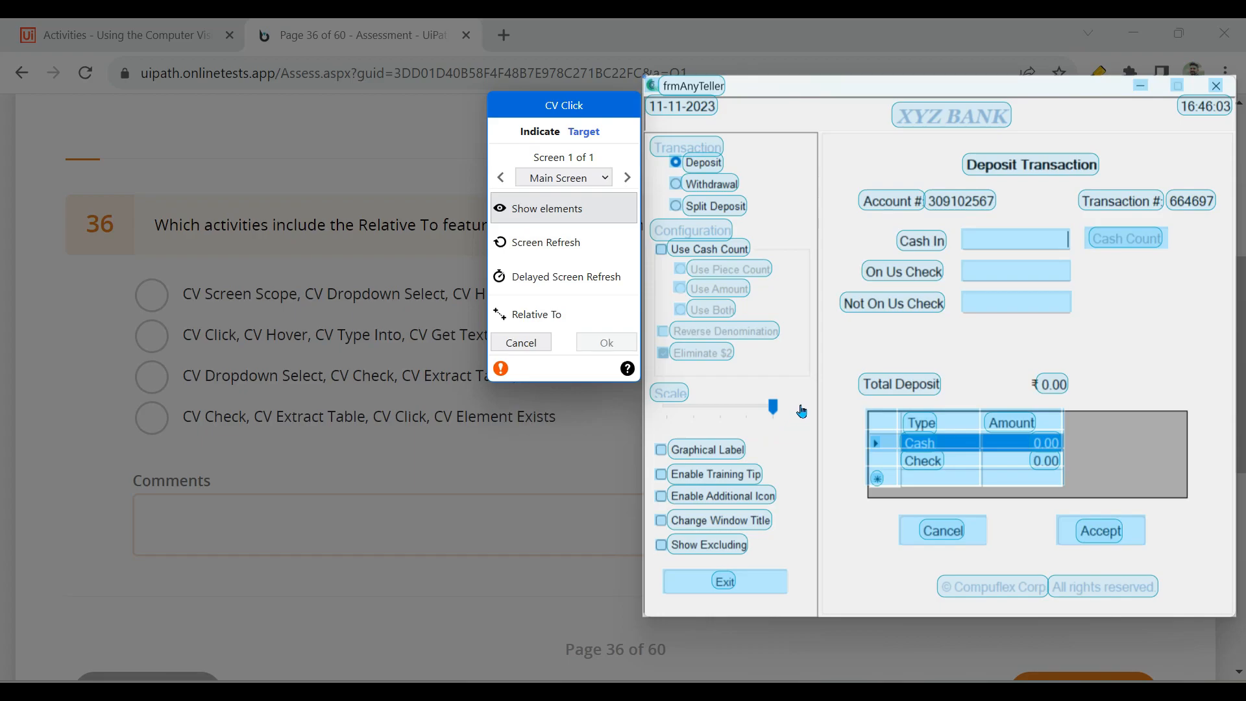
mouse_move(567, 318)
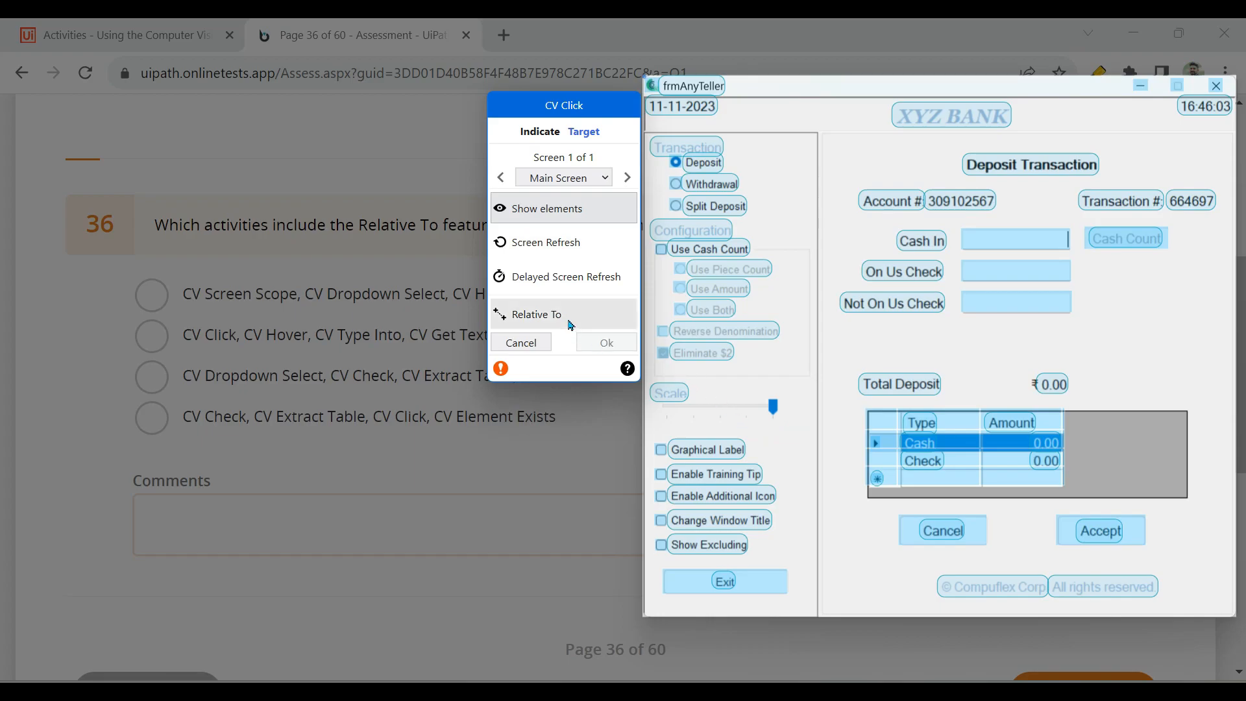
mouse_move(538, 314)
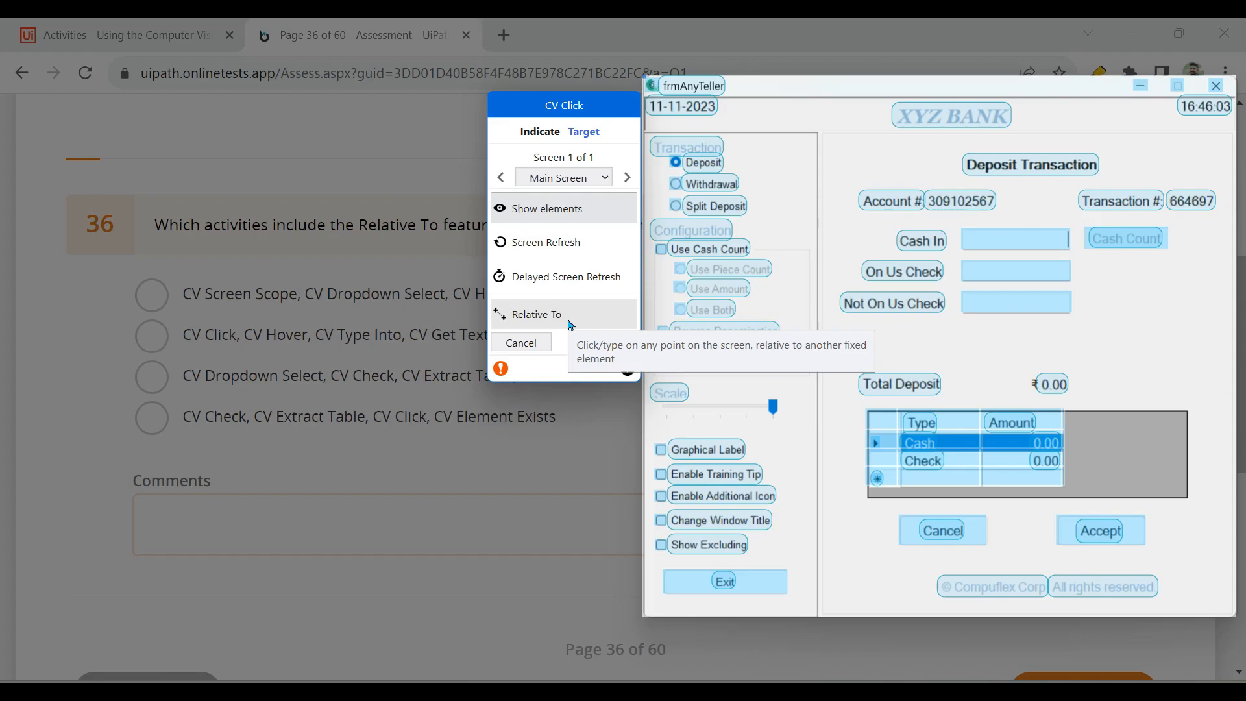
mouse_move(531, 329)
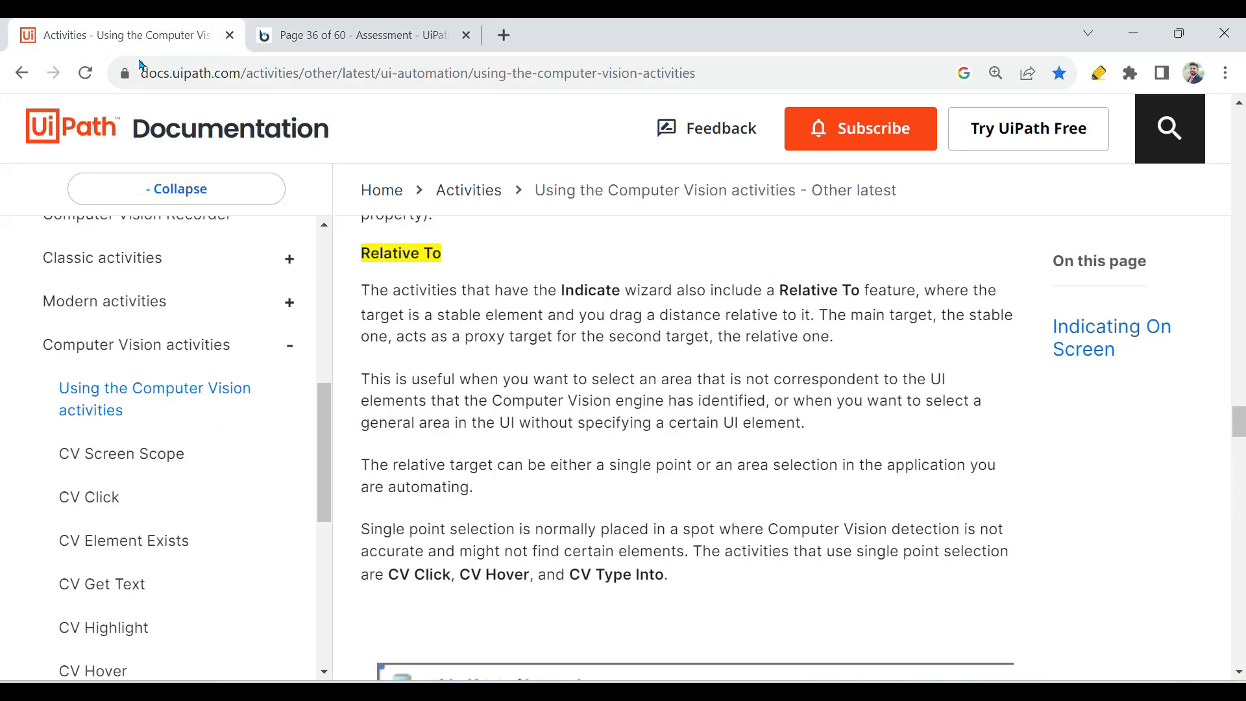
mouse_move(189, 408)
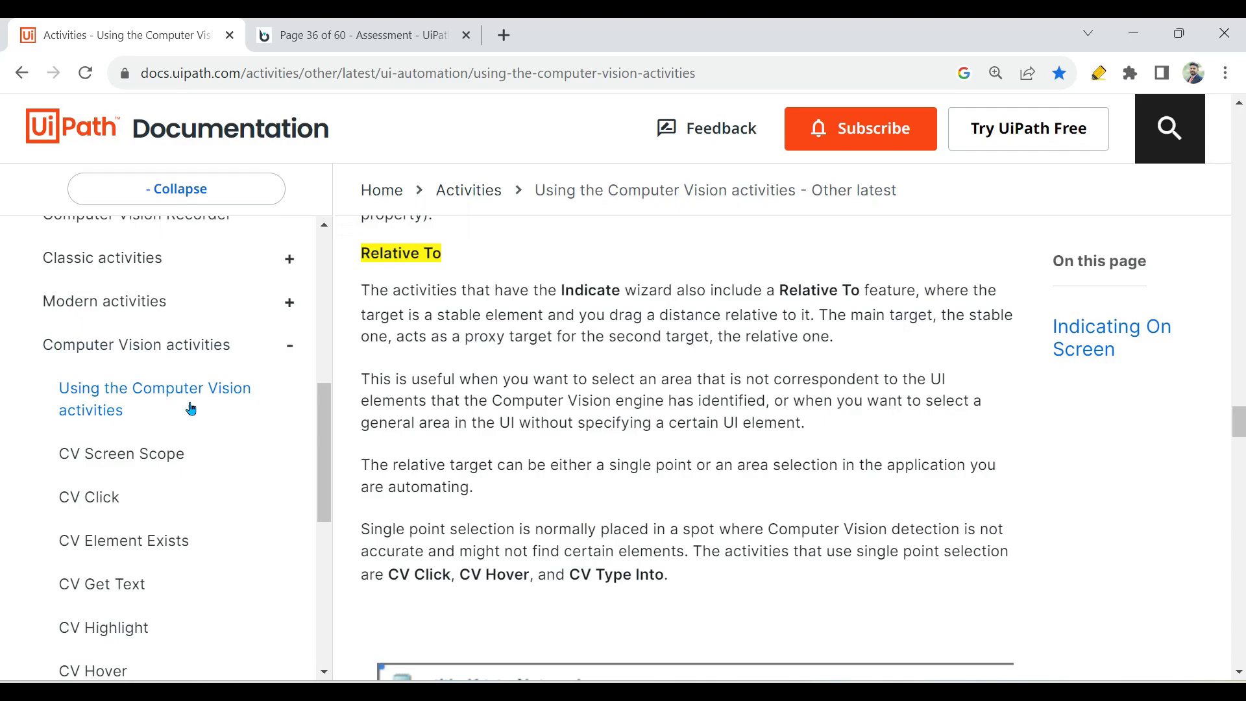
mouse_move(622, 73)
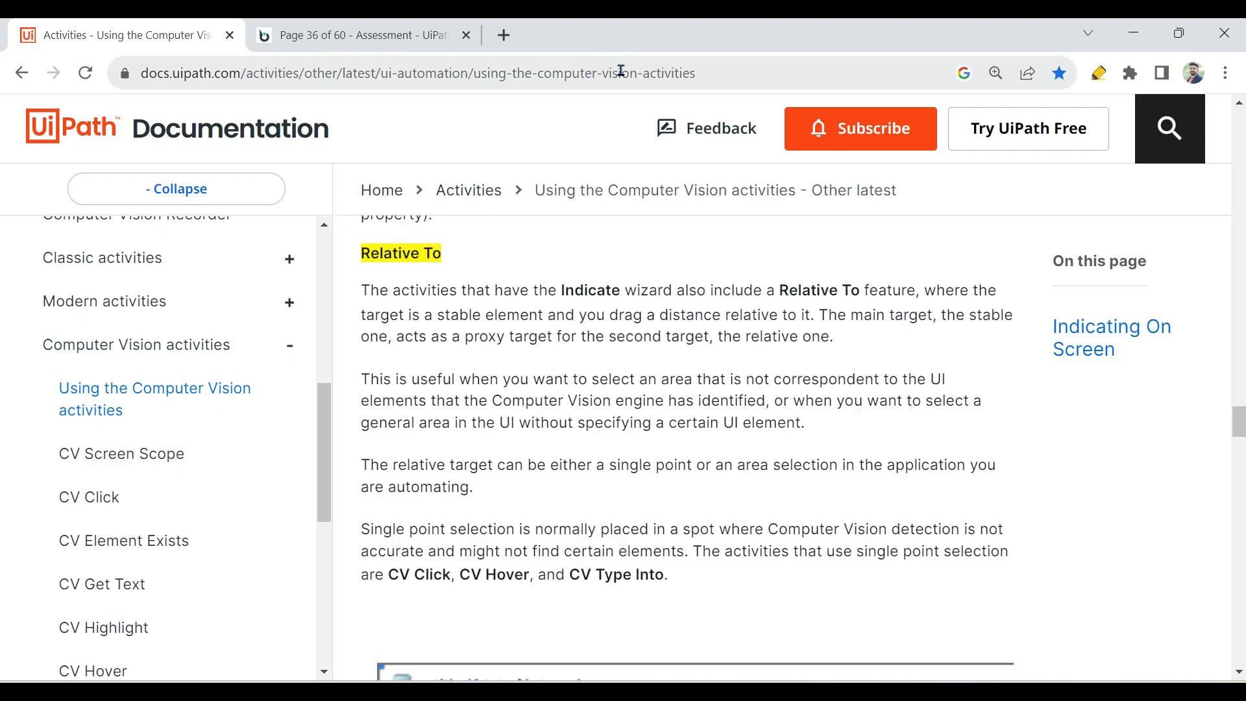
Show the docs page's Relative To section with the note on undetected elements
left_click(412, 73)
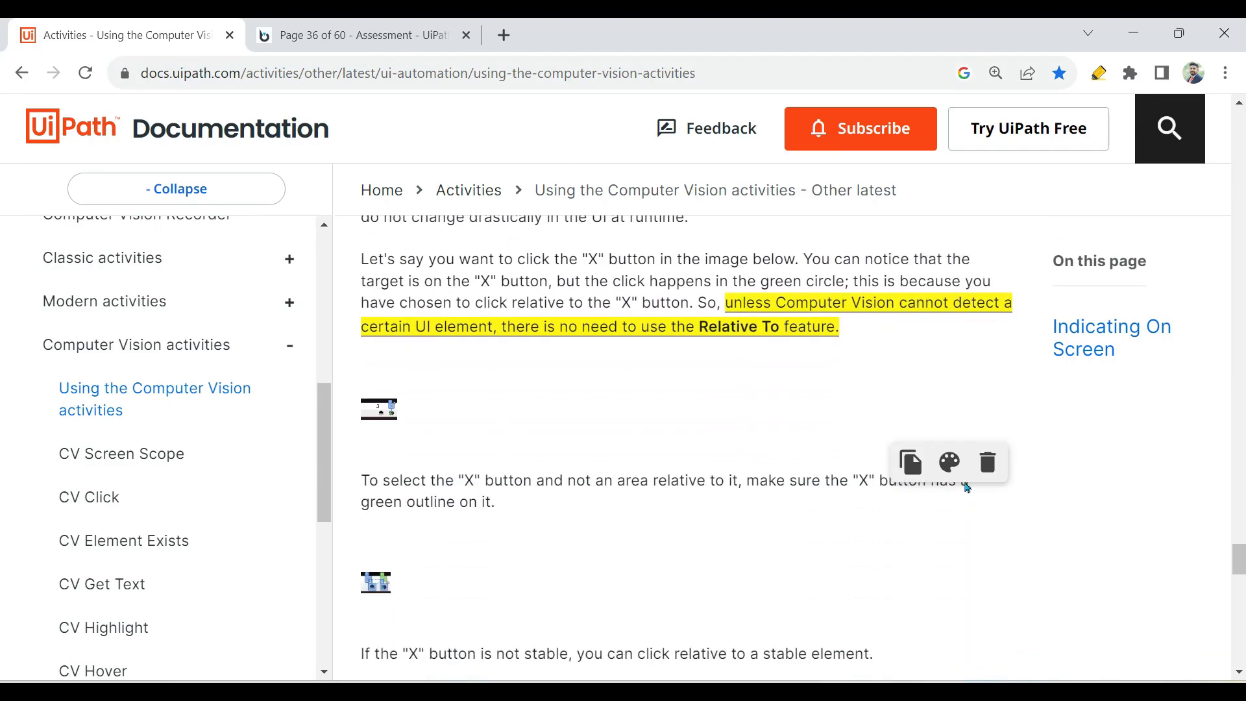
scroll("up", 3)
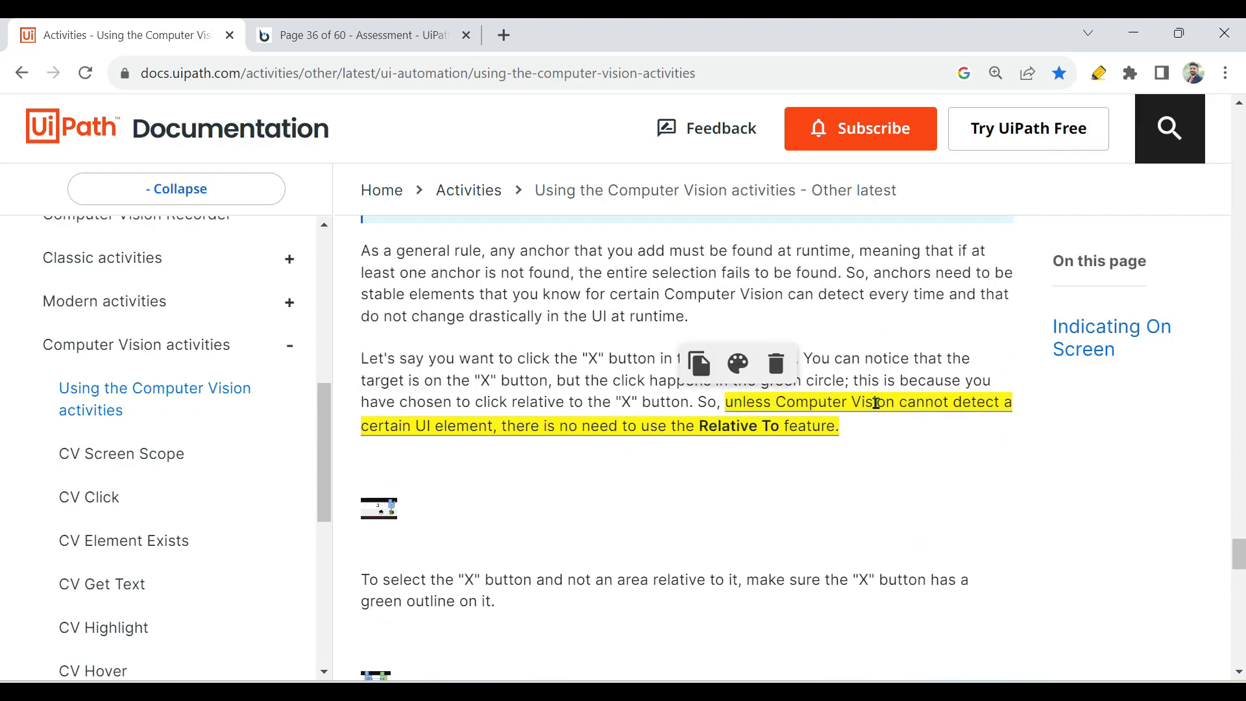
left_click(419, 476)
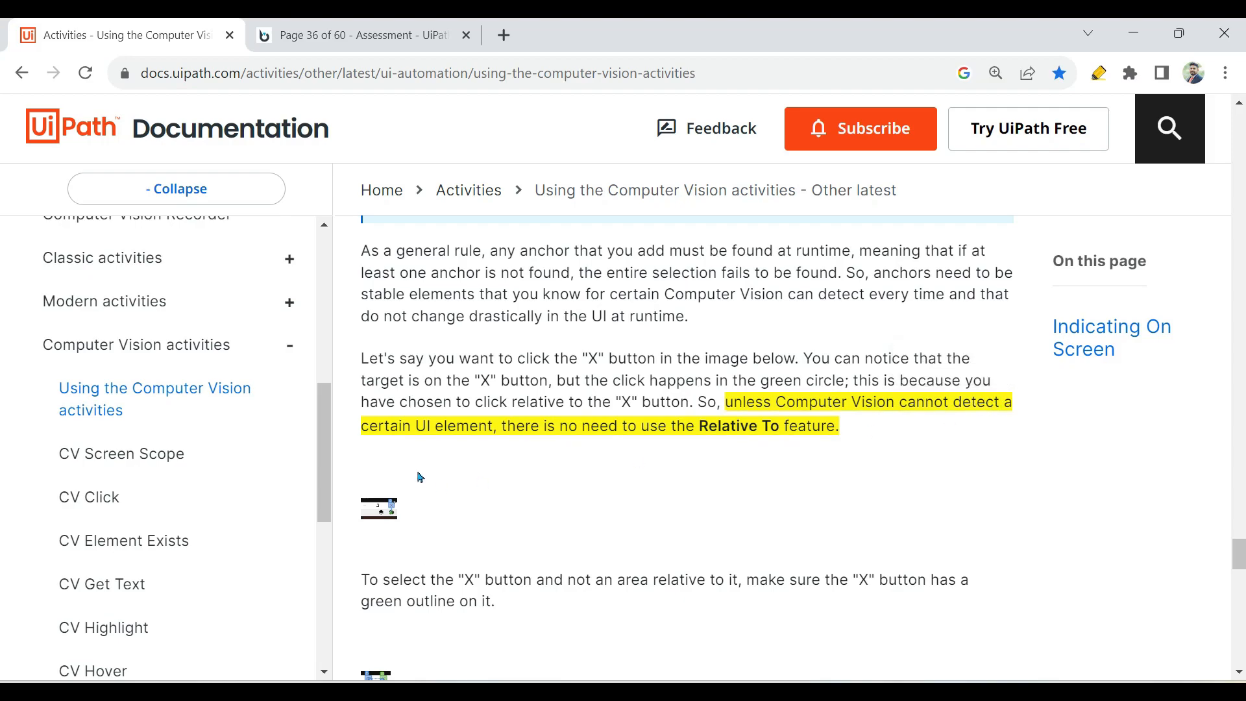
mouse_move(500, 447)
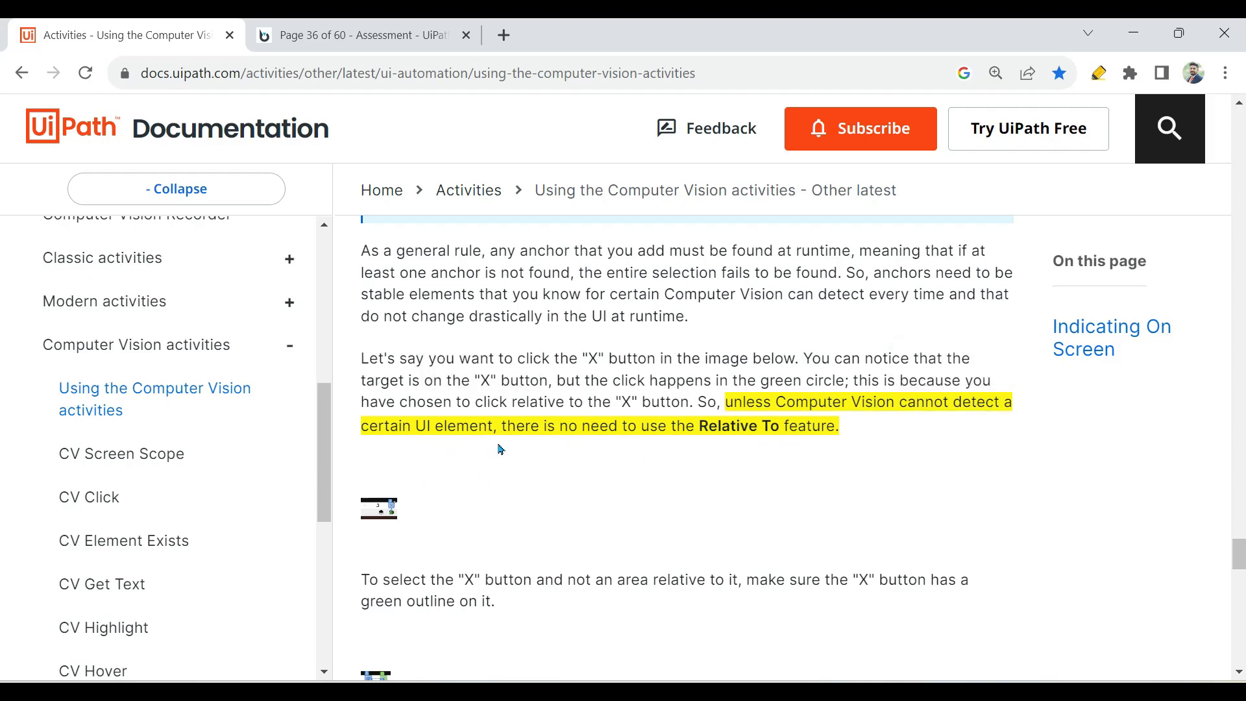
mouse_move(648, 442)
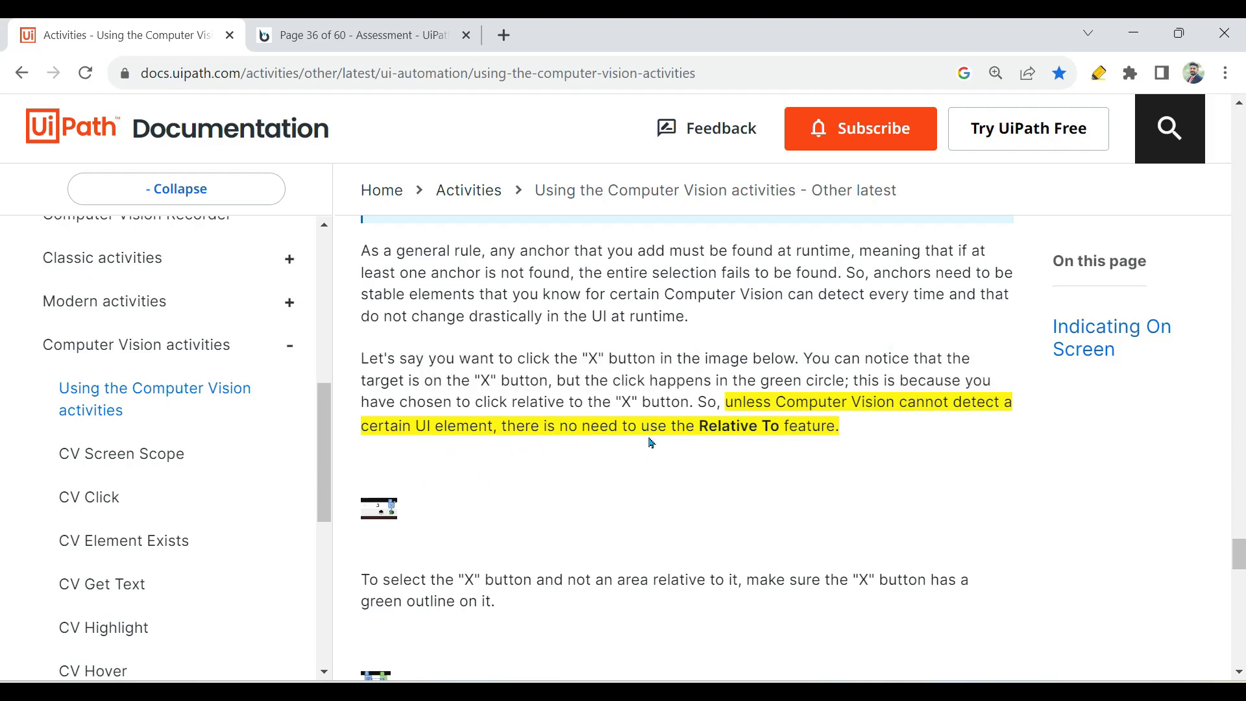
mouse_move(868, 440)
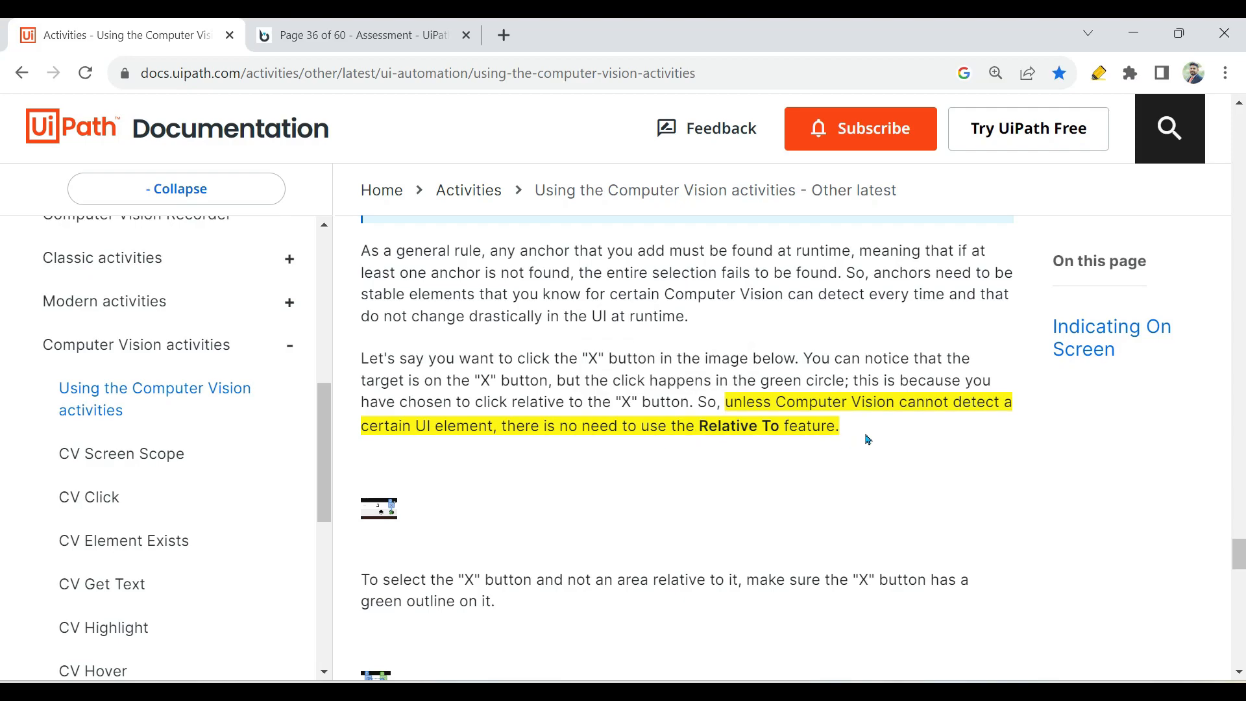
mouse_move(753, 484)
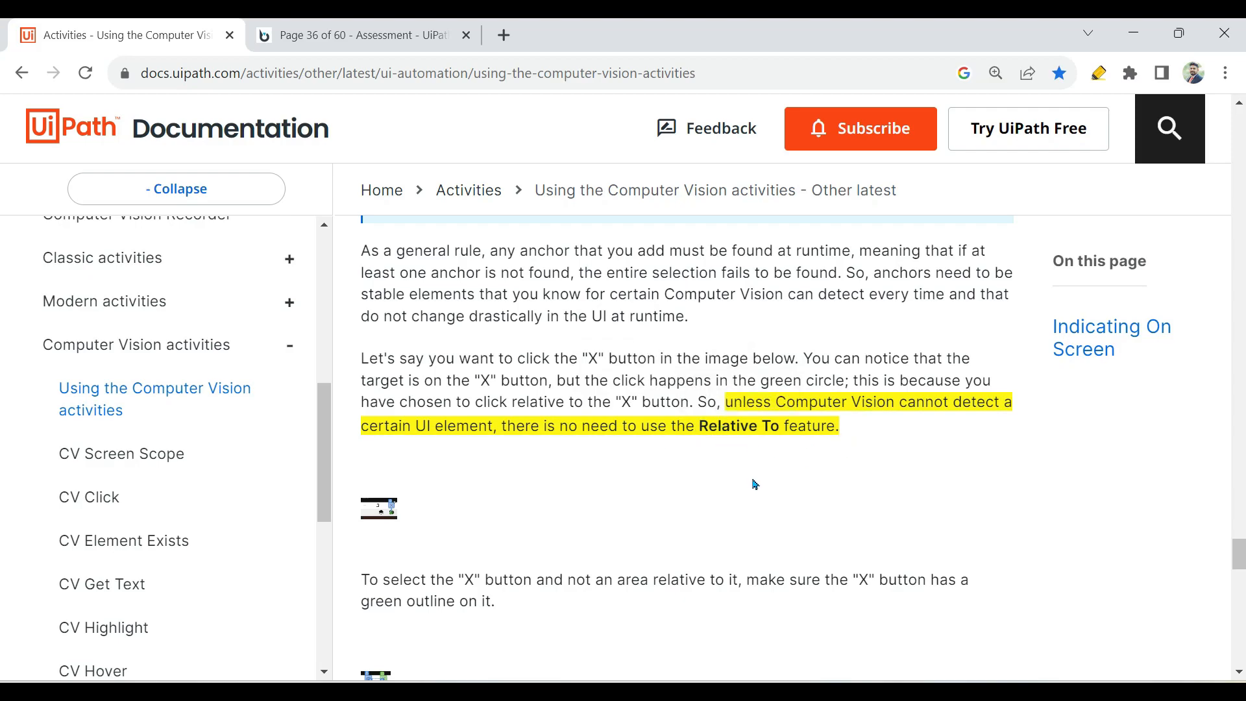
mouse_move(758, 475)
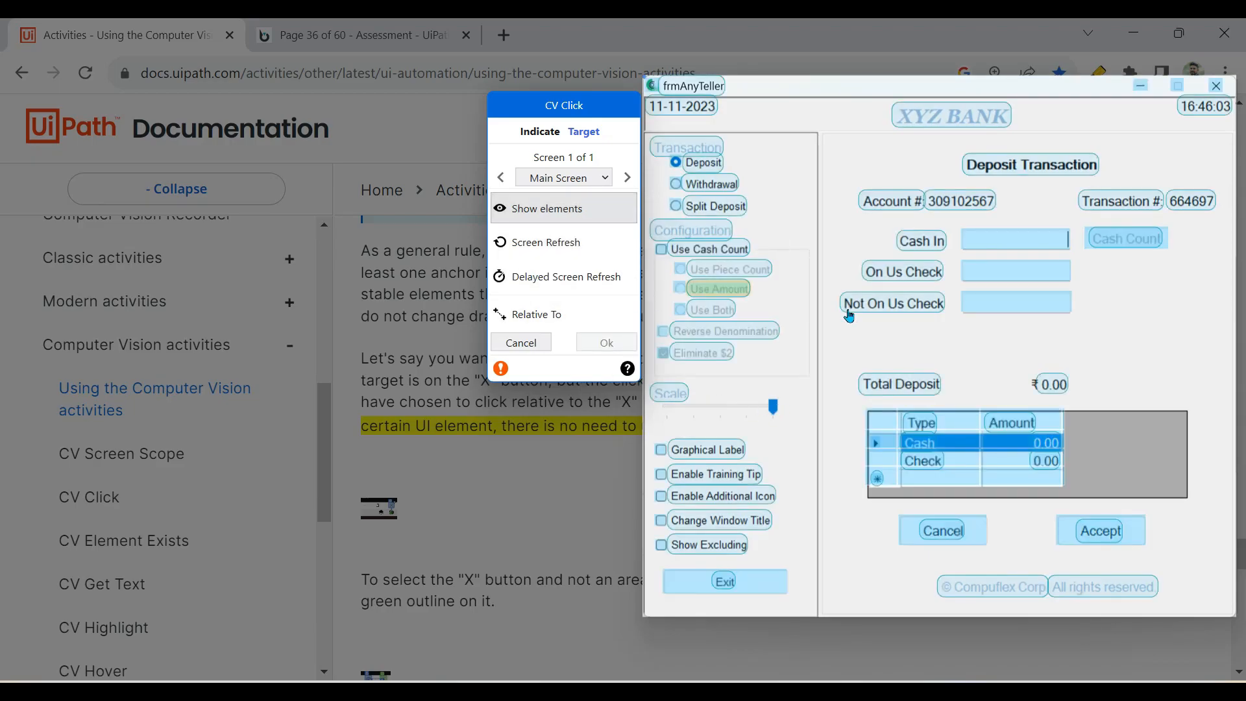
mouse_move(782, 407)
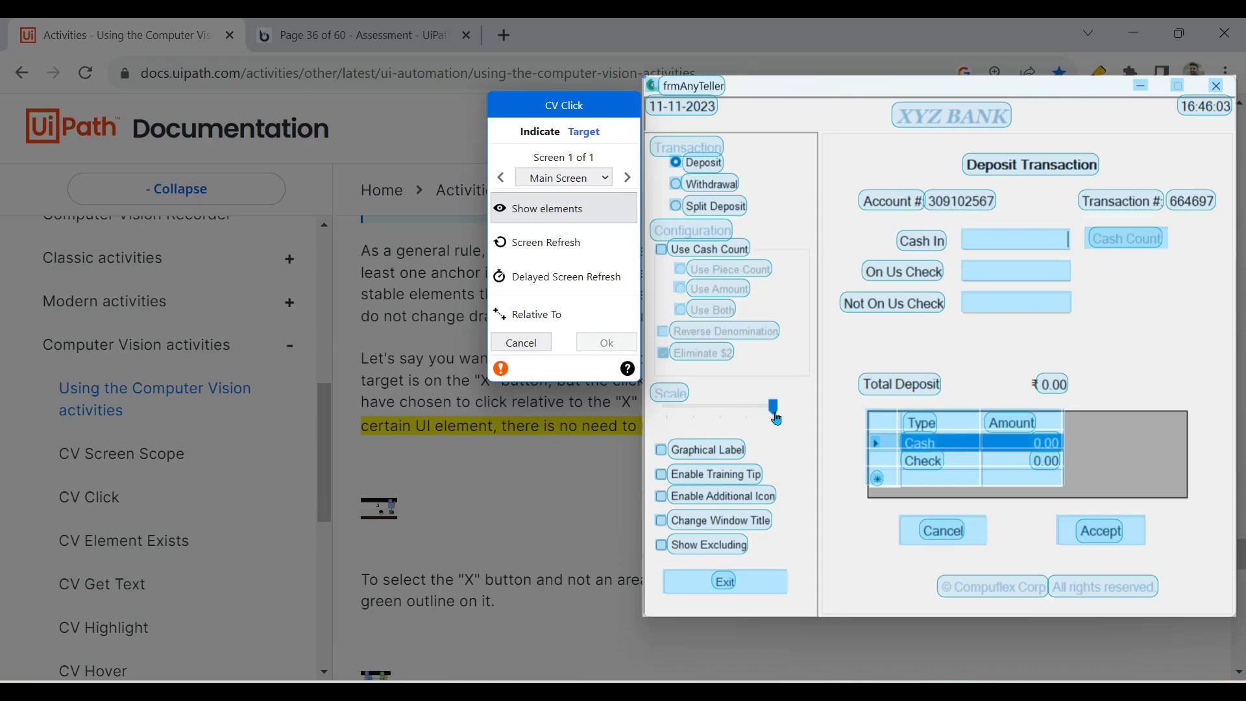
mouse_move(537, 314)
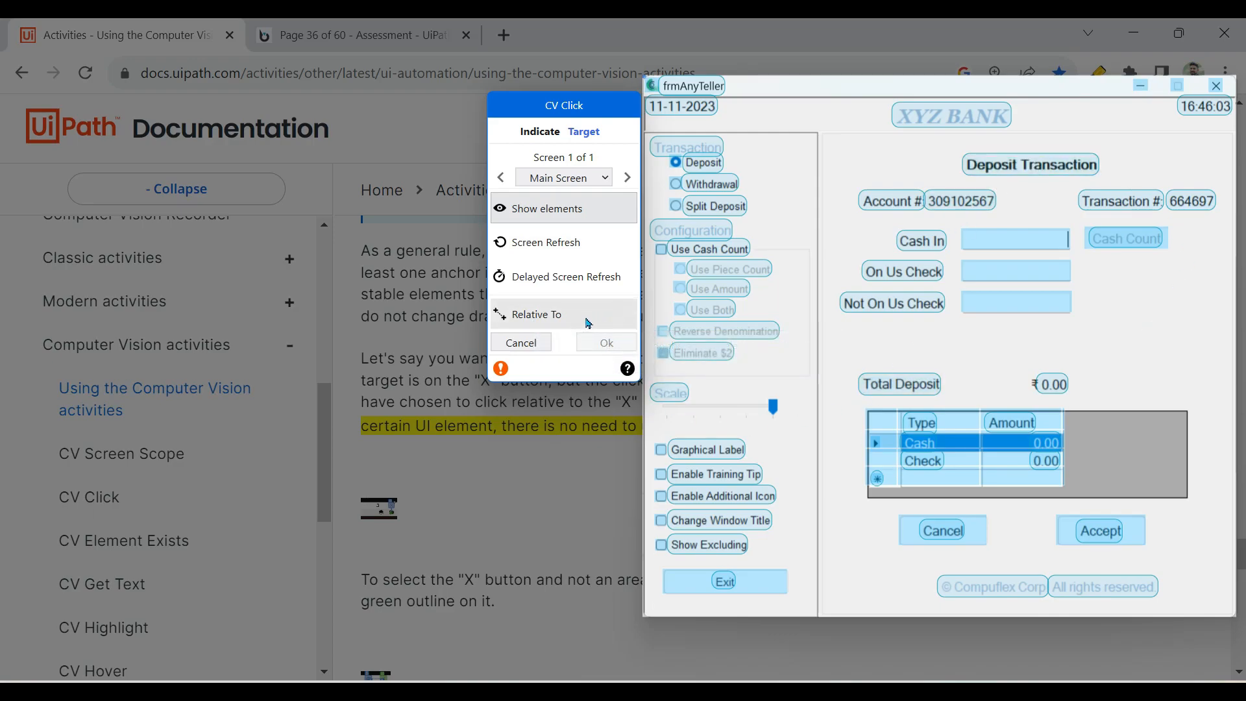
mouse_move(556, 319)
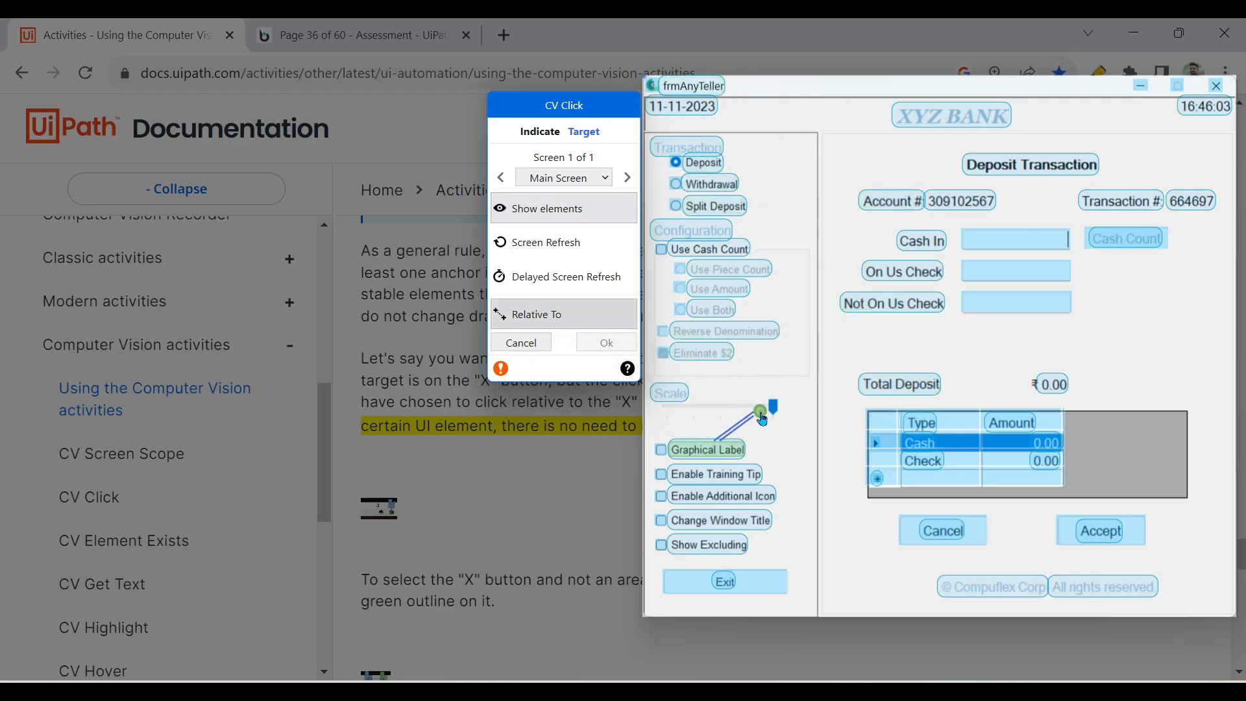
mouse_move(1148, 141)
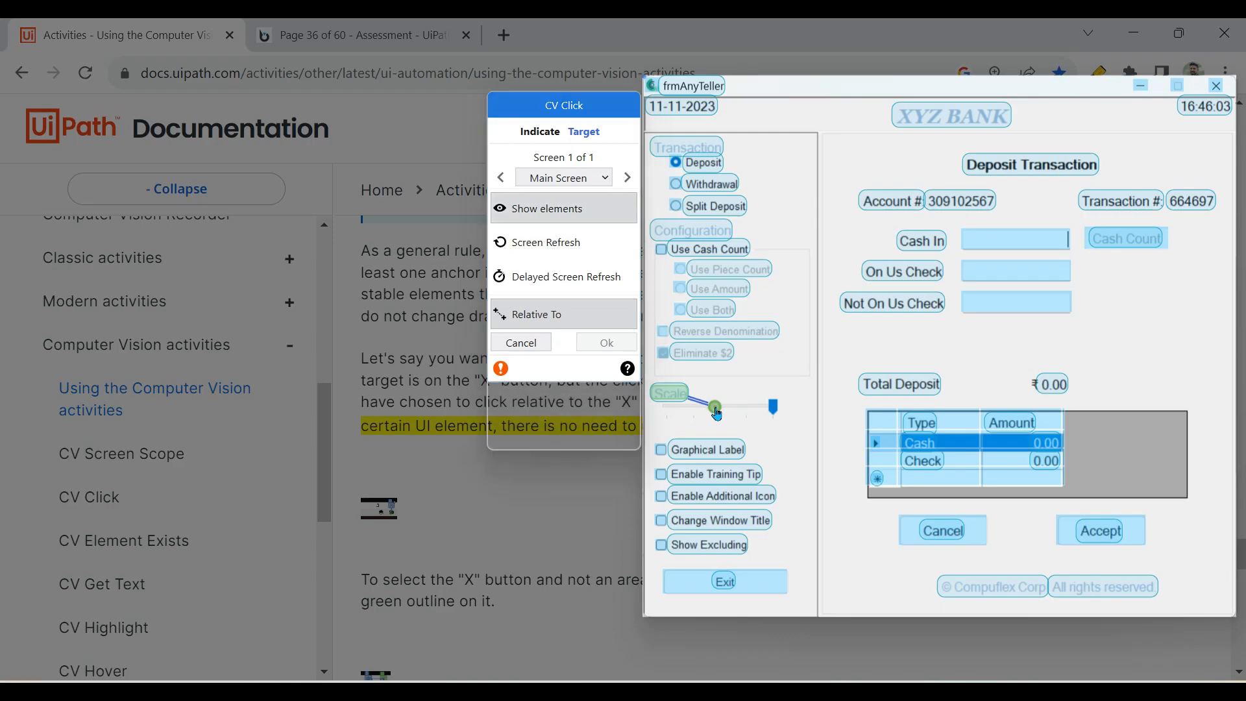
Confirm the CV Click relative target, close the preview and show its editing options
left_click(605, 342)
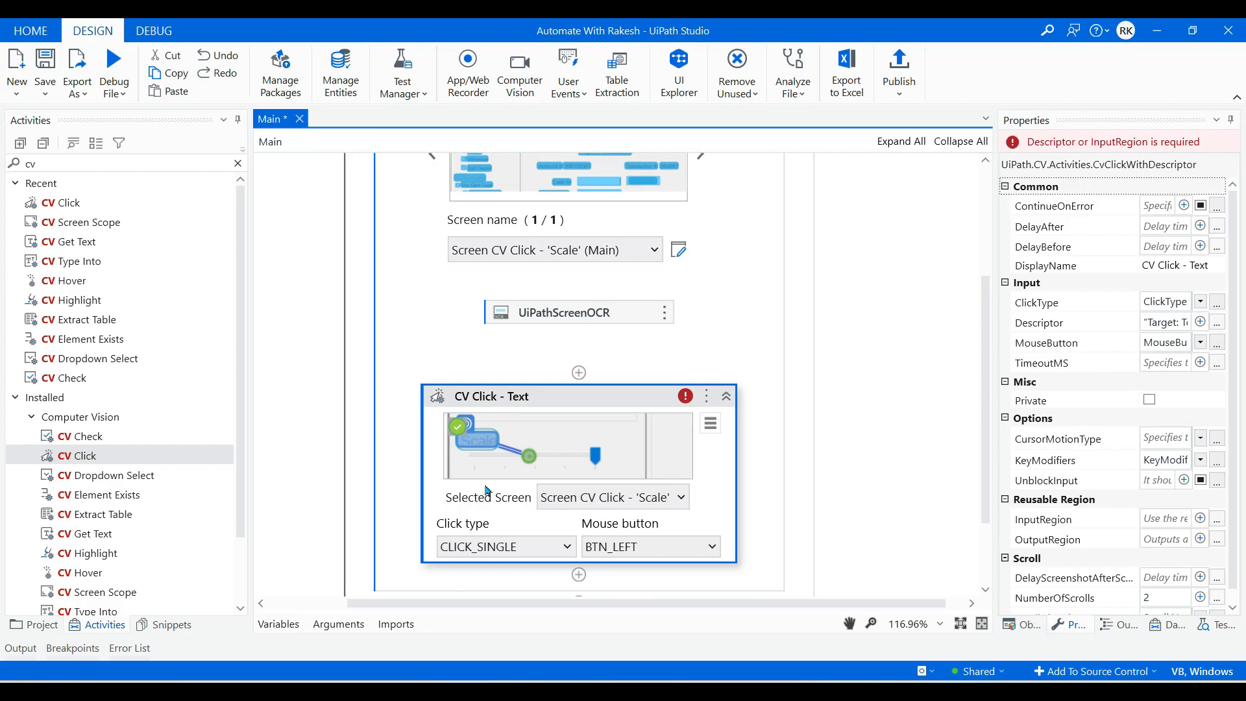
mouse_move(528, 456)
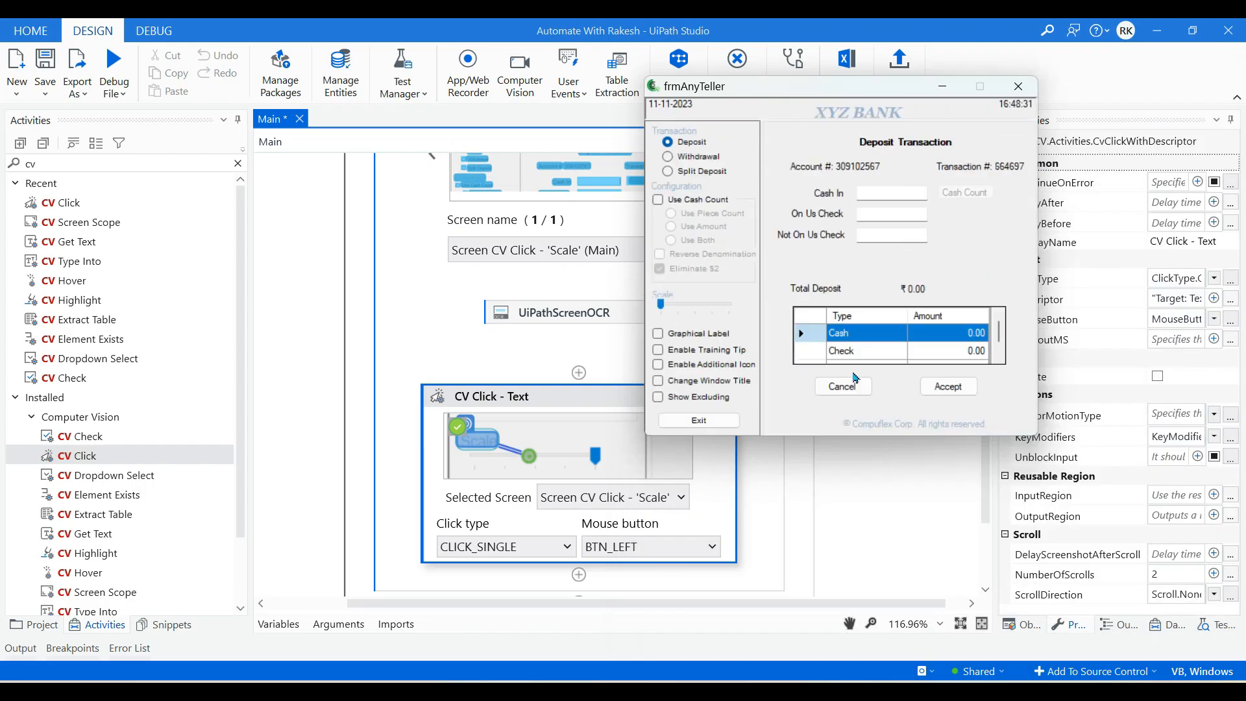
left_click(978, 86)
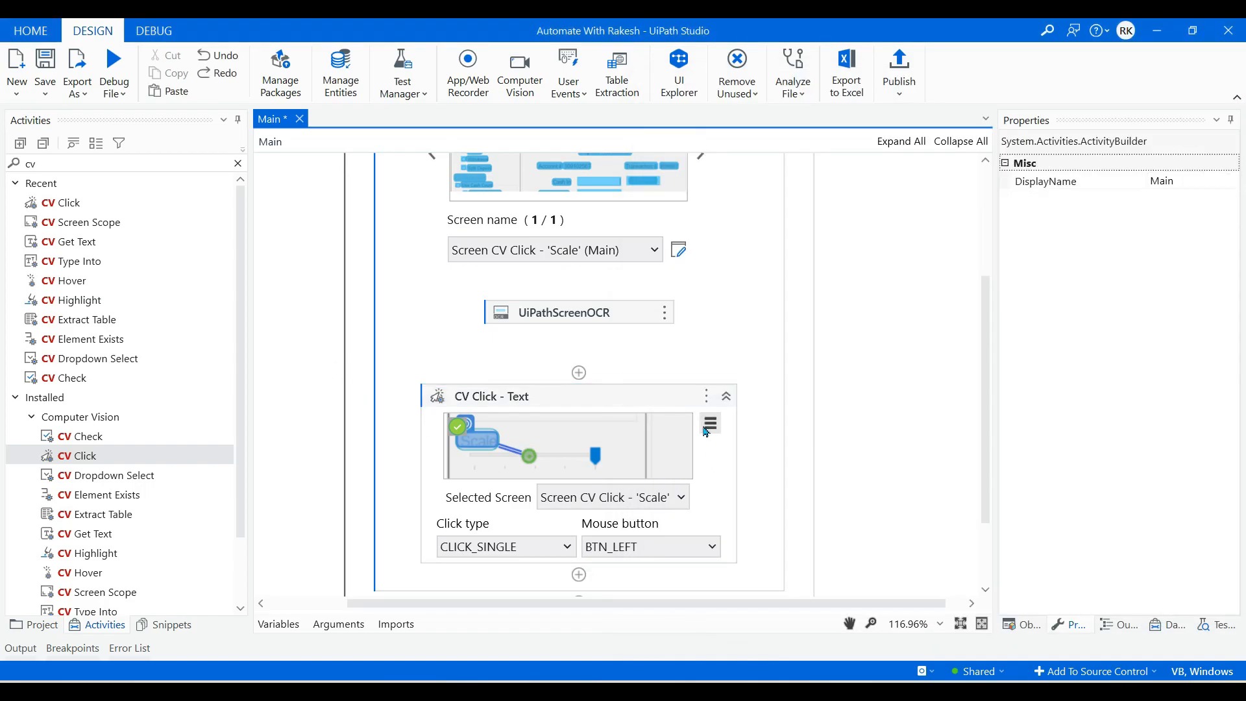
left_click(710, 421)
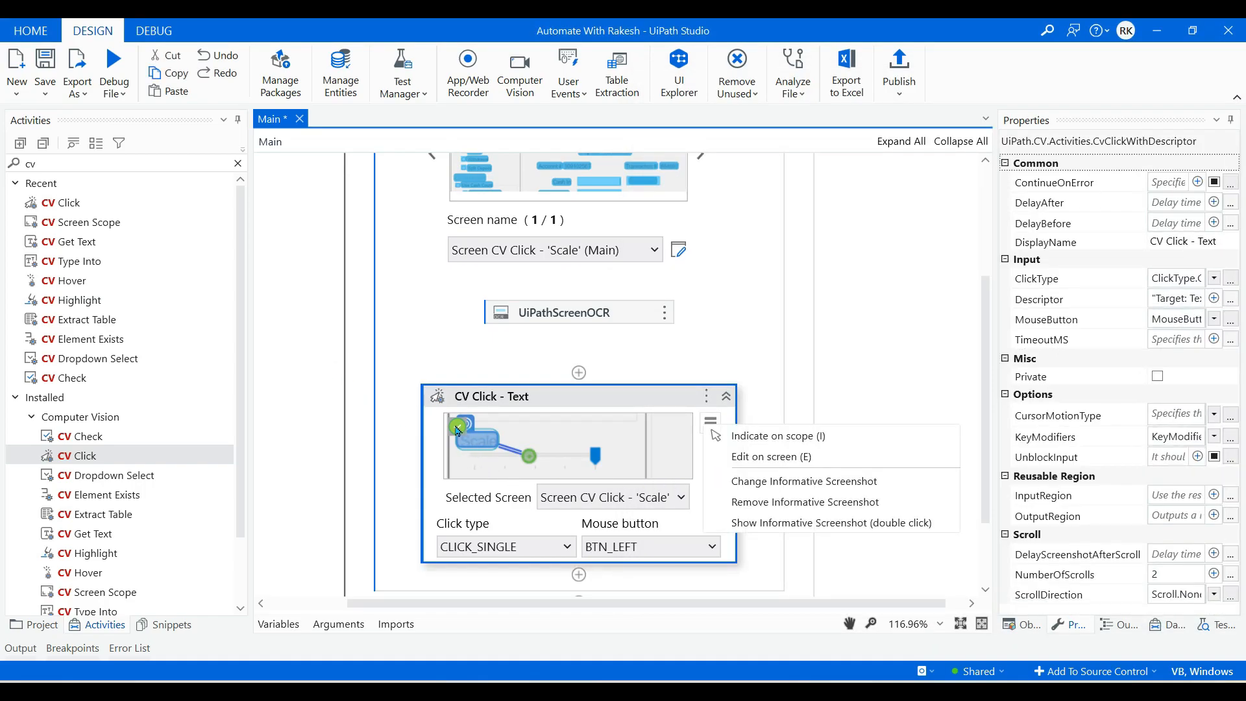
mouse_move(770, 456)
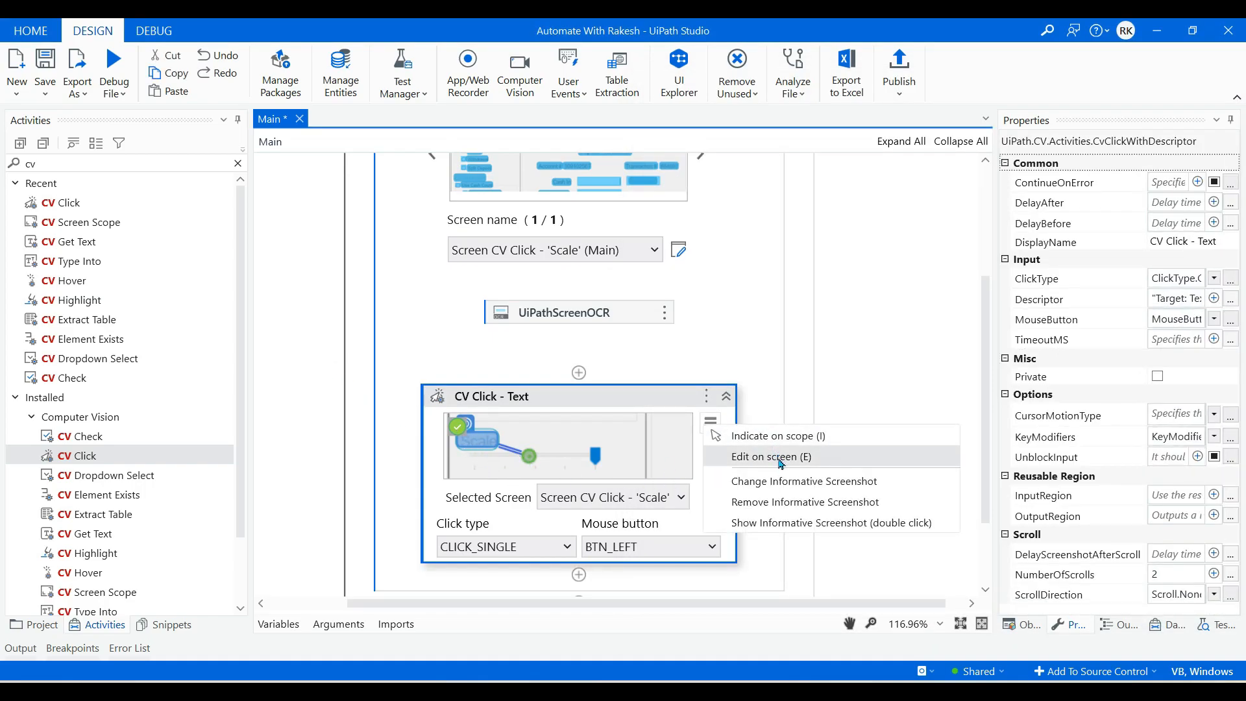
Target the Scale slider with Relative To anchors such as Graphical Label and accept
left_click(769, 456)
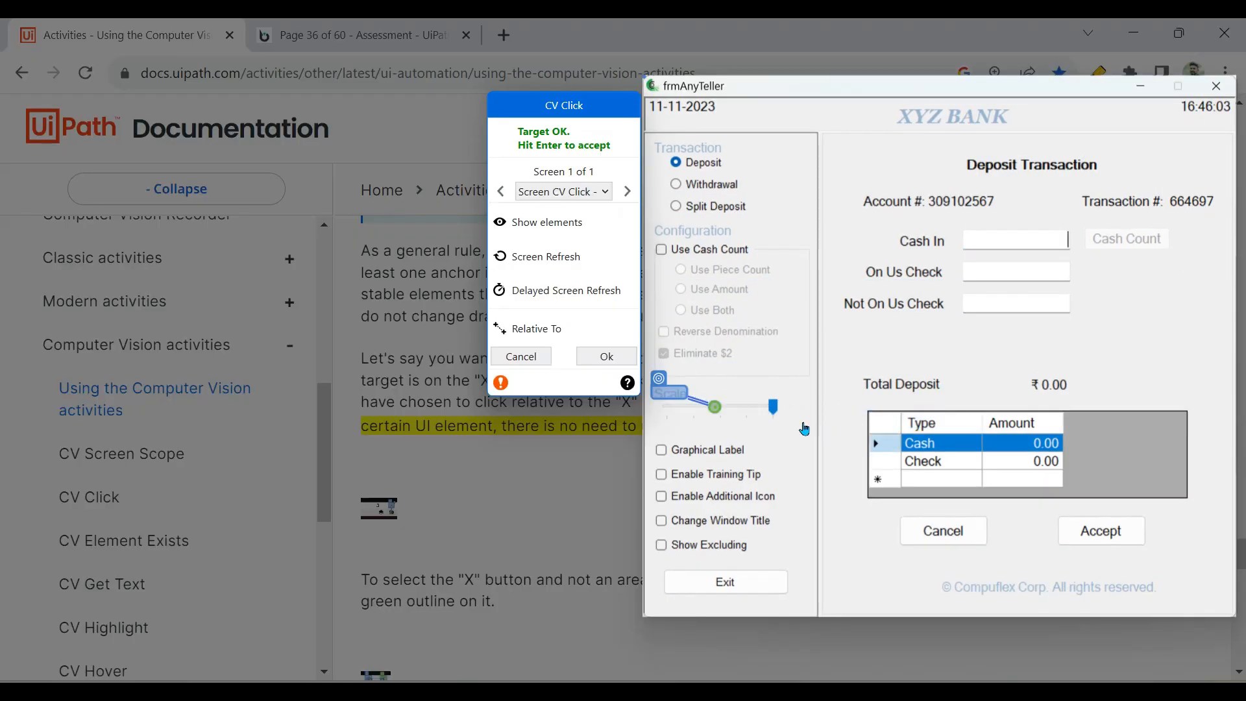
mouse_move(702, 449)
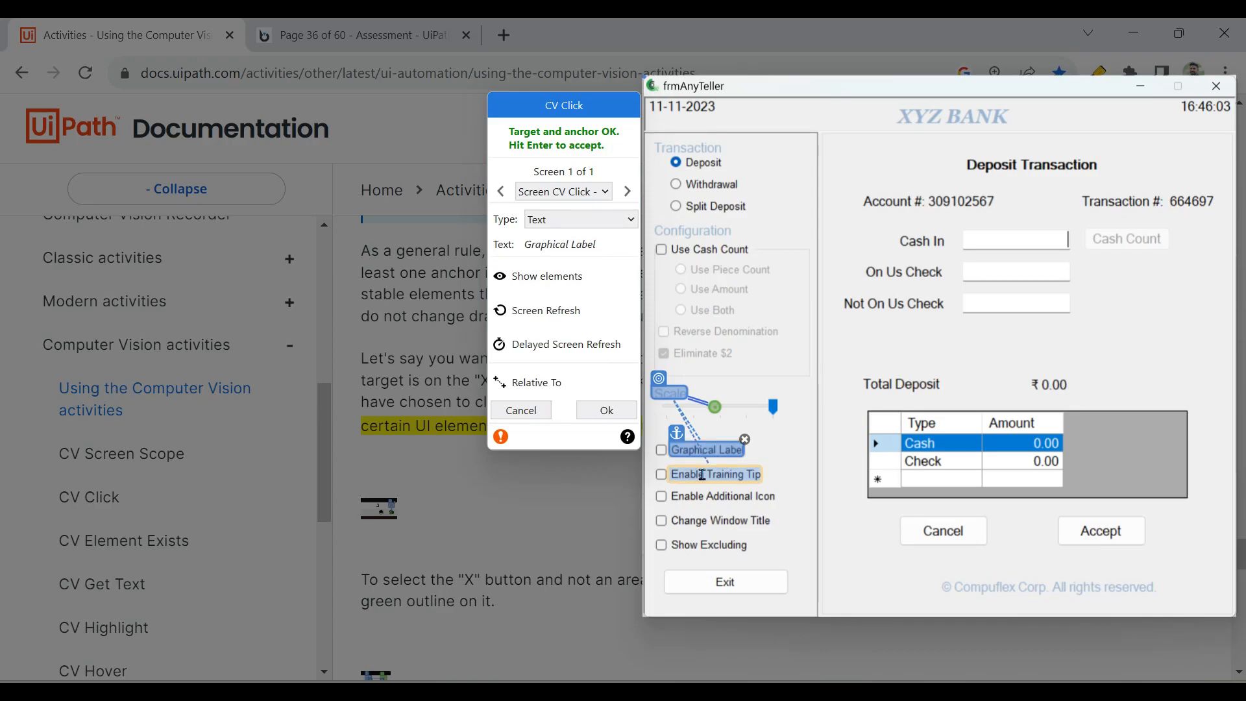
left_click(712, 474)
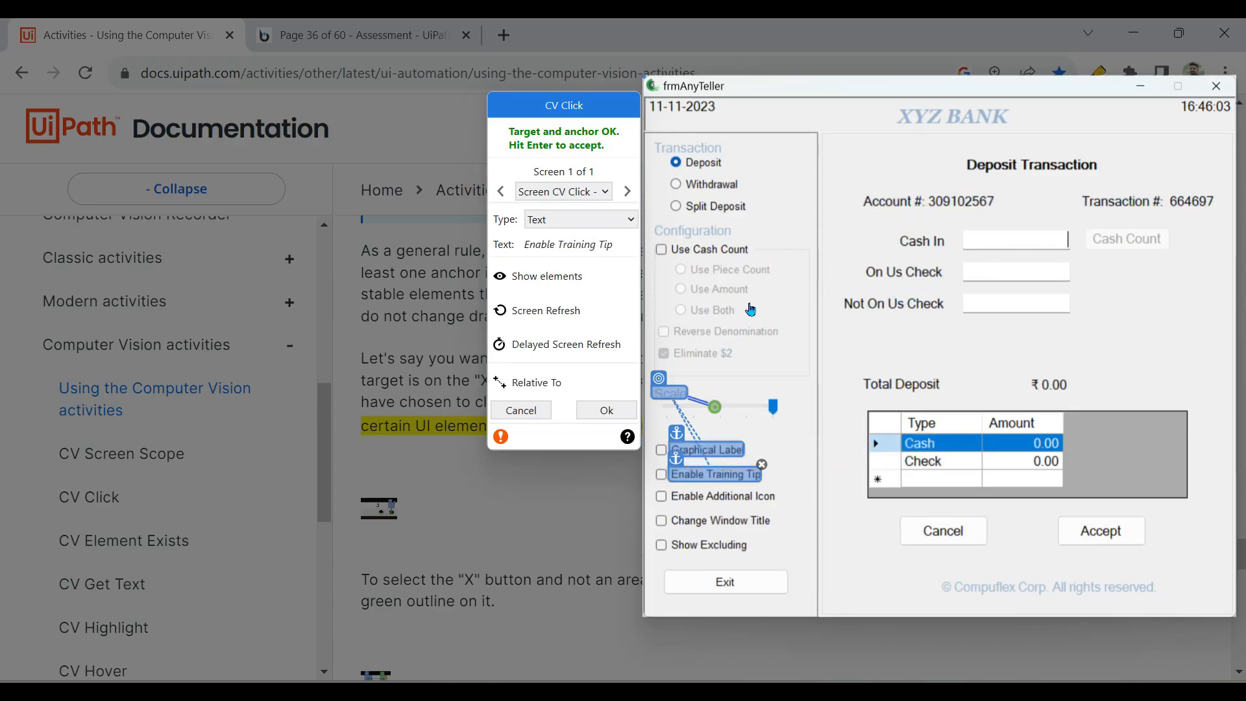
left_click(701, 352)
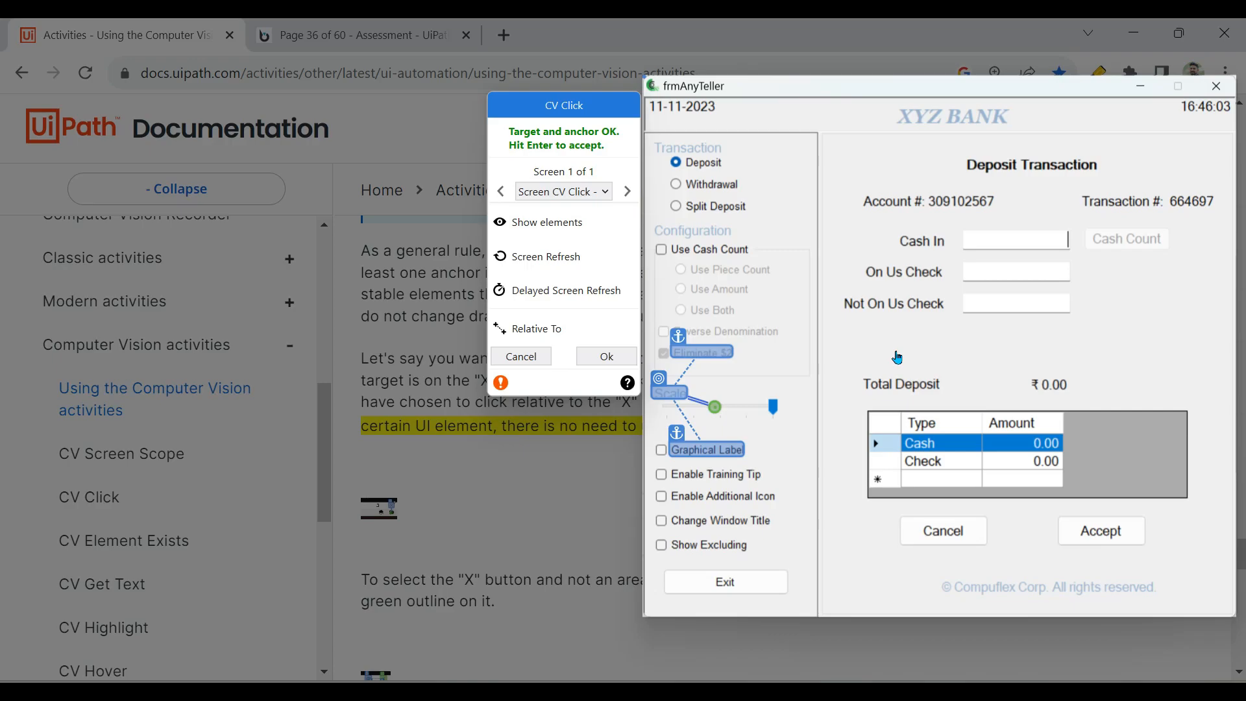
mouse_move(813, 363)
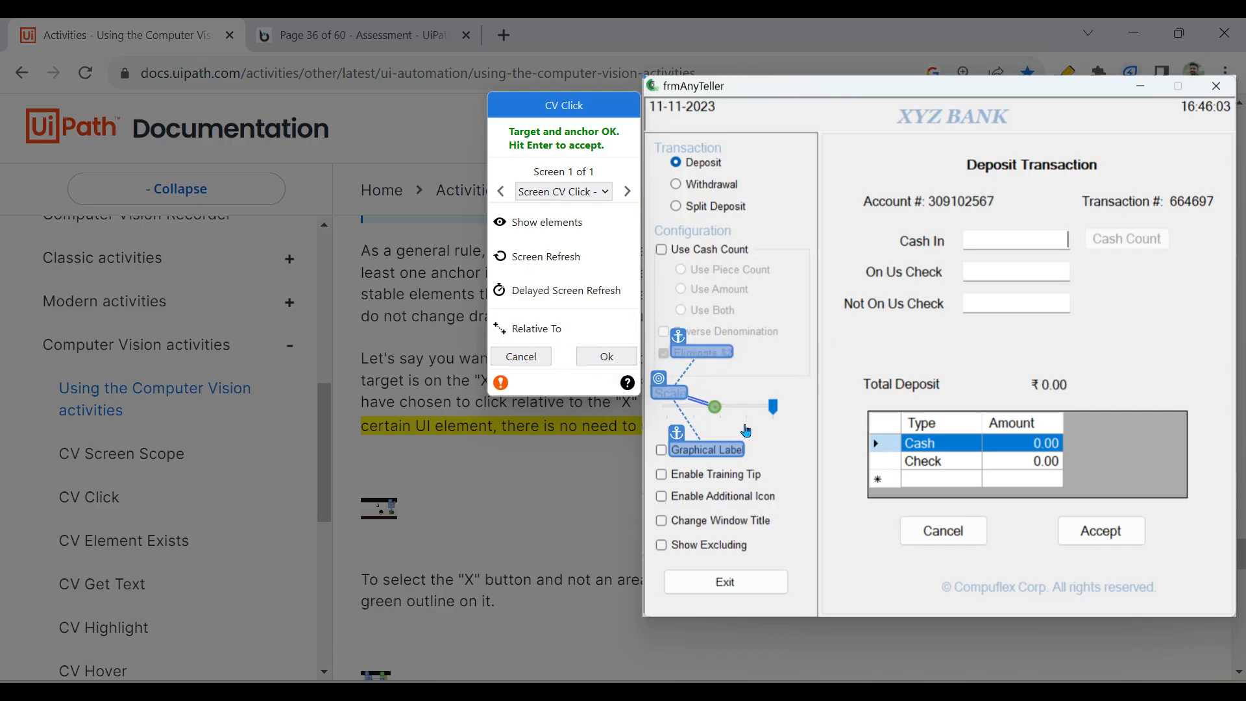
mouse_move(941, 563)
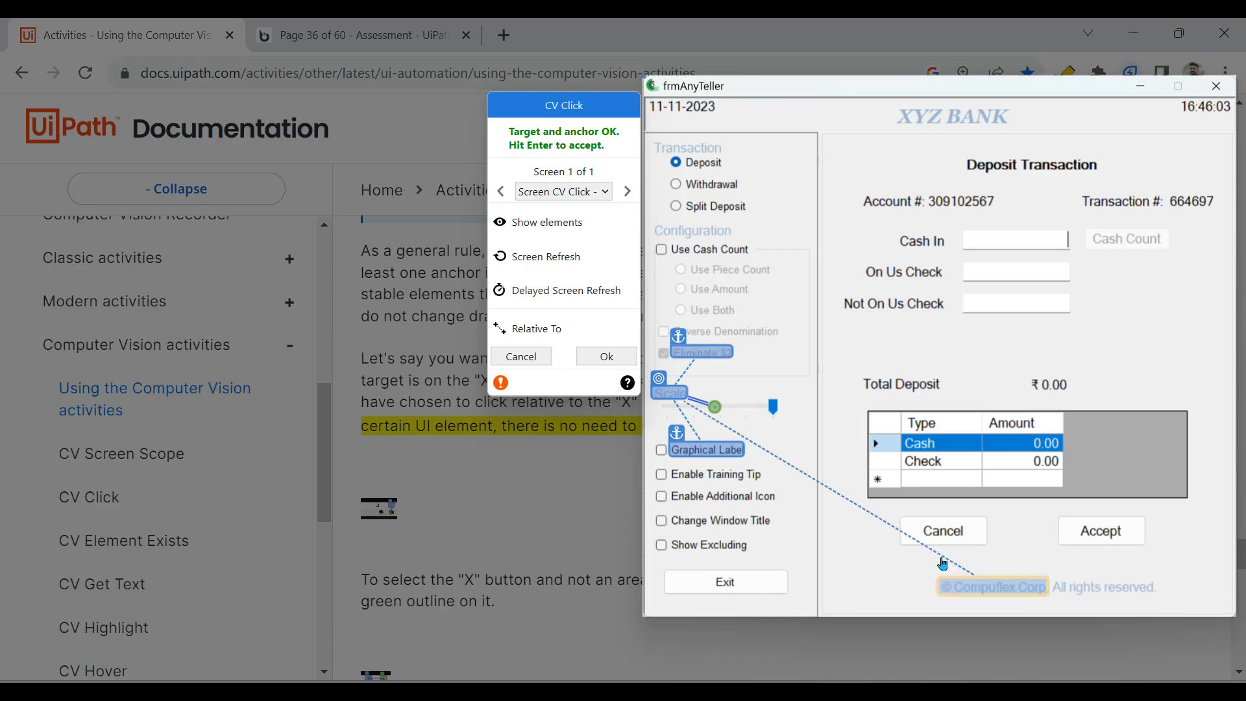
left_click(606, 356)
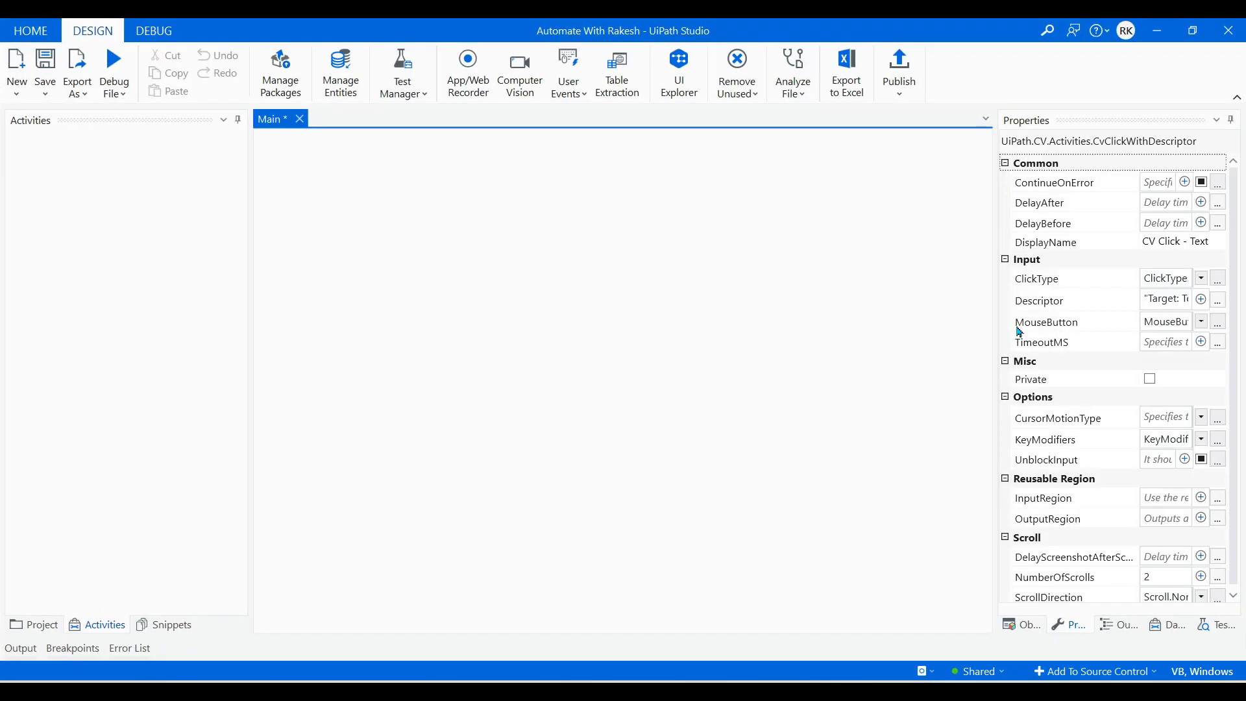
Switch from the finished CV Click - Text activity back to the assessment tab
left_click(226, 67)
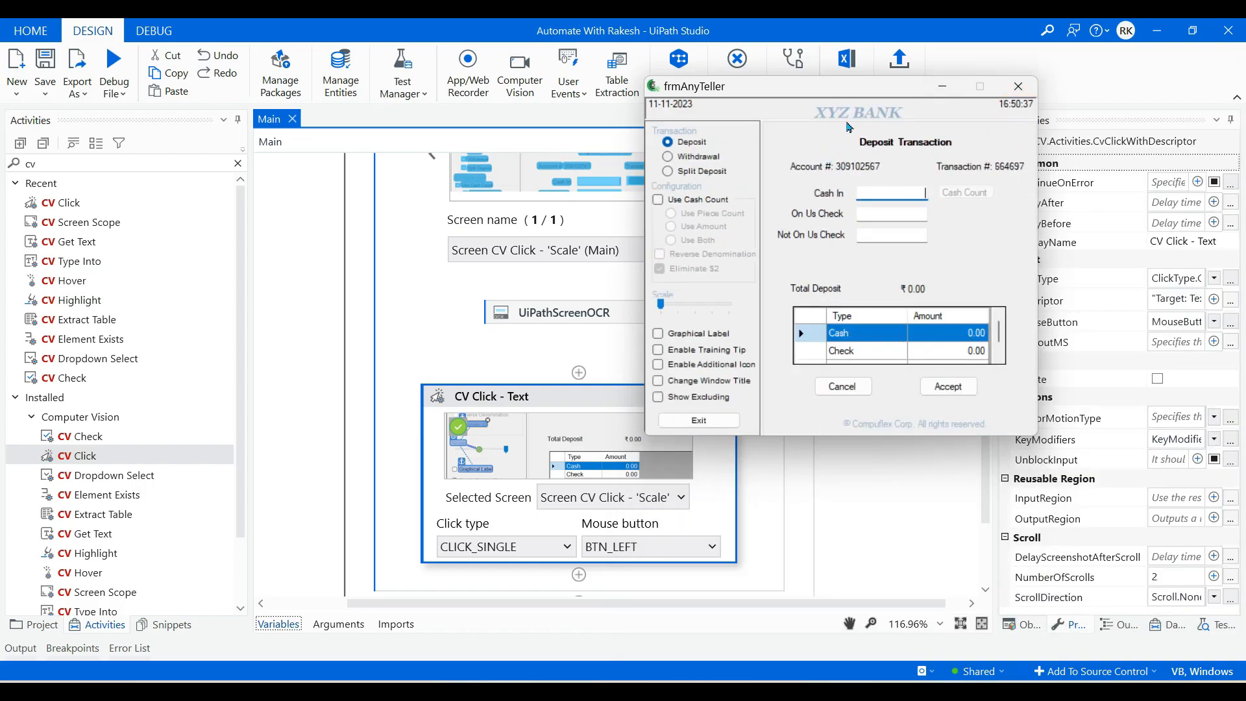
mouse_move(270, 161)
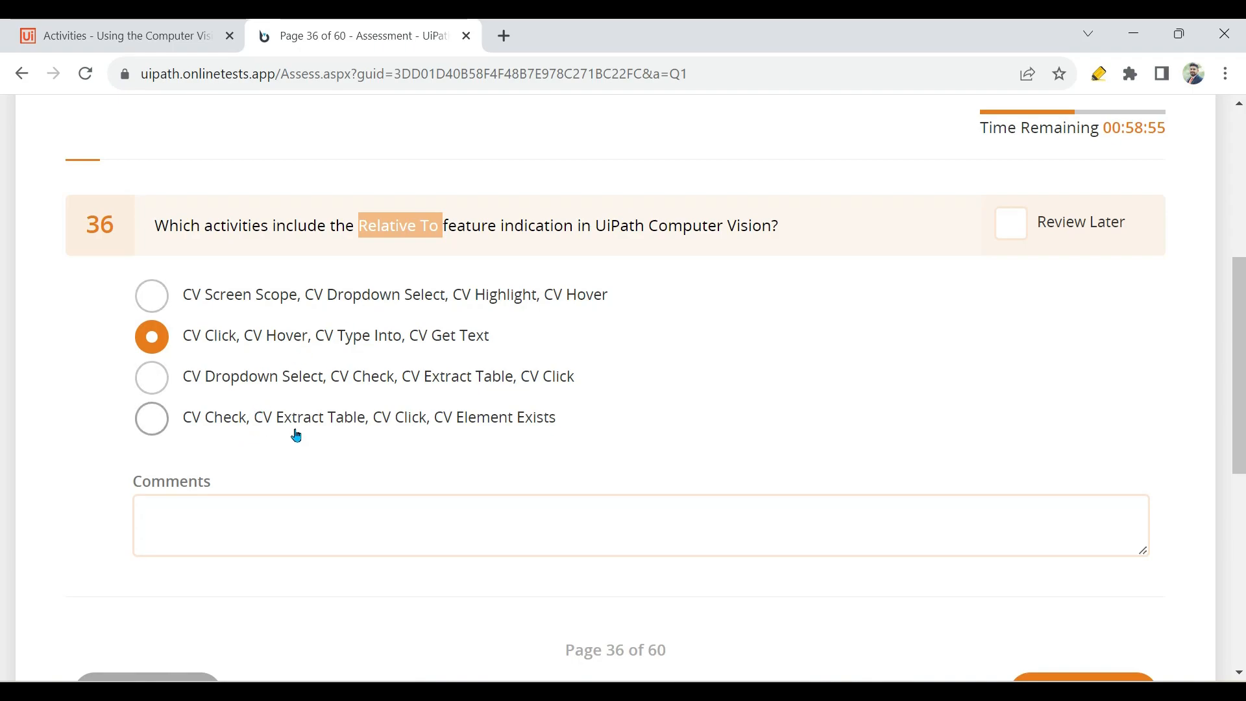
Answer question 36 with the CV Screen Scope option and highlight 'Relative To'
left_click(150, 294)
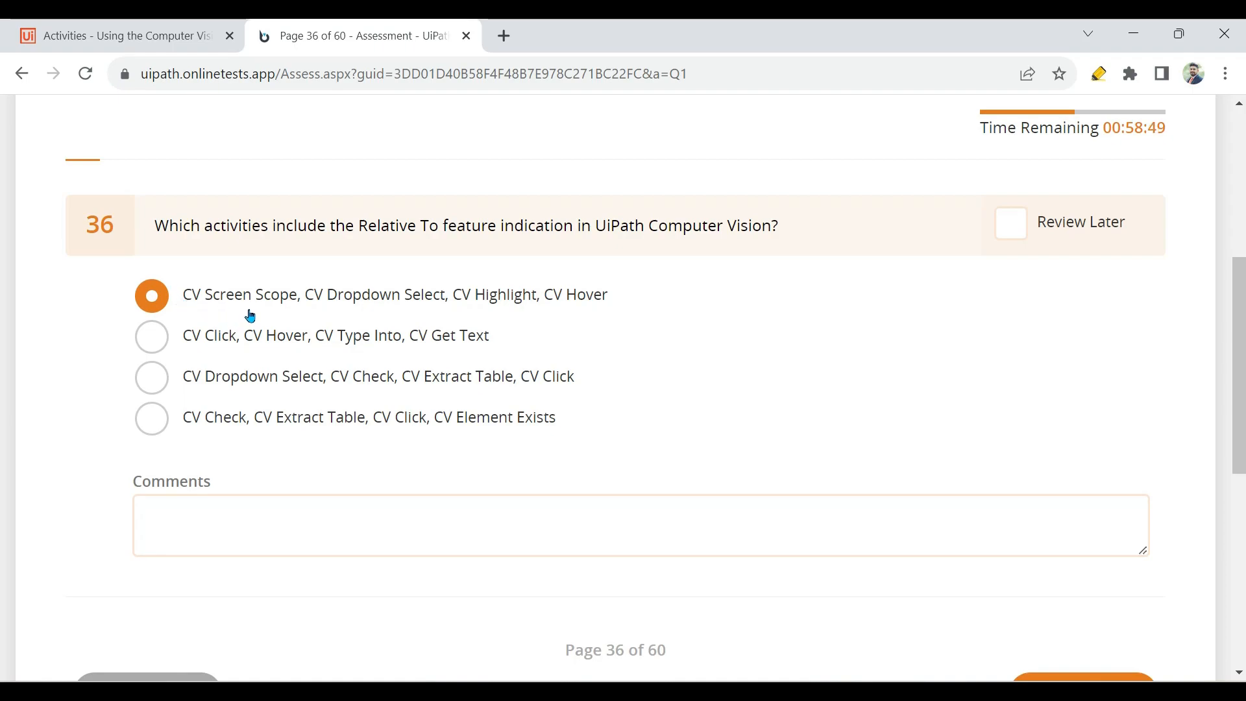
left_click_drag(358, 225, 468, 226)
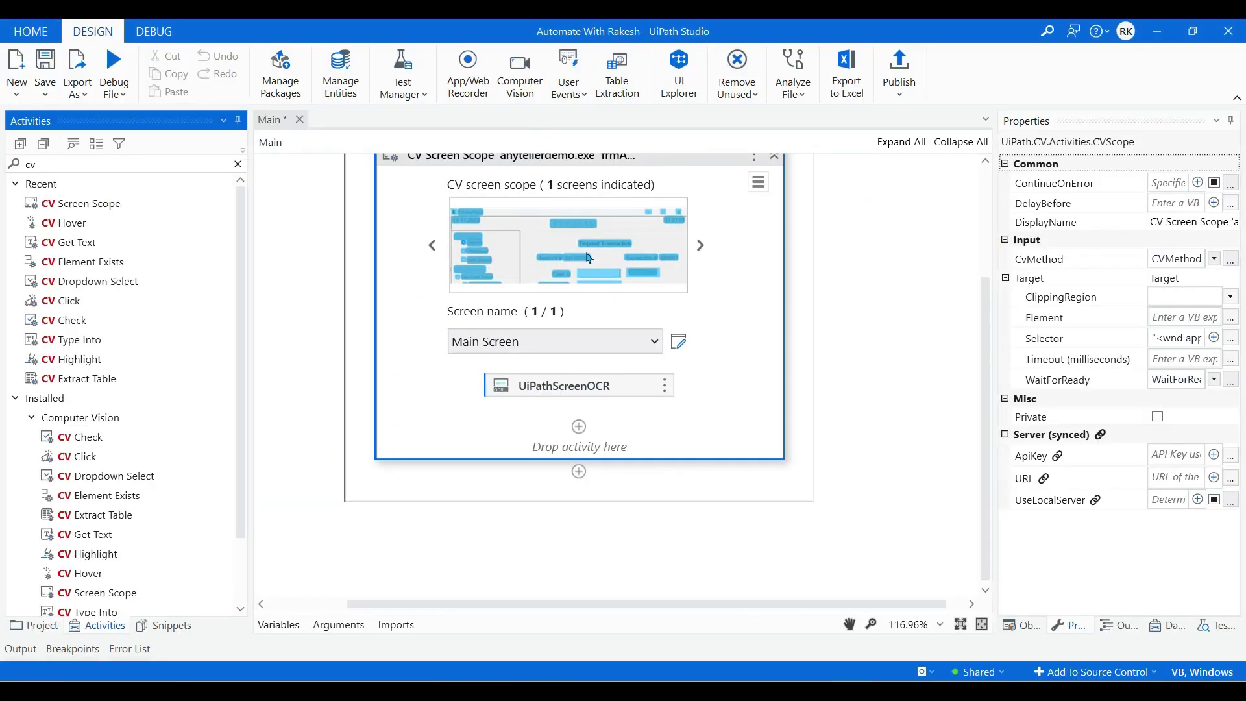
Start re-indicating the CV Screen Scope's target window from its options menu
left_click(756, 182)
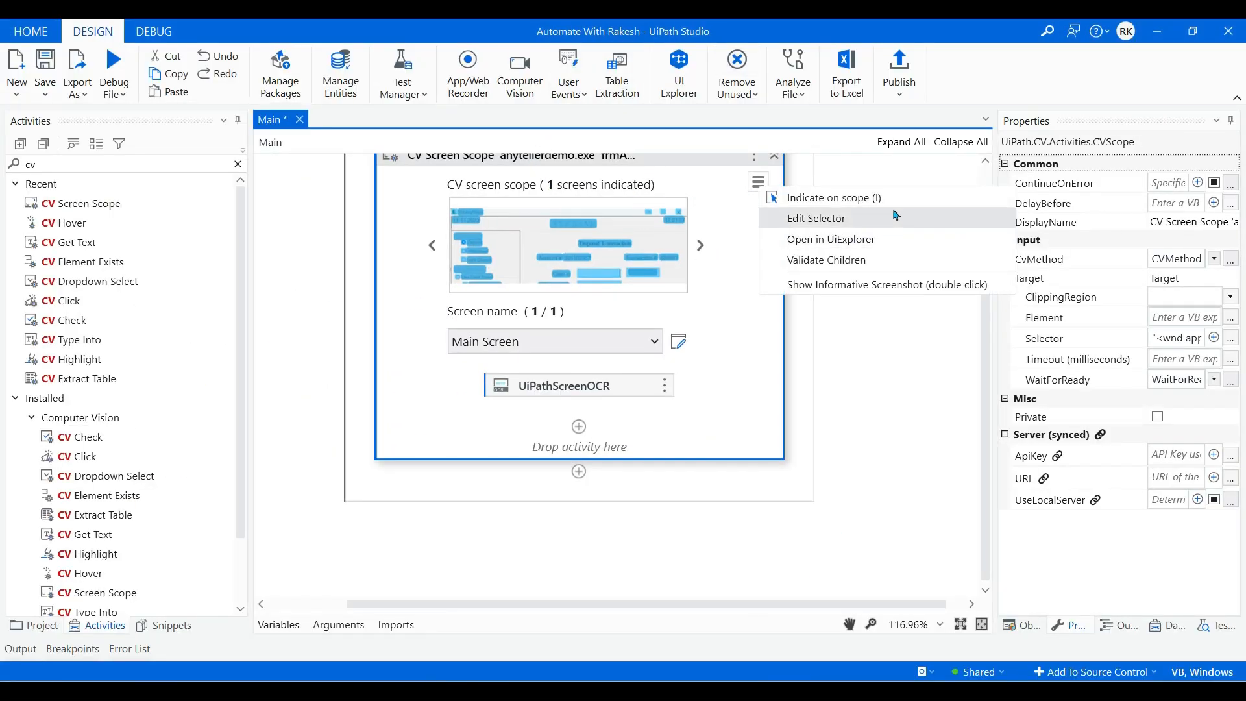
left_click(833, 197)
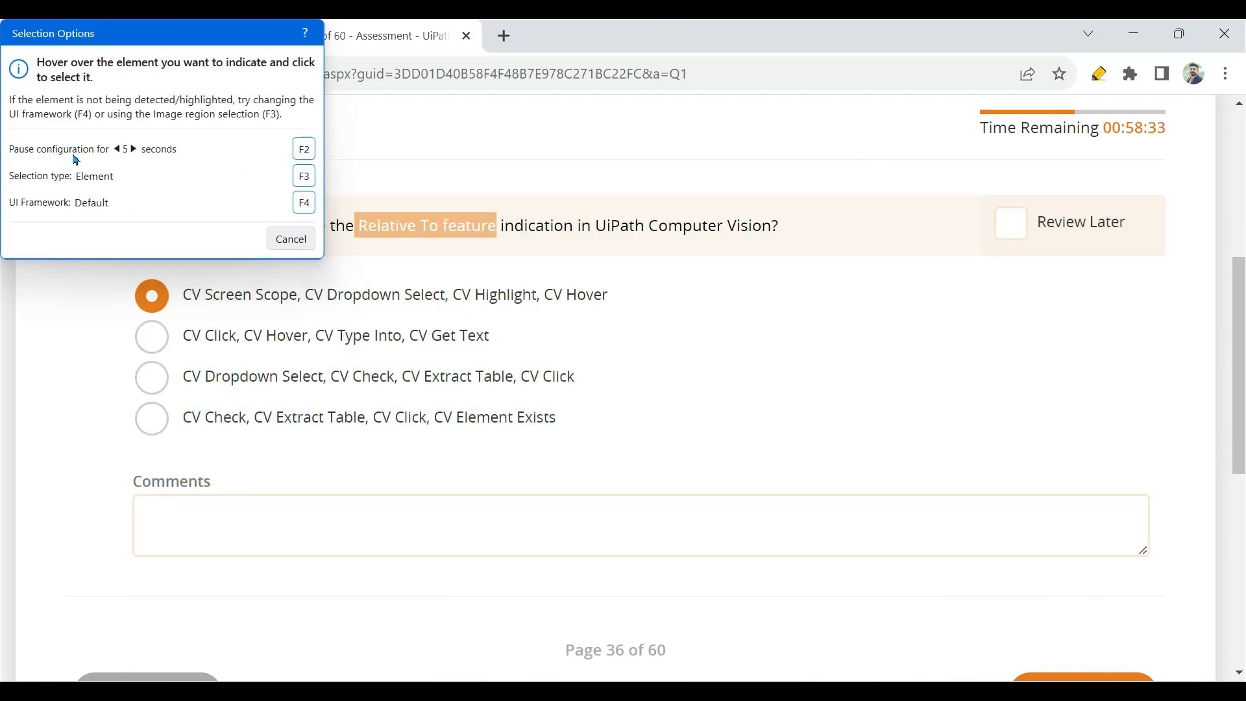
mouse_move(101, 227)
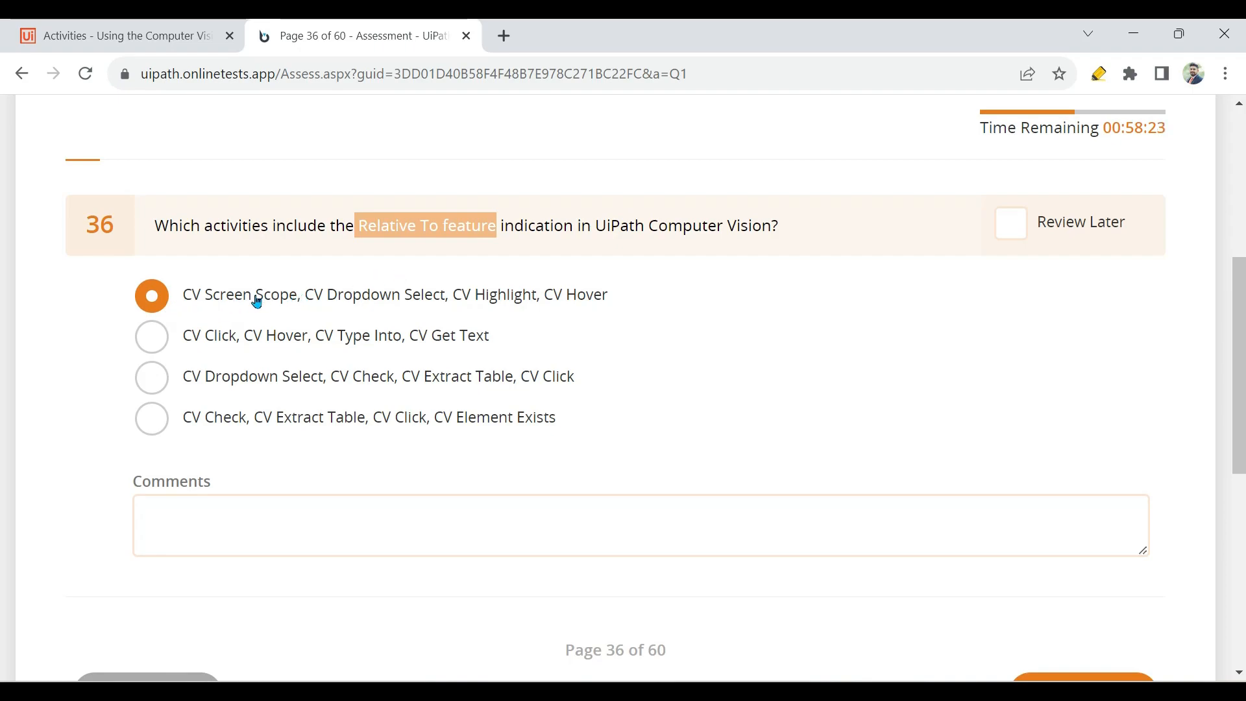
mouse_move(737, 274)
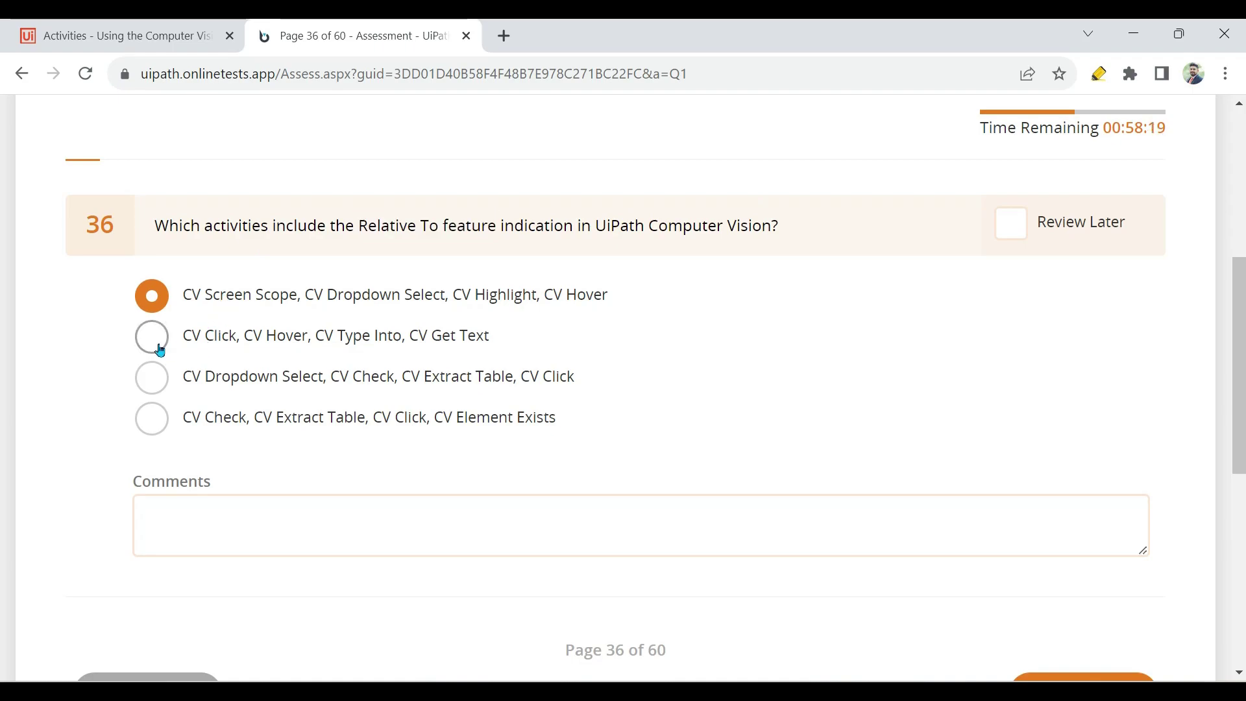
Answer question 36 with CV Click, CV Hover, CV Type Into, CV Get Text
left_click(151, 334)
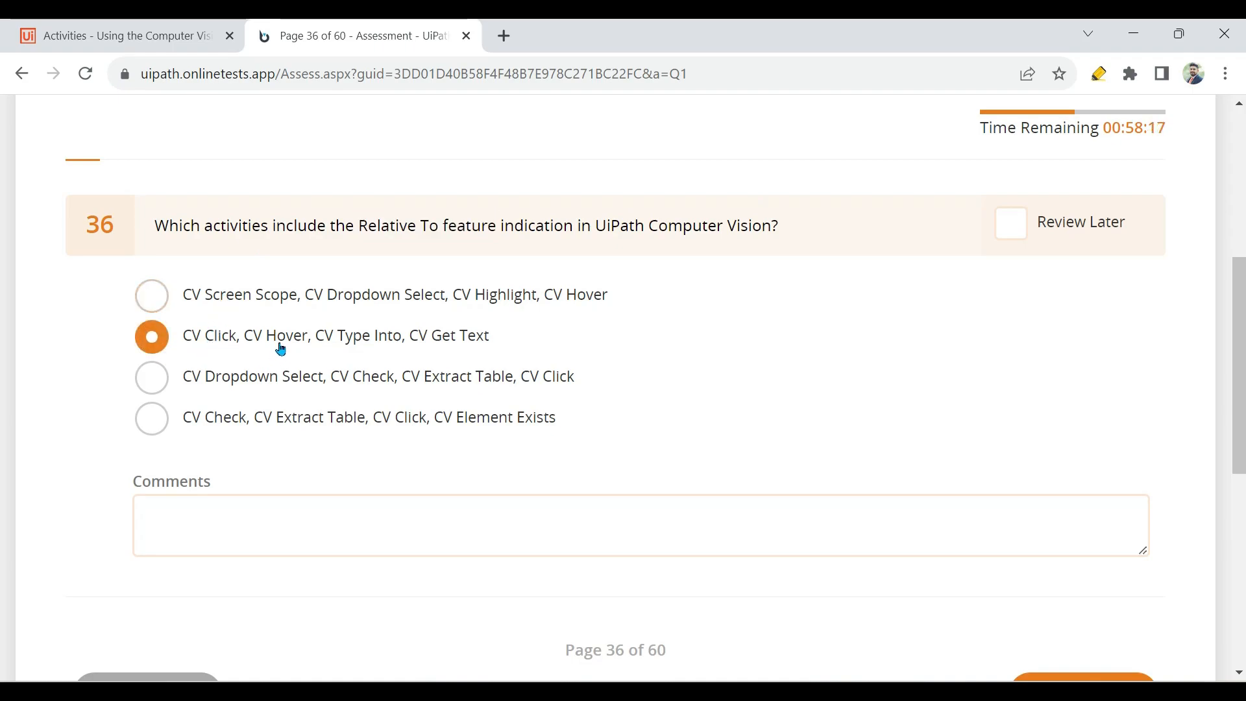
mouse_move(488, 341)
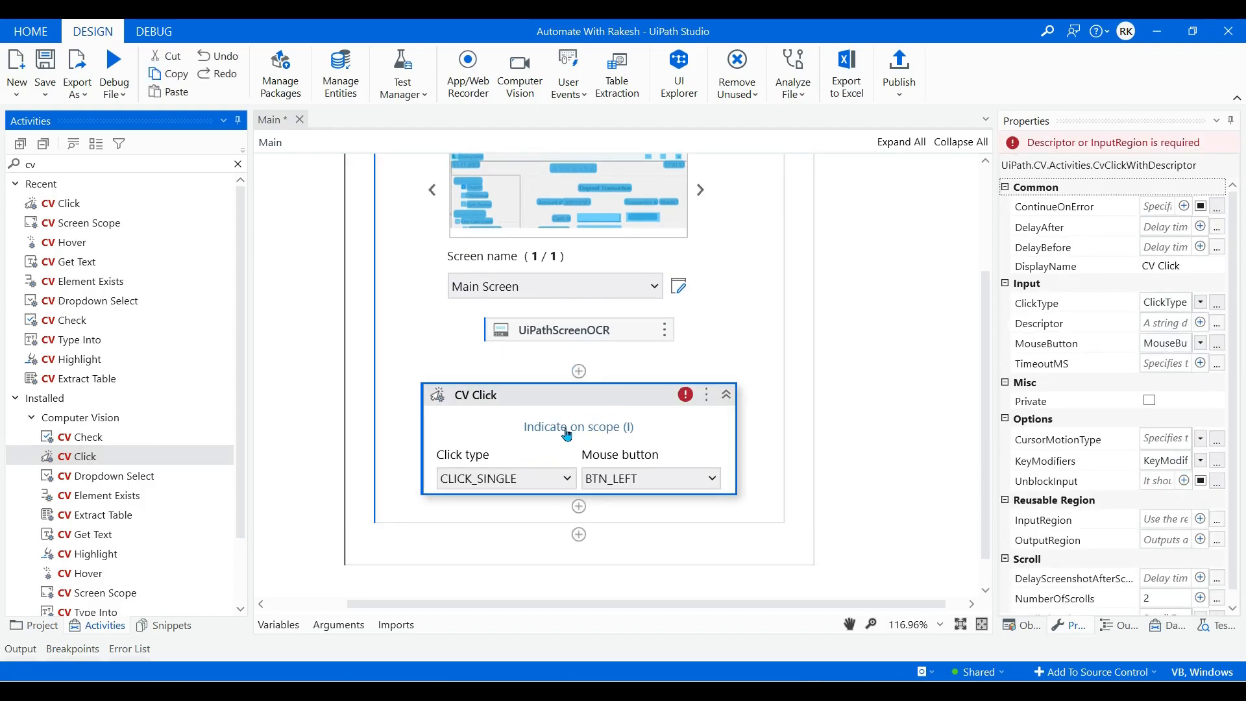
Indicate targets for CV Click, CV Hover and CV Get Text, confirming each shows Relative To
left_click(578, 427)
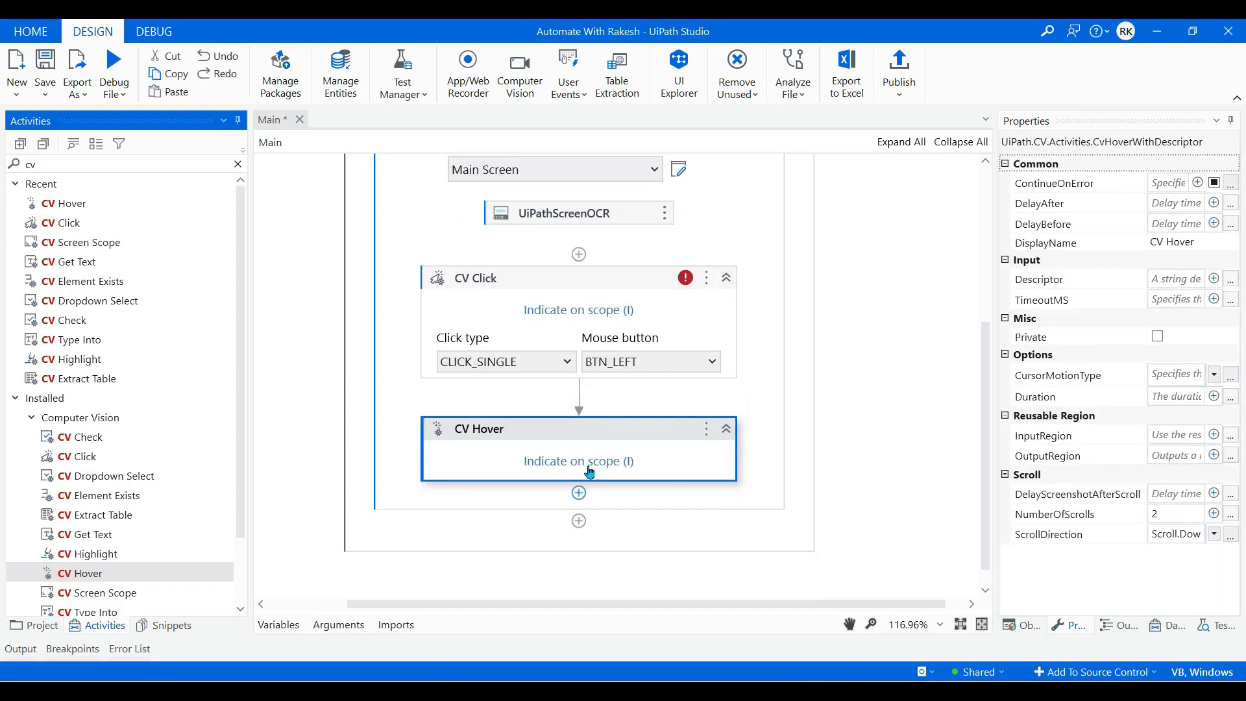
left_click(579, 461)
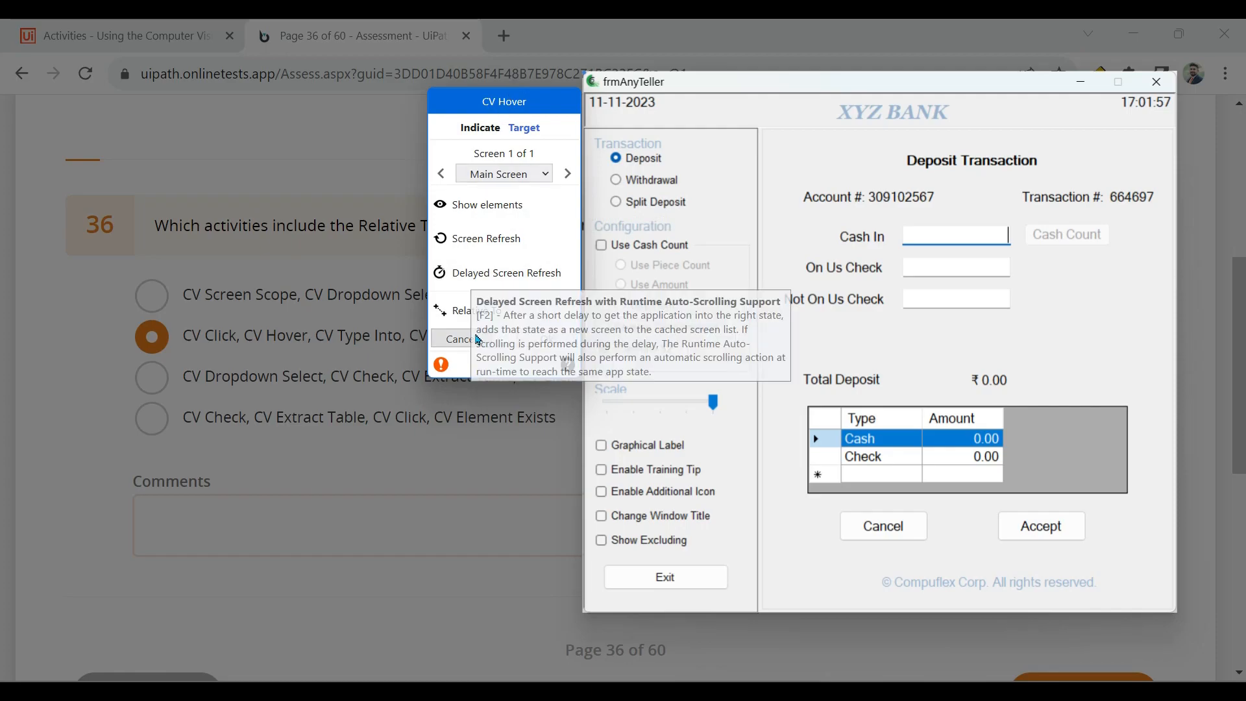
mouse_move(278, 348)
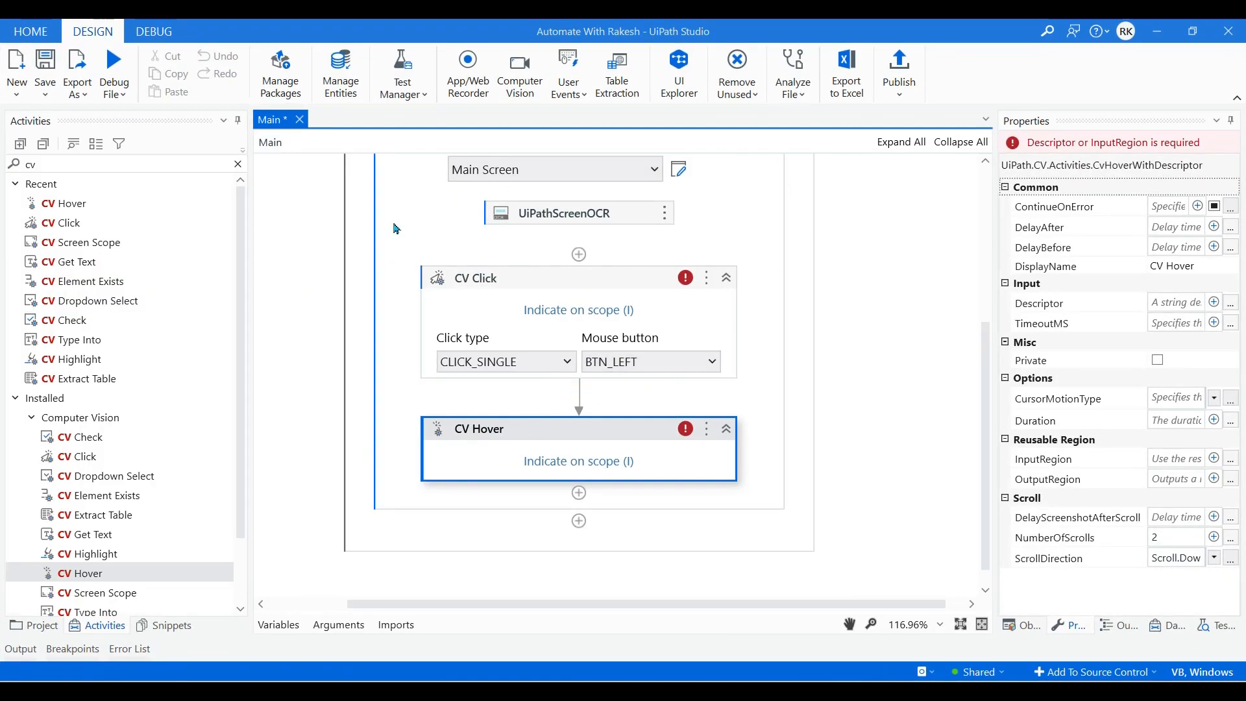
scroll("down", 3)
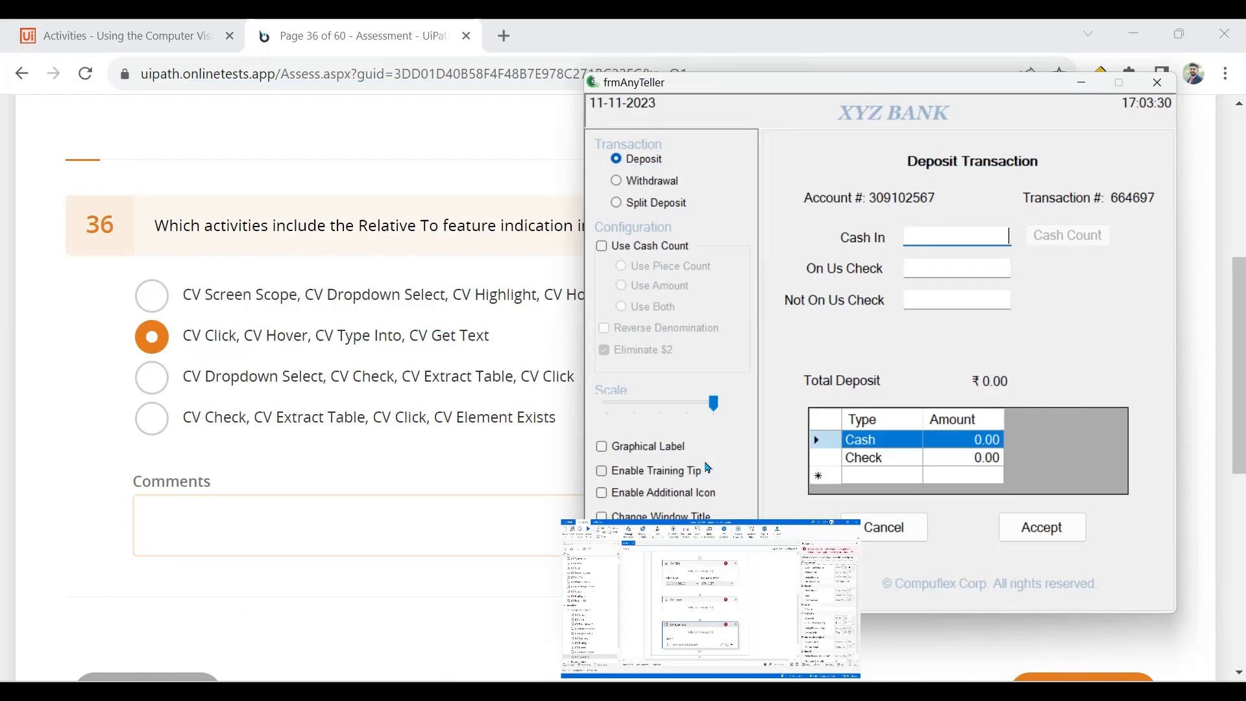
mouse_move(476, 310)
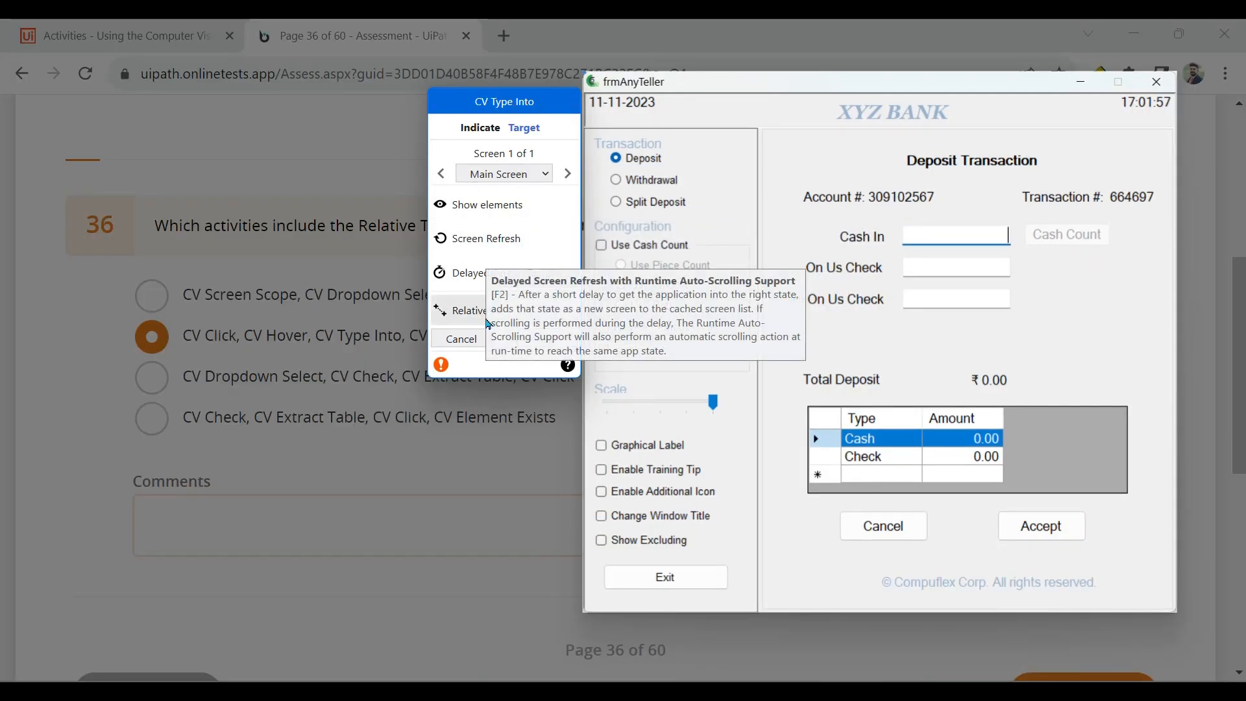
mouse_move(405, 355)
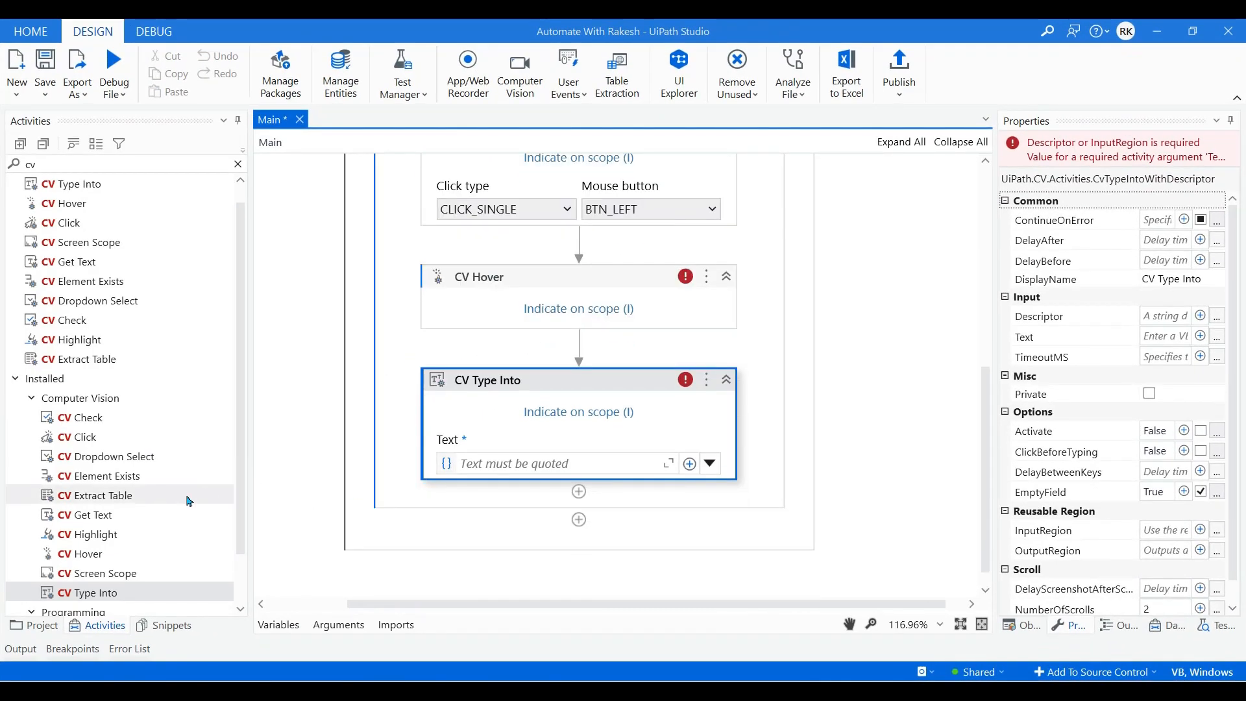
scroll("down", 3)
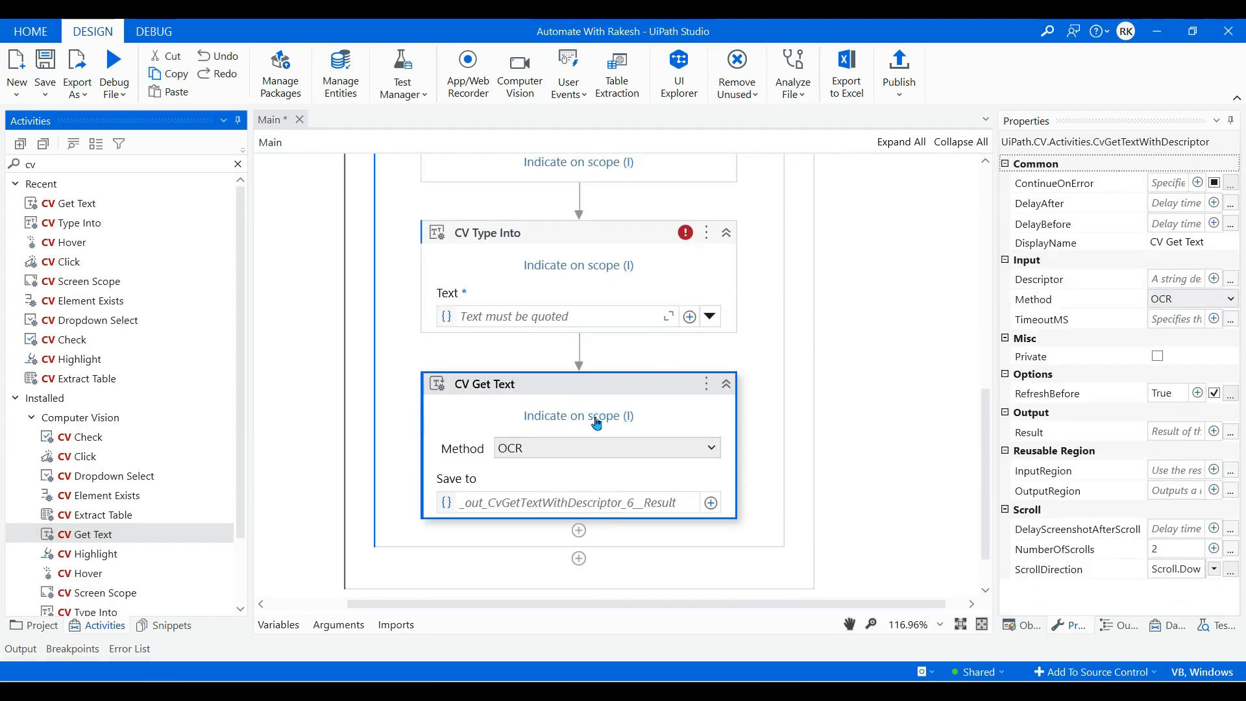
left_click(579, 415)
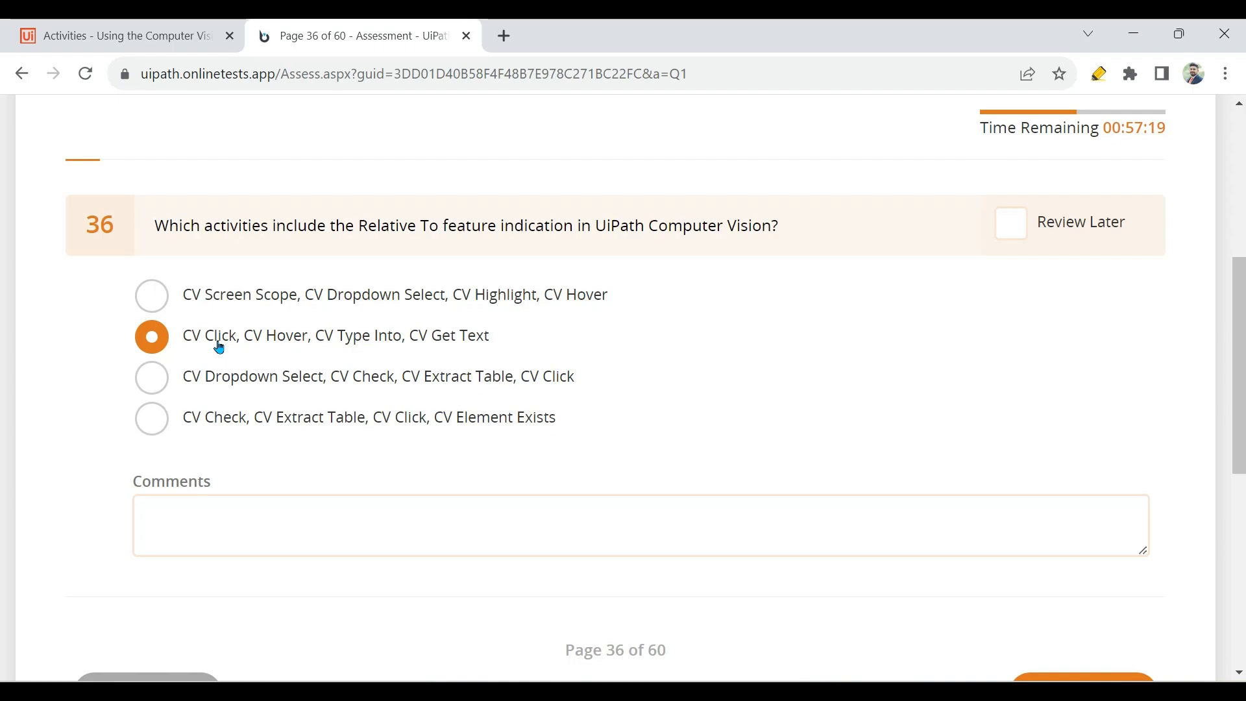
mouse_move(343, 352)
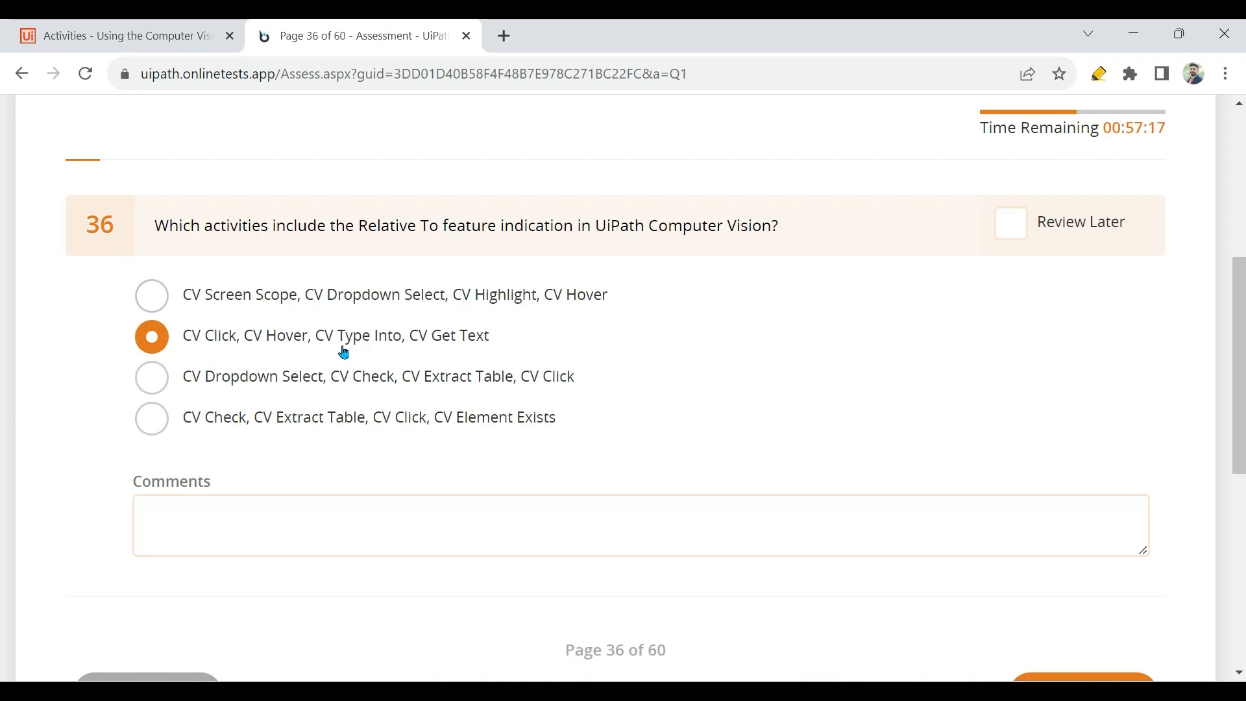
mouse_move(245, 319)
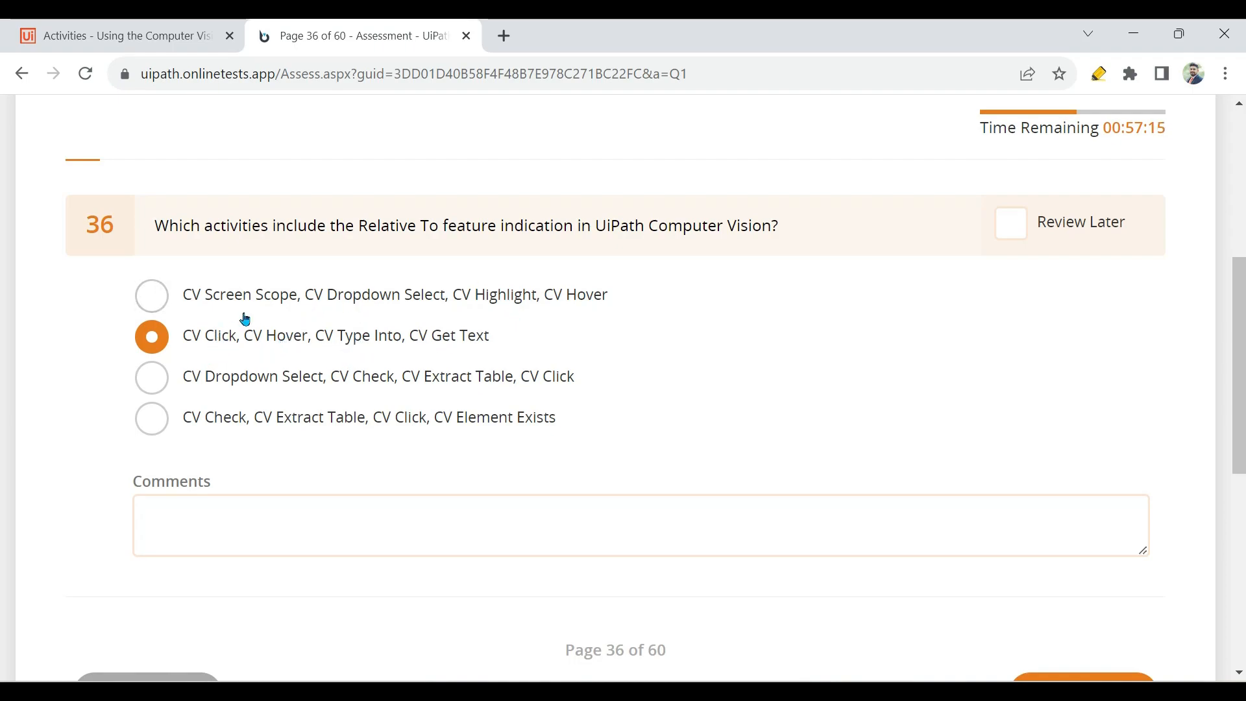
mouse_move(452, 333)
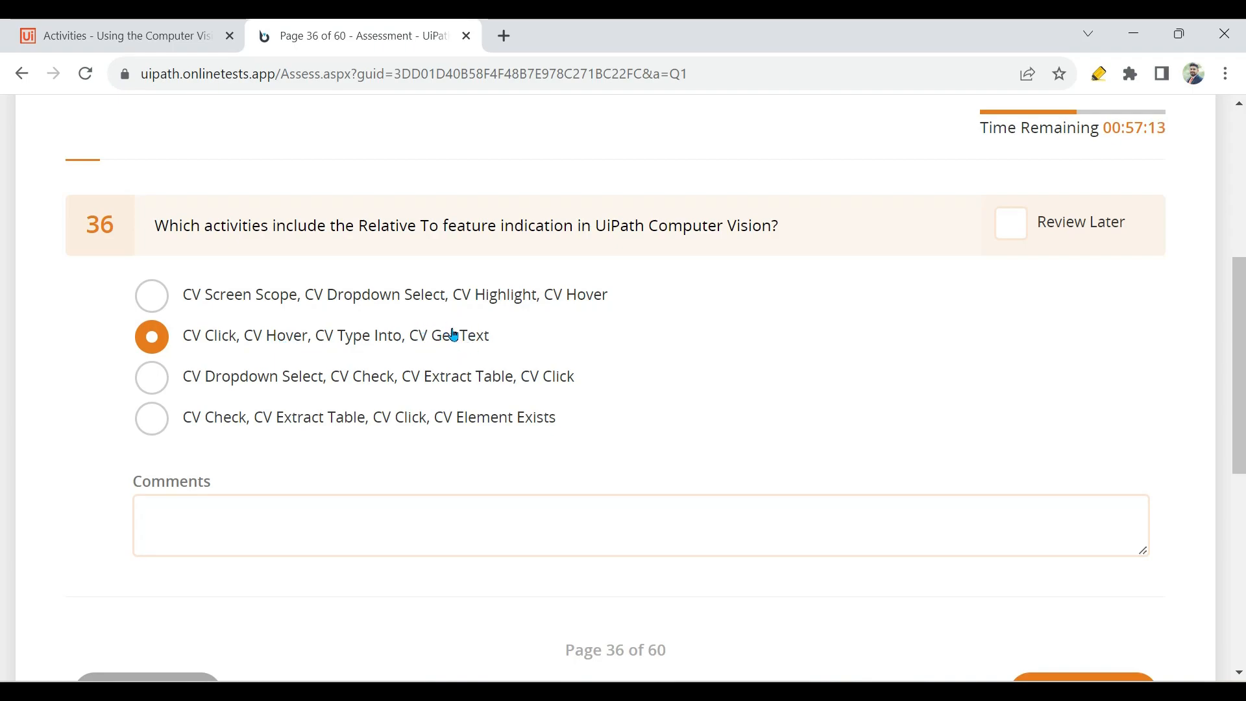
mouse_move(212, 353)
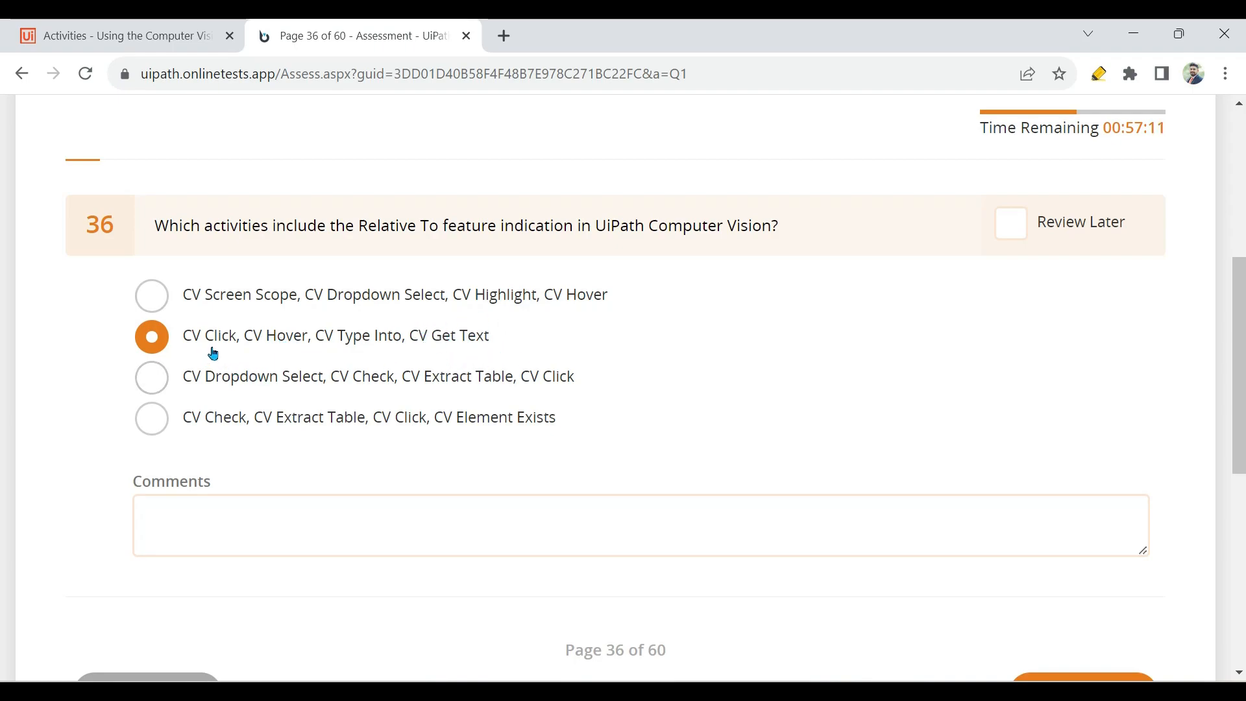
mouse_move(506, 355)
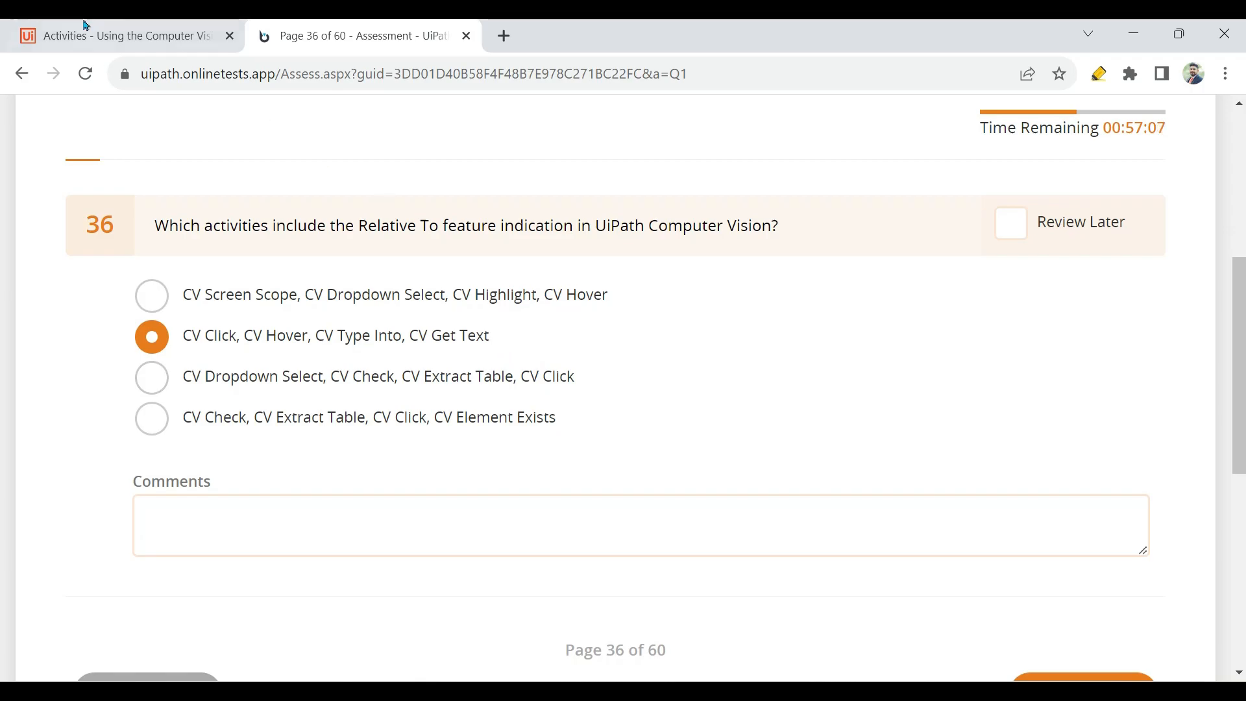
Switch back to the Computer Vision activities documentation page
left_click(119, 36)
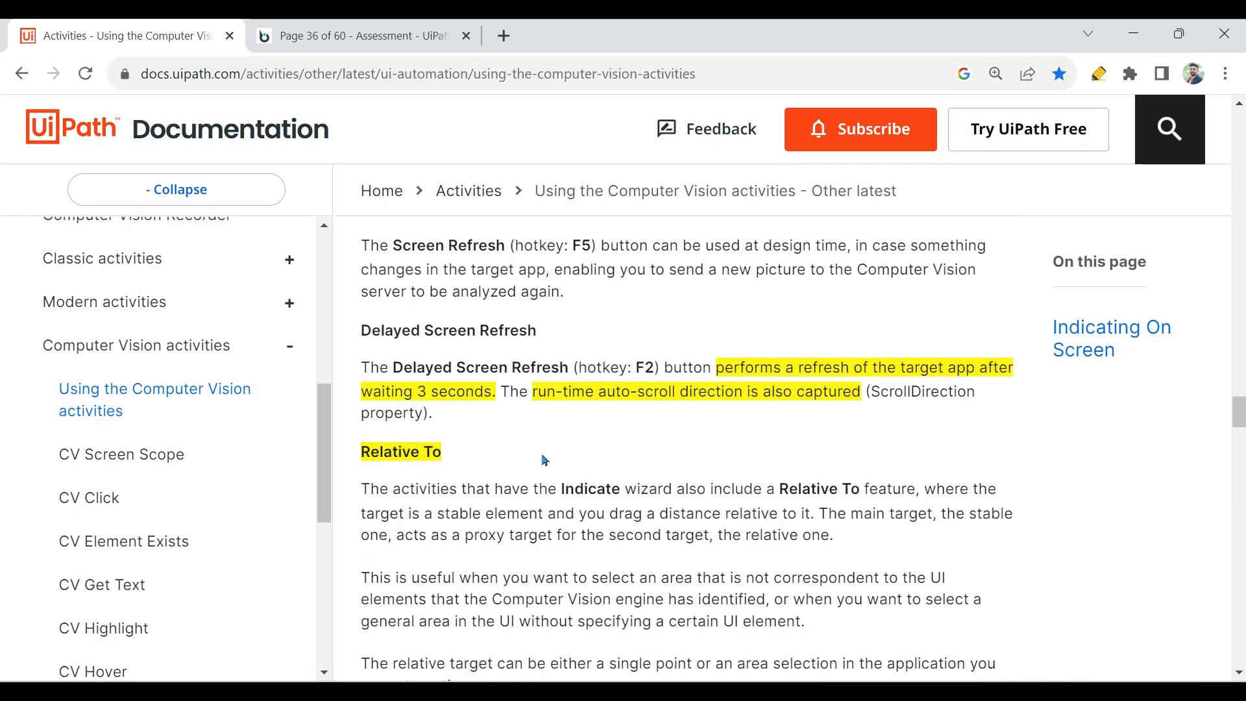
Scroll the Relative To section covering single-point and area selection activities
scroll("down", 3)
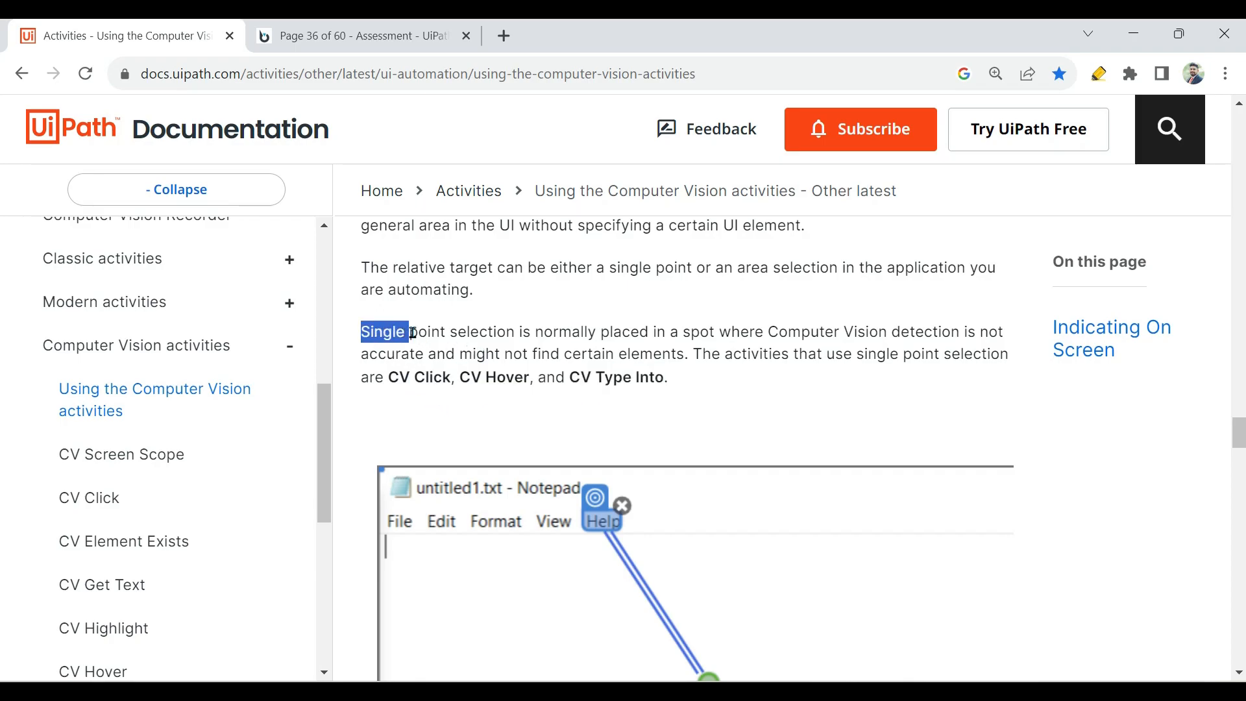
scroll("down", 3)
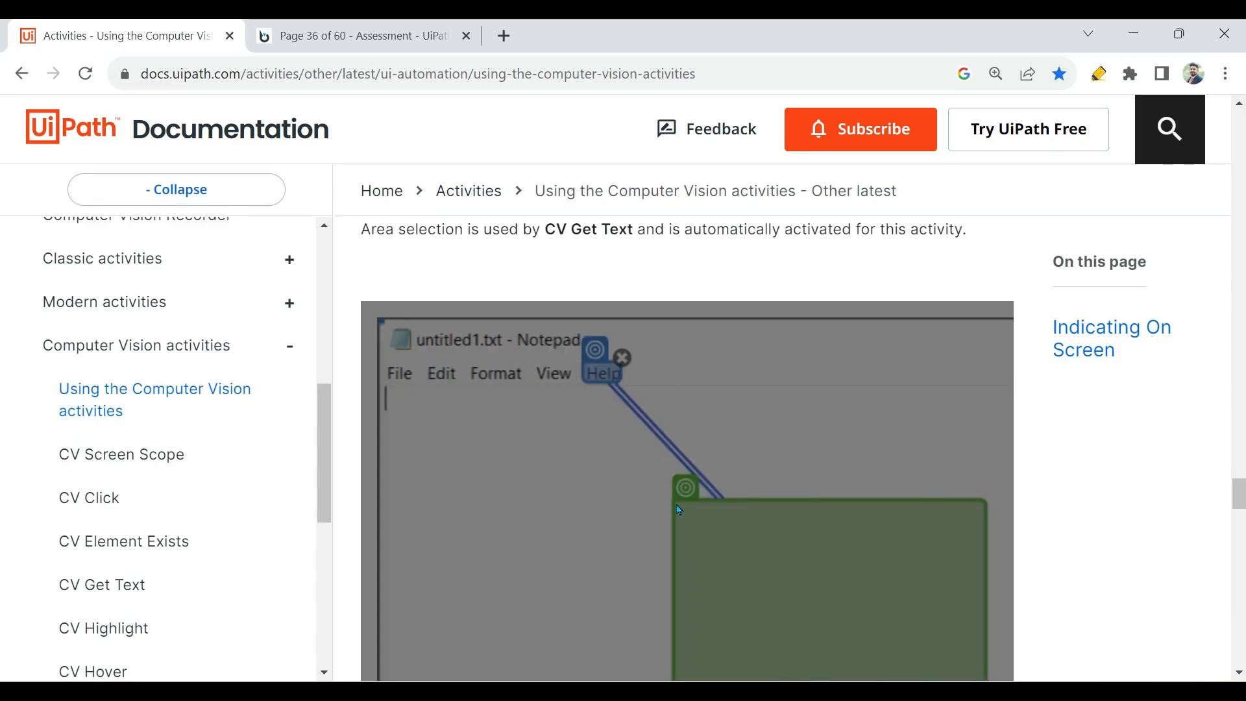
scroll("down", 3)
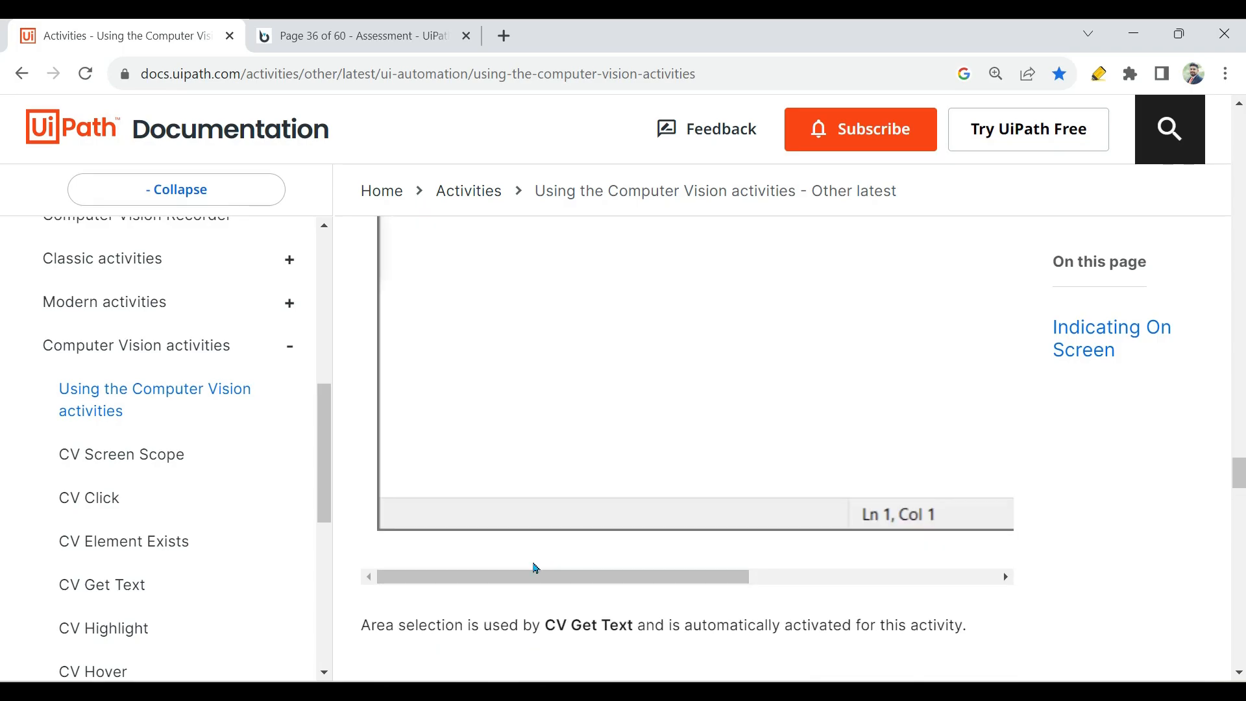
scroll("down", 3)
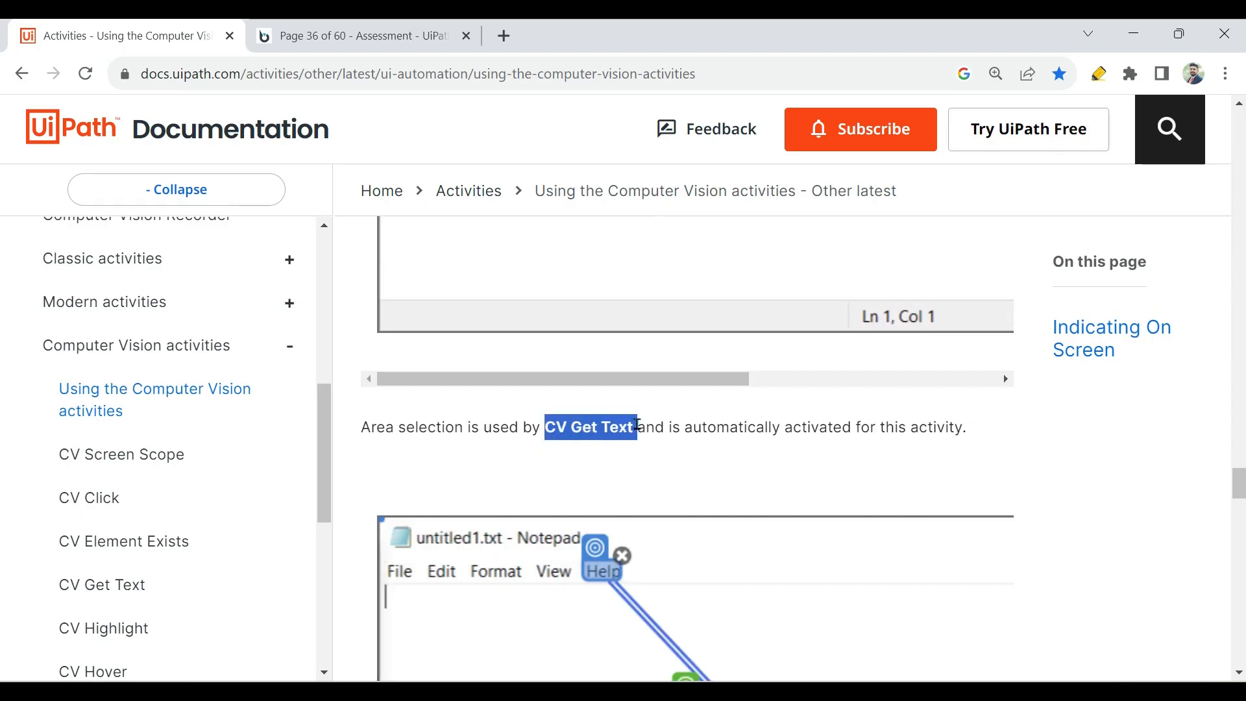
scroll("down", 3)
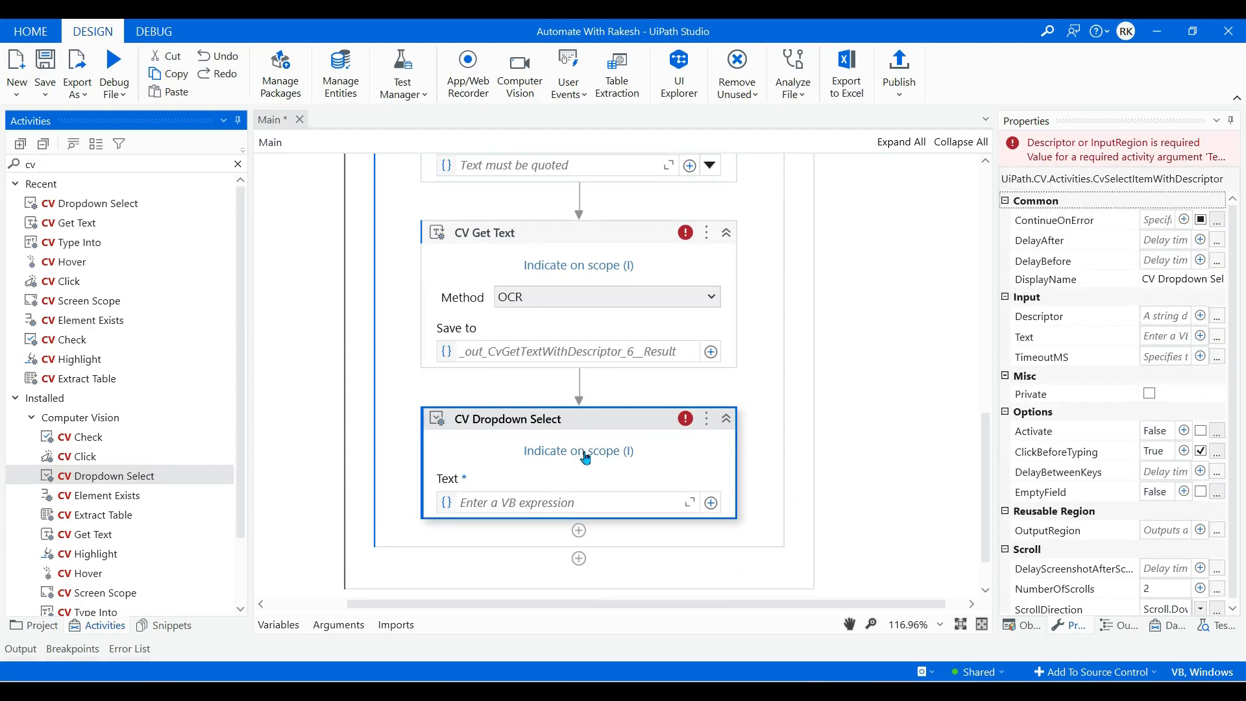
Indicate CV Dropdown Select's target, add CV Check and start indicating its target
left_click(577, 450)
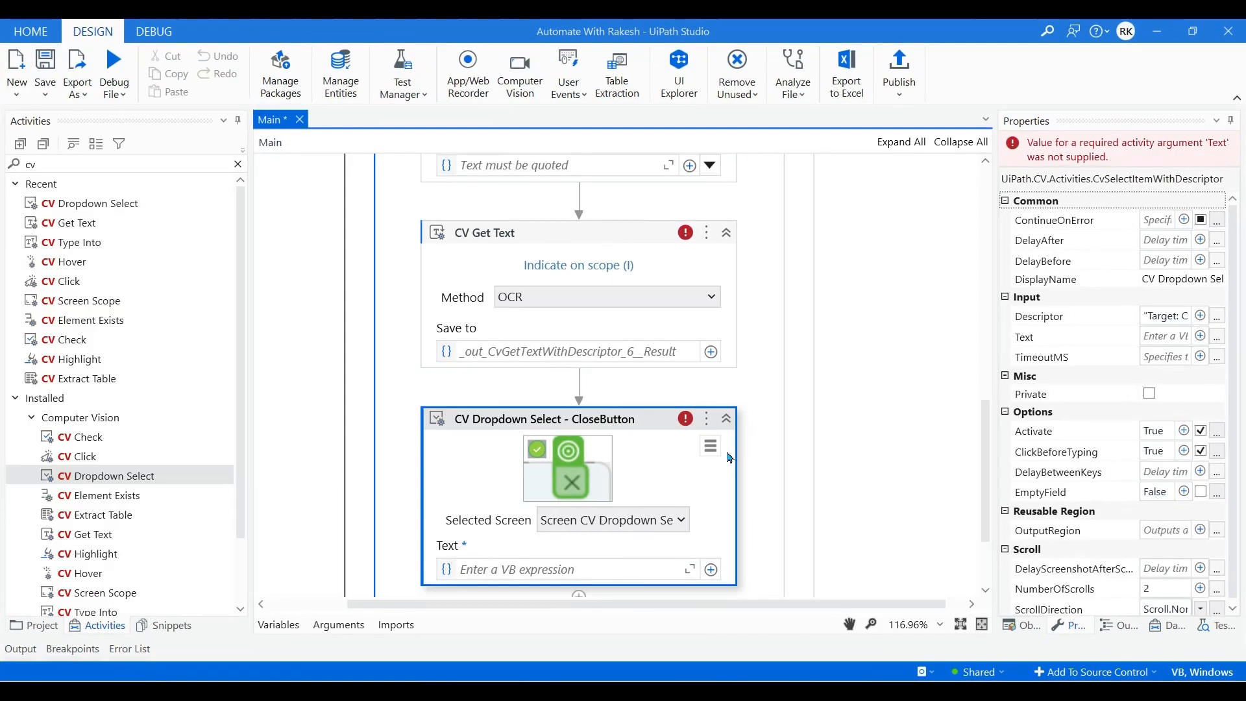
scroll("down", 3)
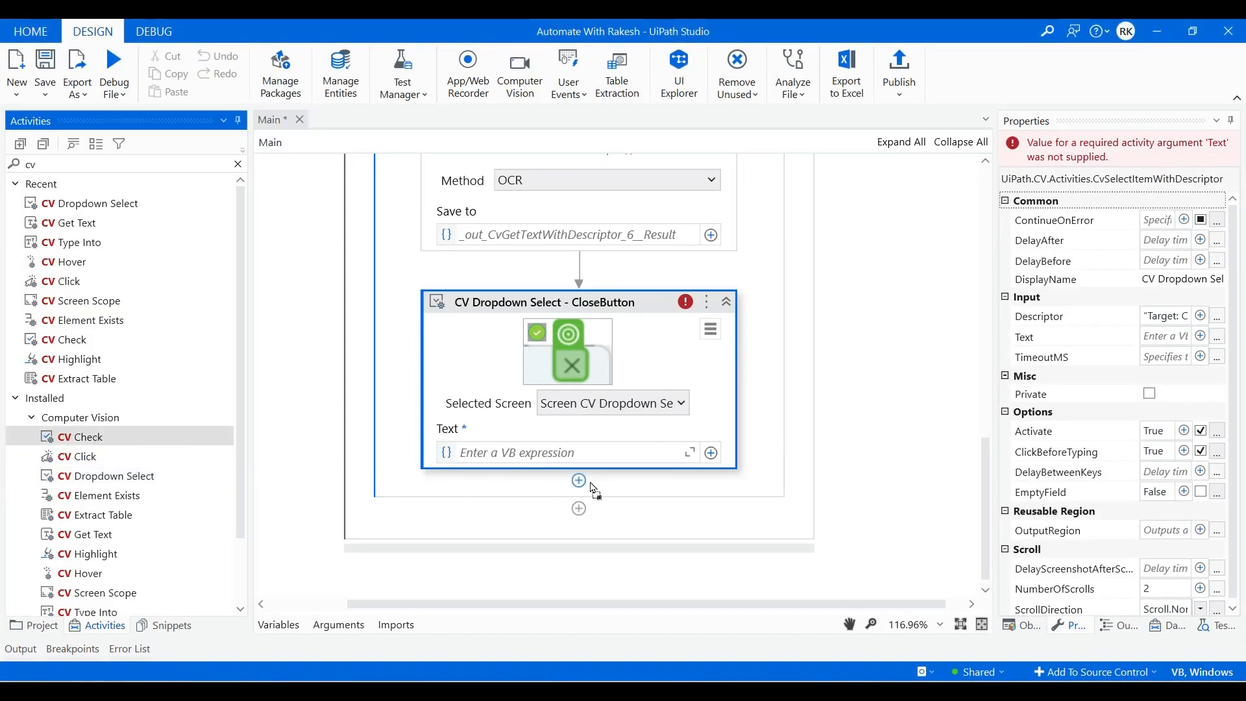
left_click(578, 480)
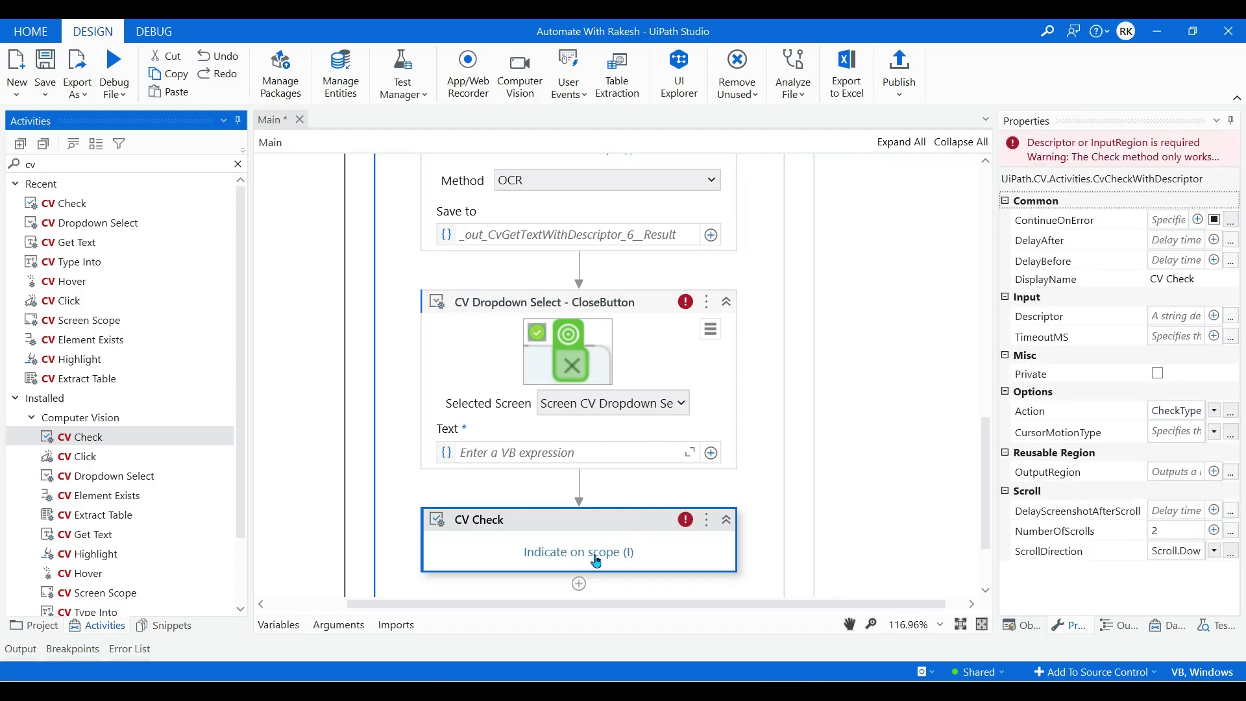
left_click(579, 551)
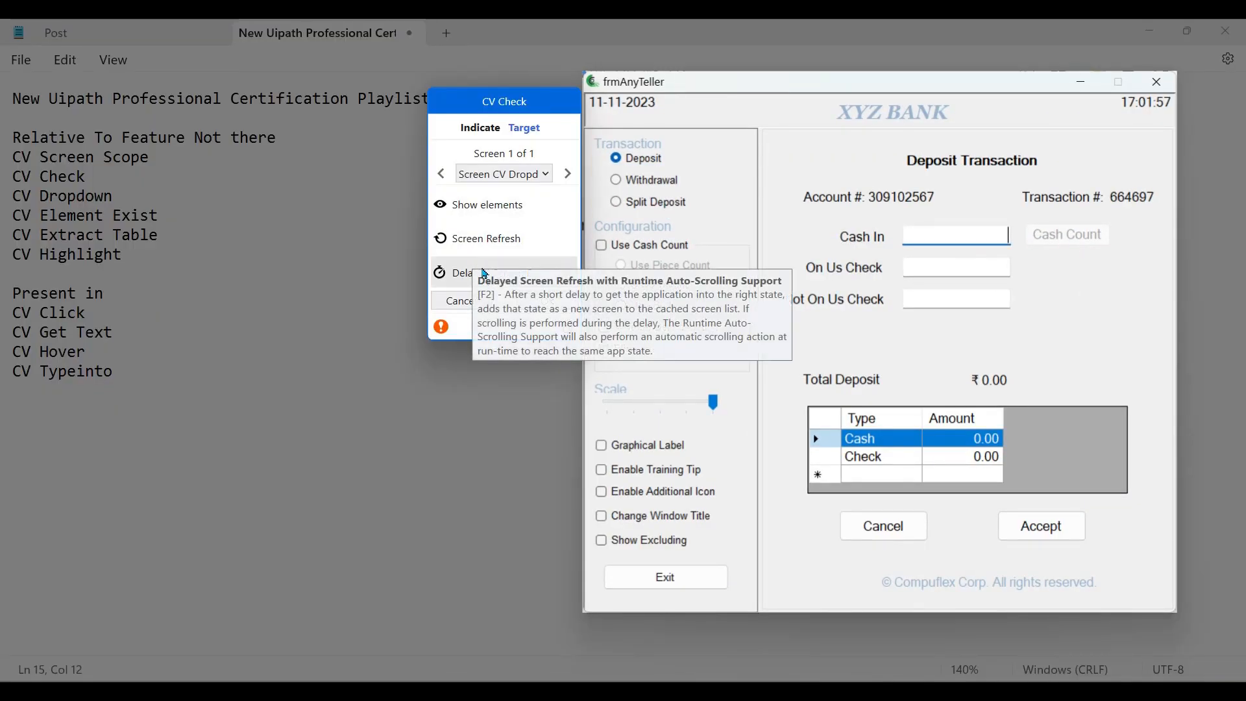
mouse_move(1162, 140)
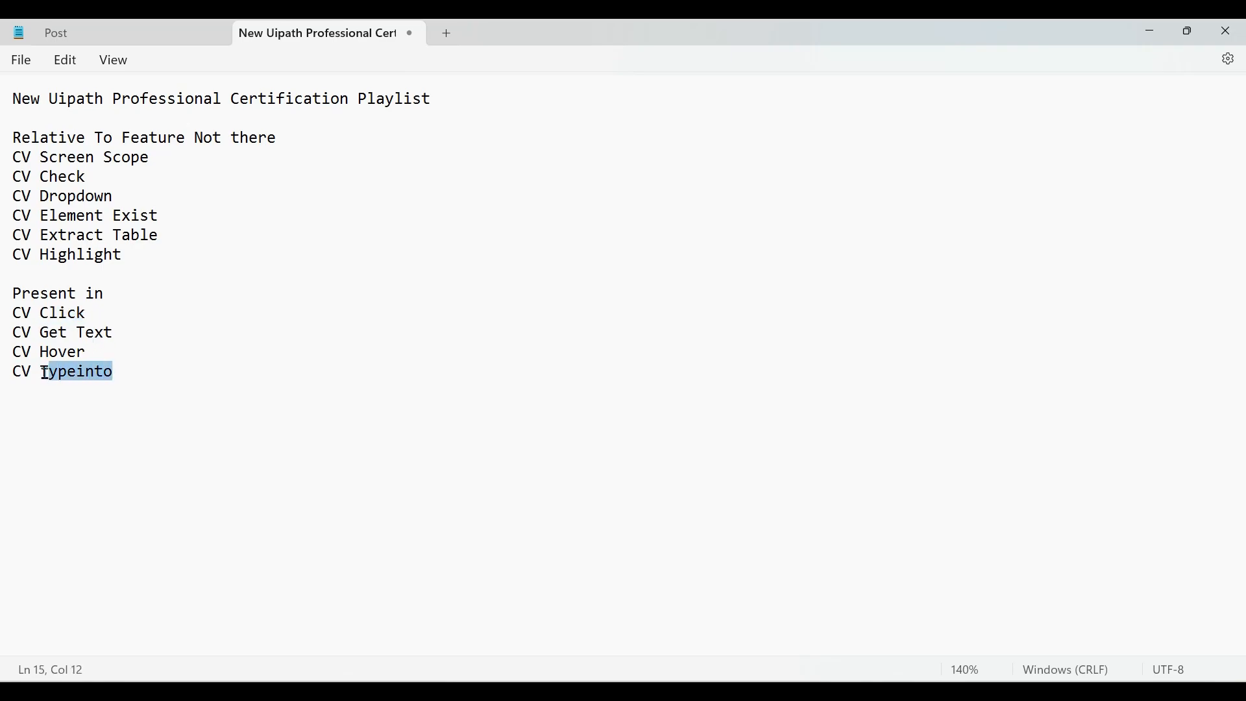
double_click(62, 332)
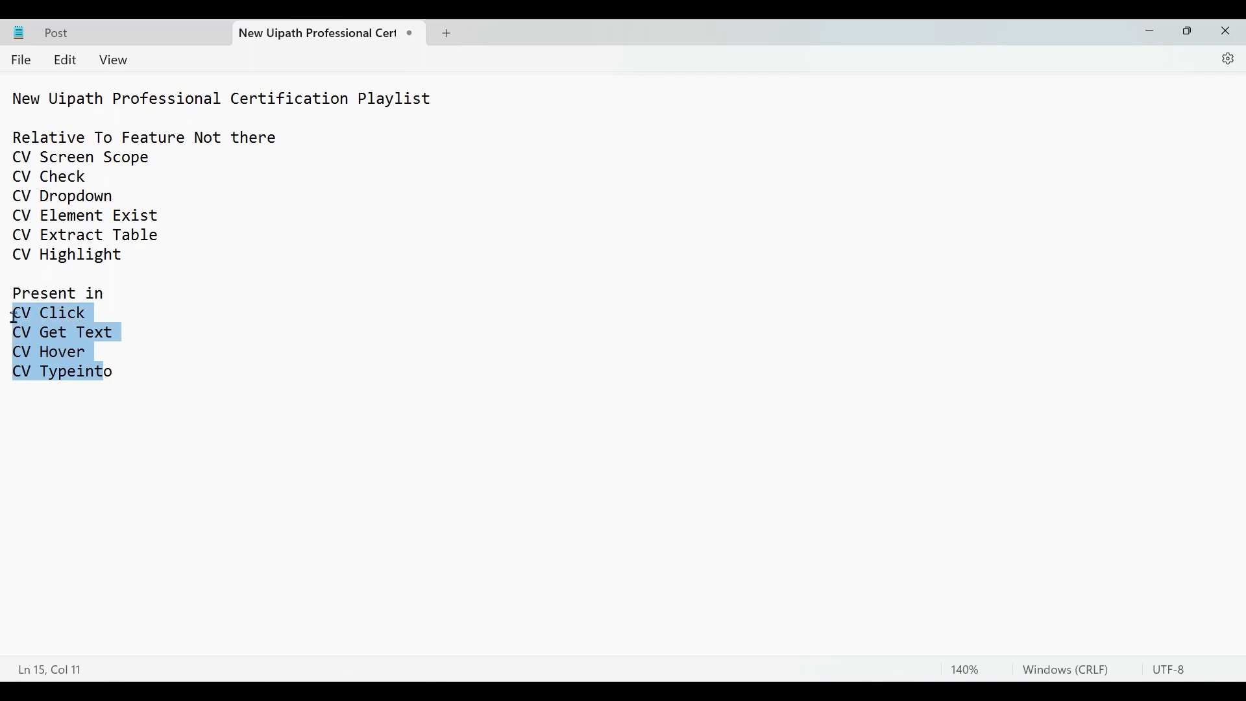
left_click(116, 371)
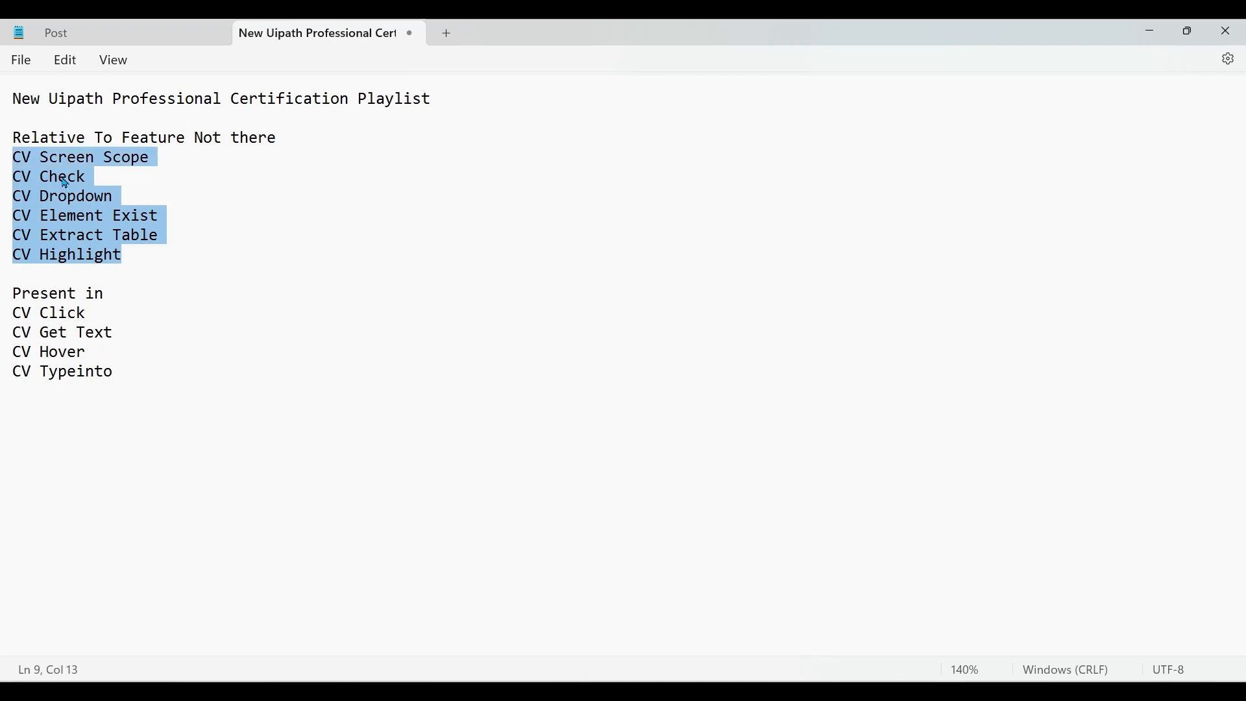
left_click(142, 215)
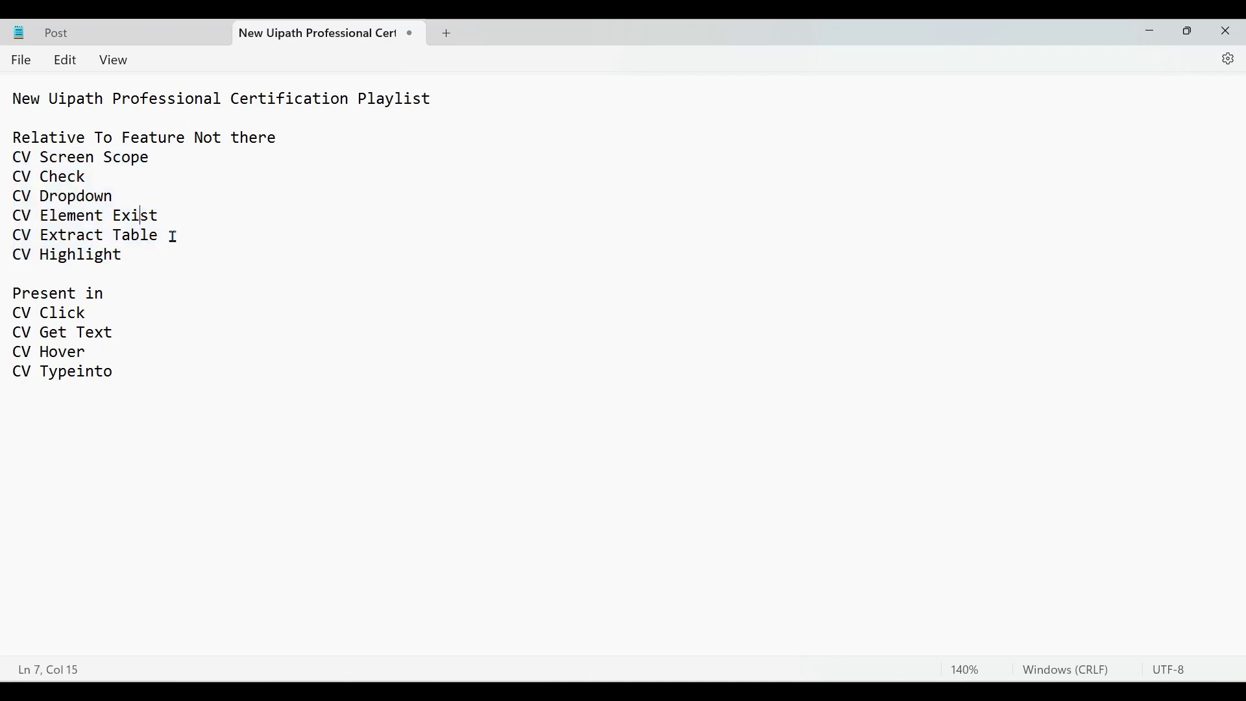
double_click(75, 254)
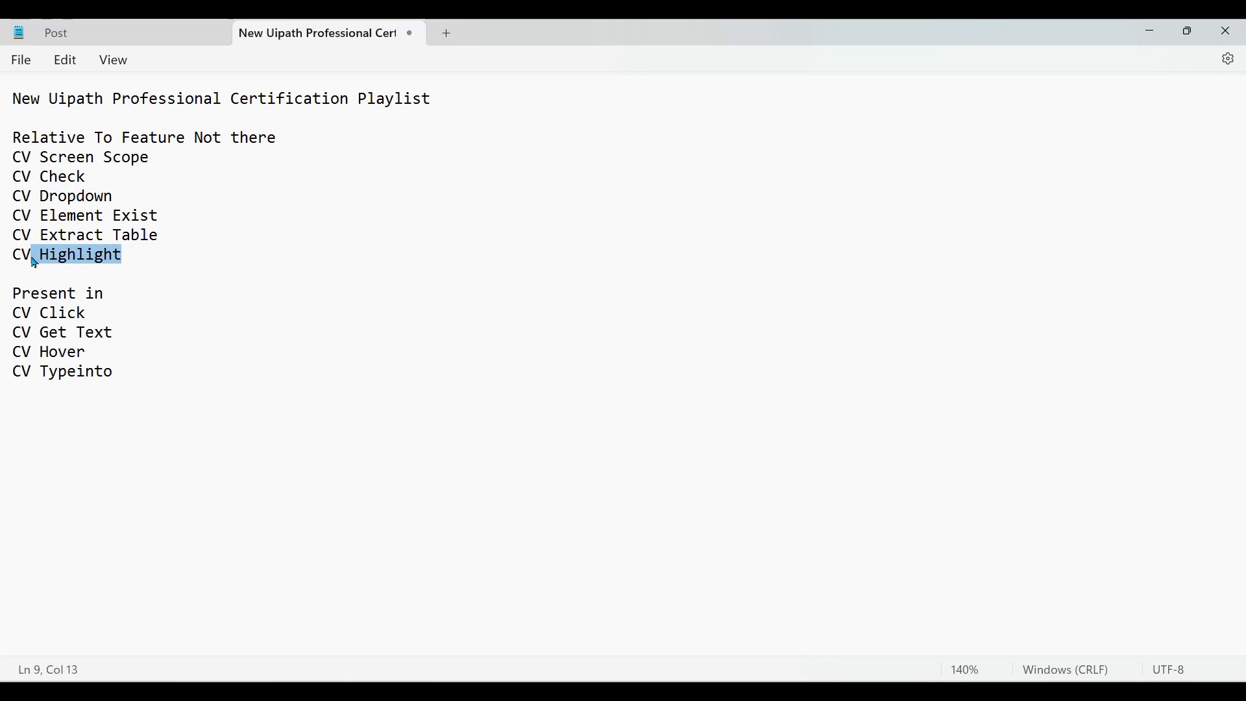
mouse_move(378, 249)
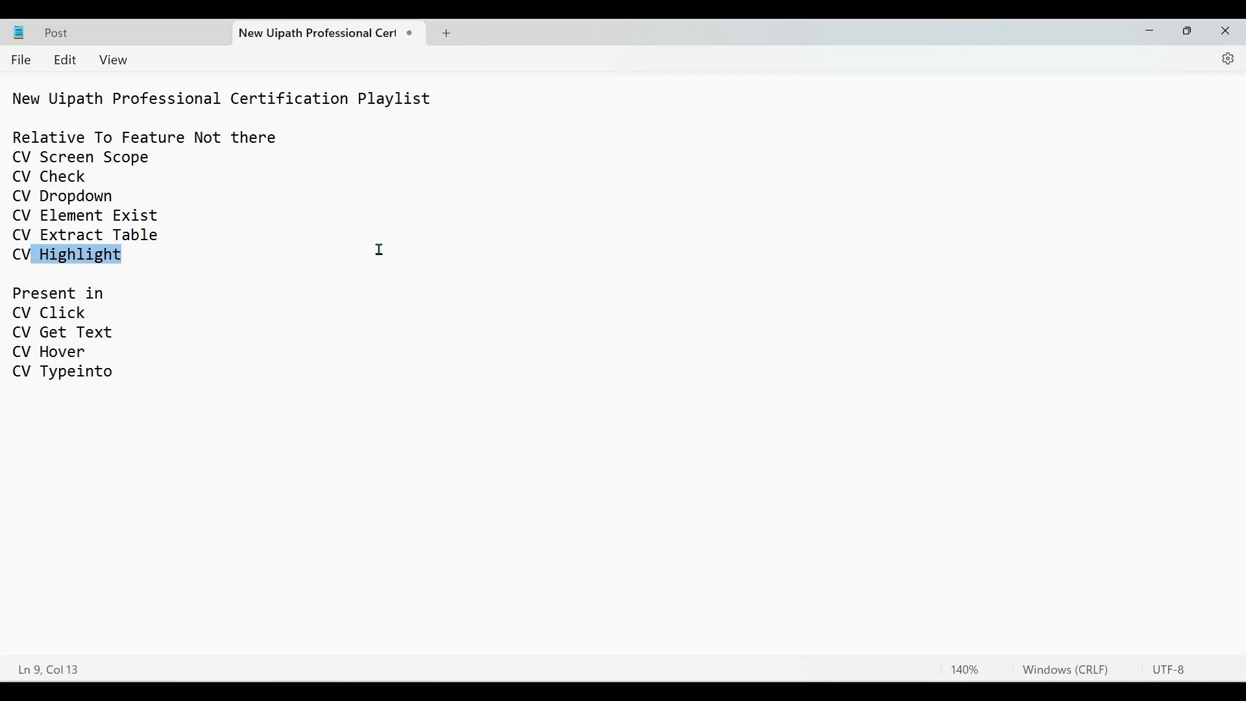
mouse_move(141, 269)
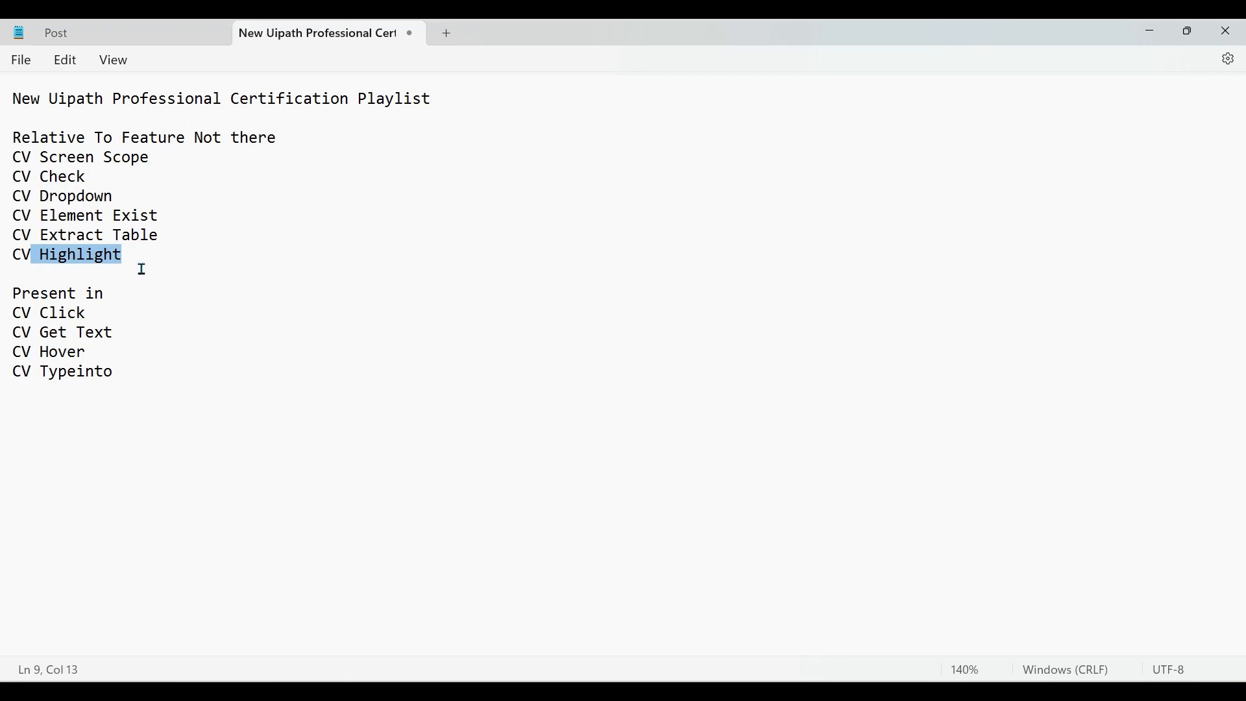
mouse_move(323, 162)
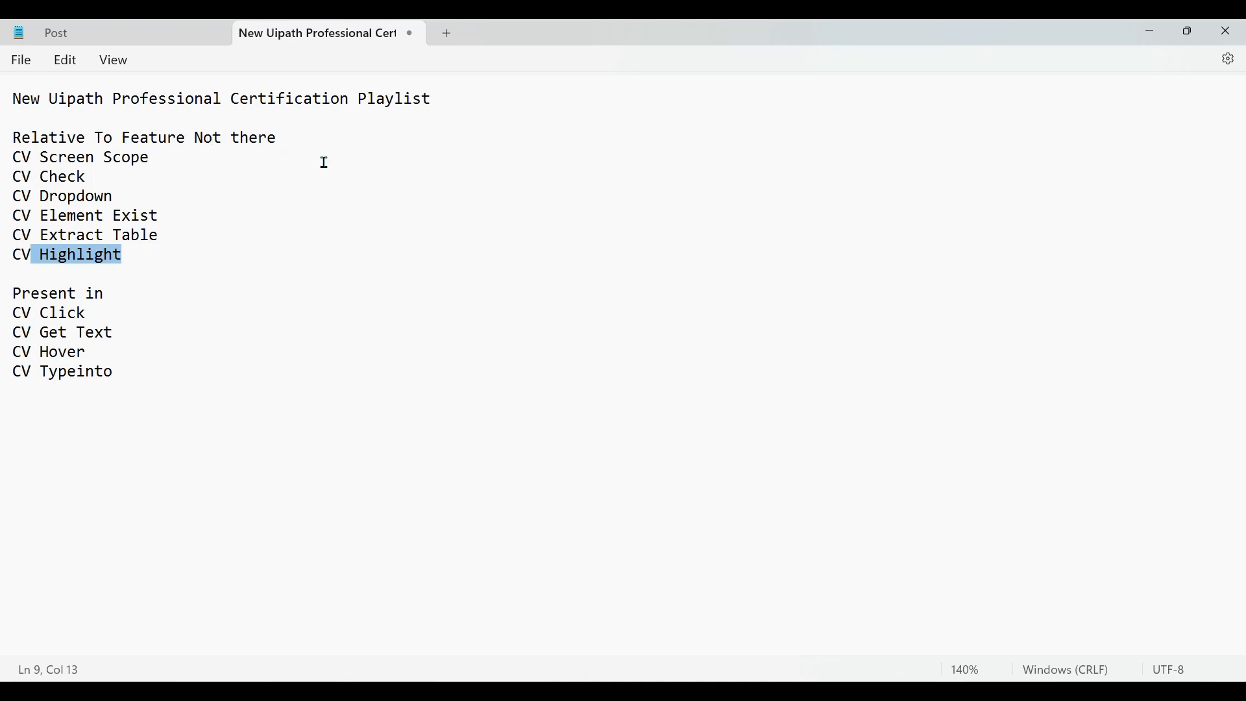
mouse_move(700, 299)
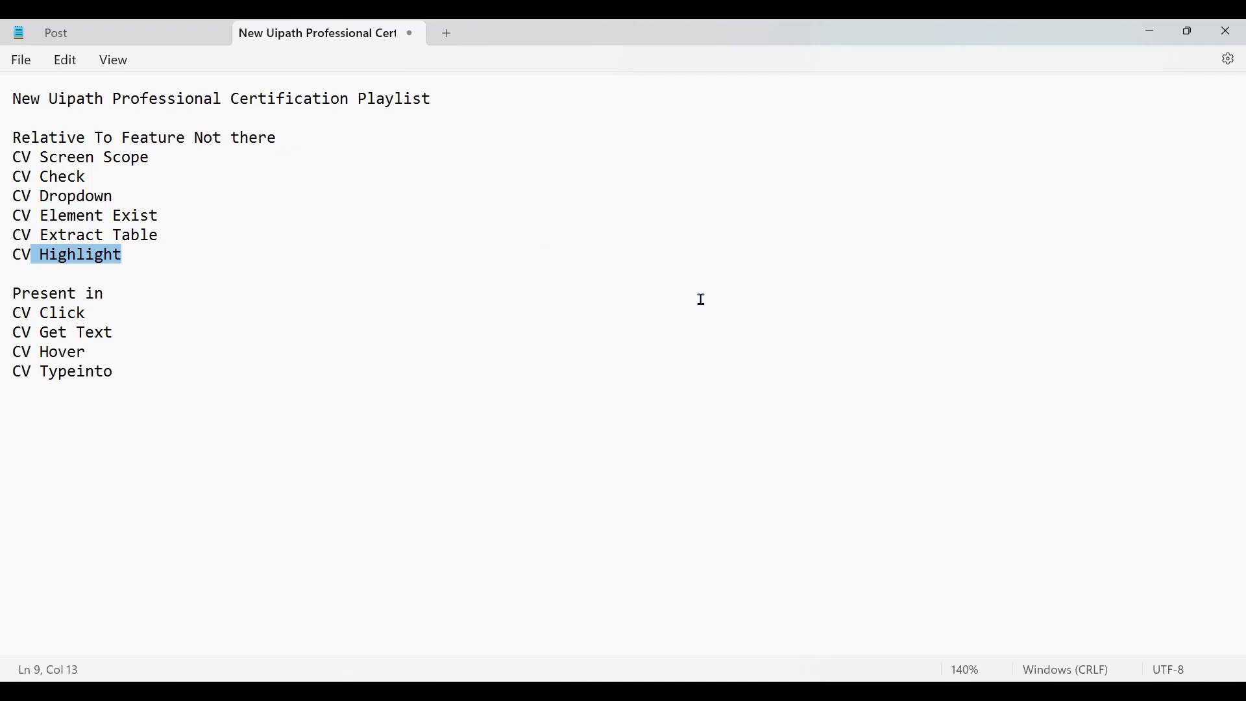
mouse_move(726, 326)
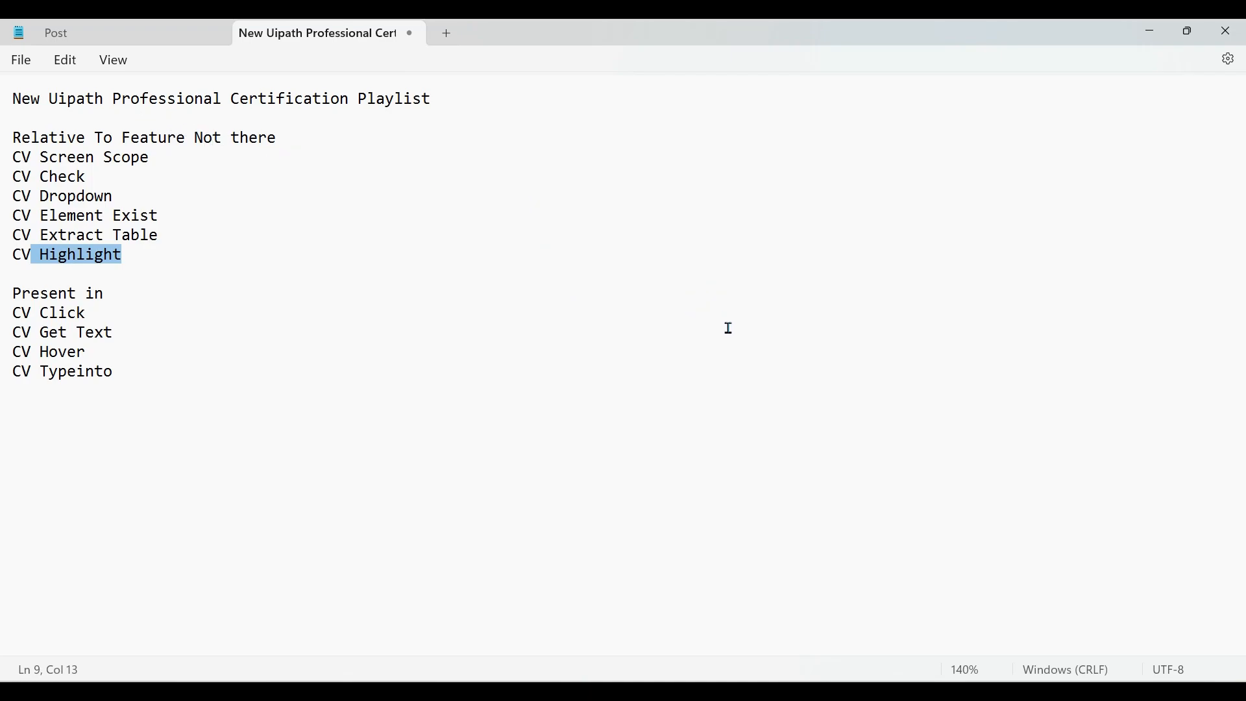